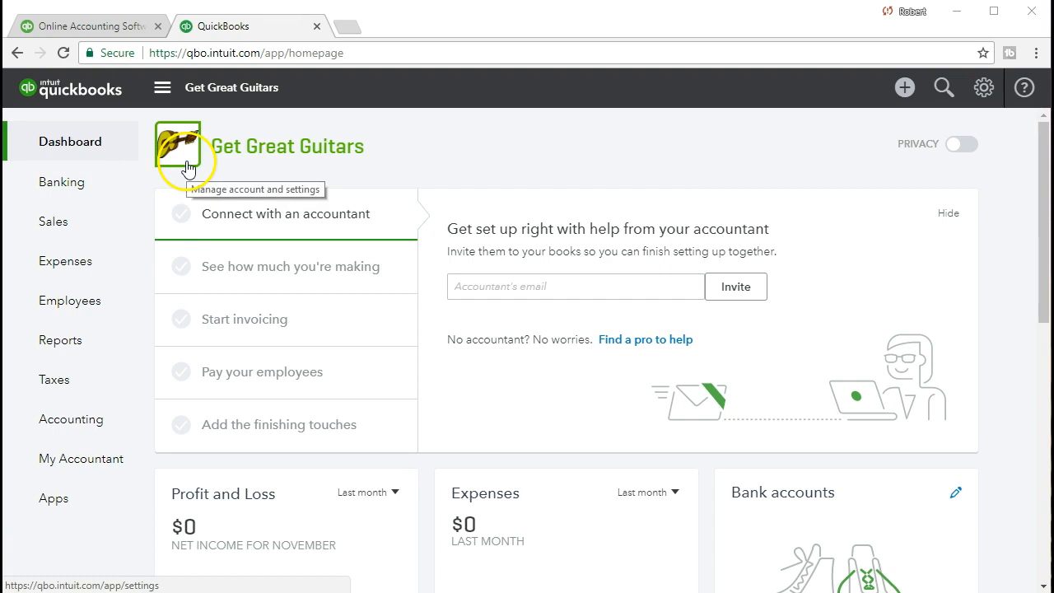
mouse_move(233, 169)
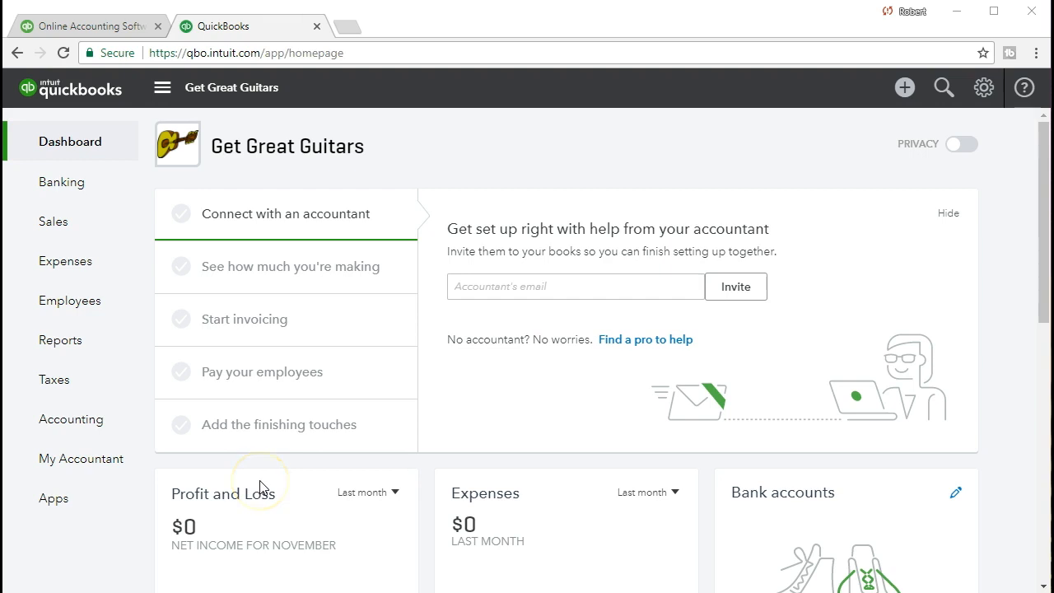
mouse_move(276, 478)
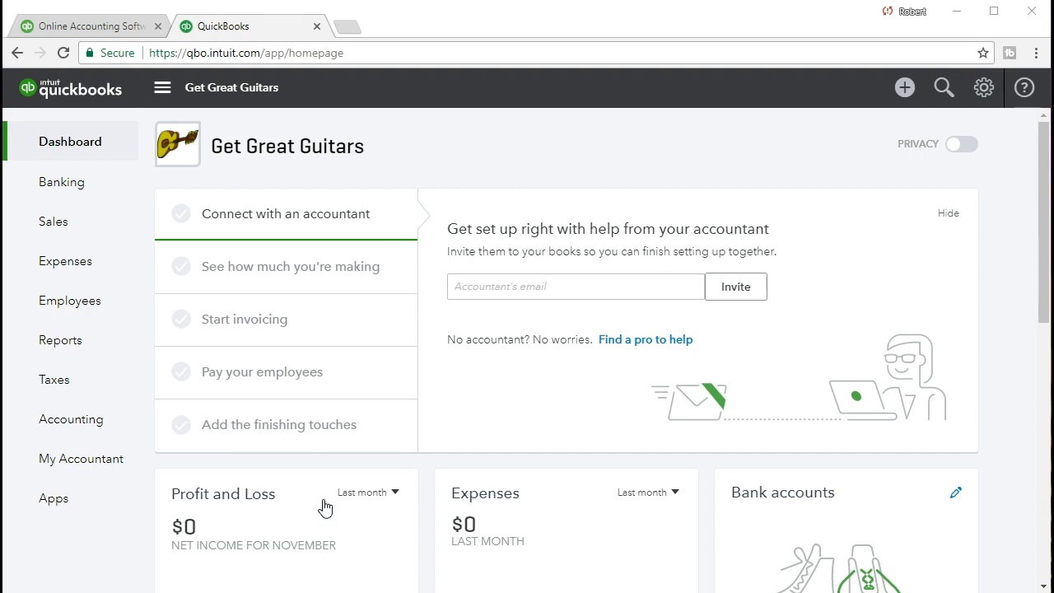
mouse_move(220, 494)
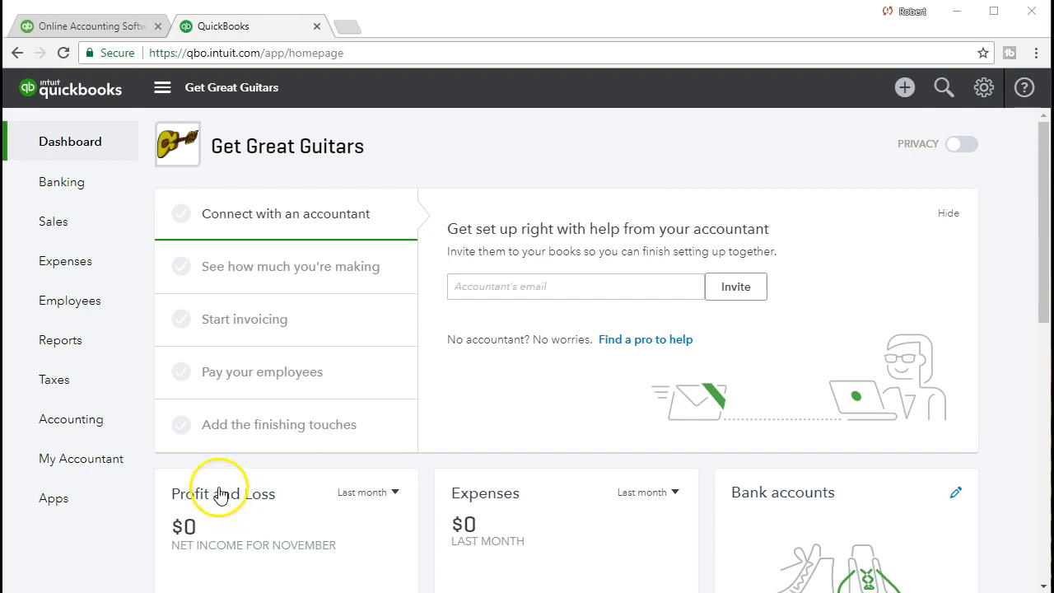
mouse_move(71, 419)
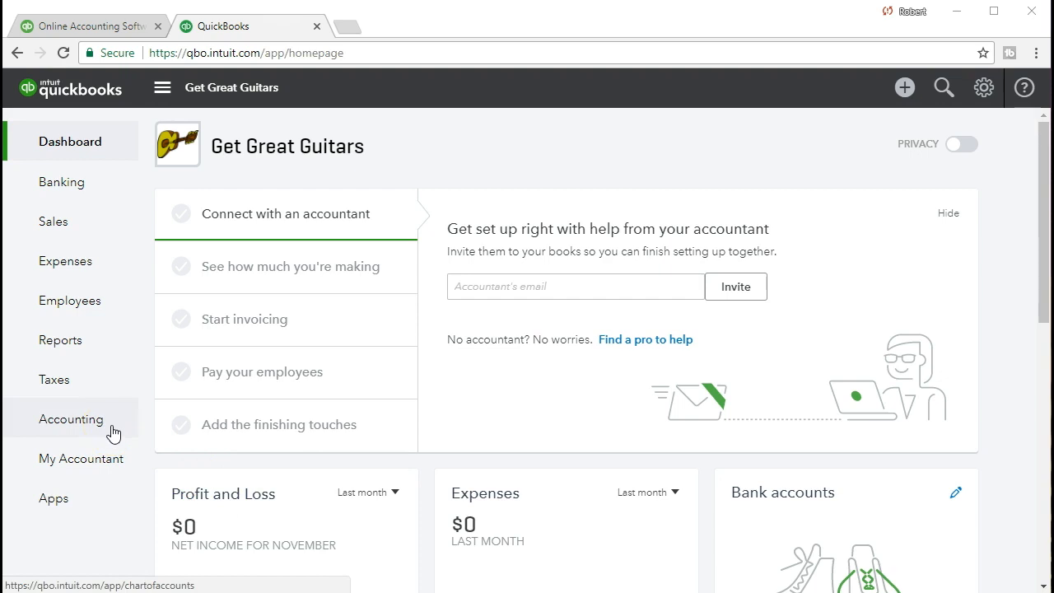
Open the Chart of Accounts, showing Checking at 140,000.00 and Accounts Receivable at 20,500.00.
click(71, 418)
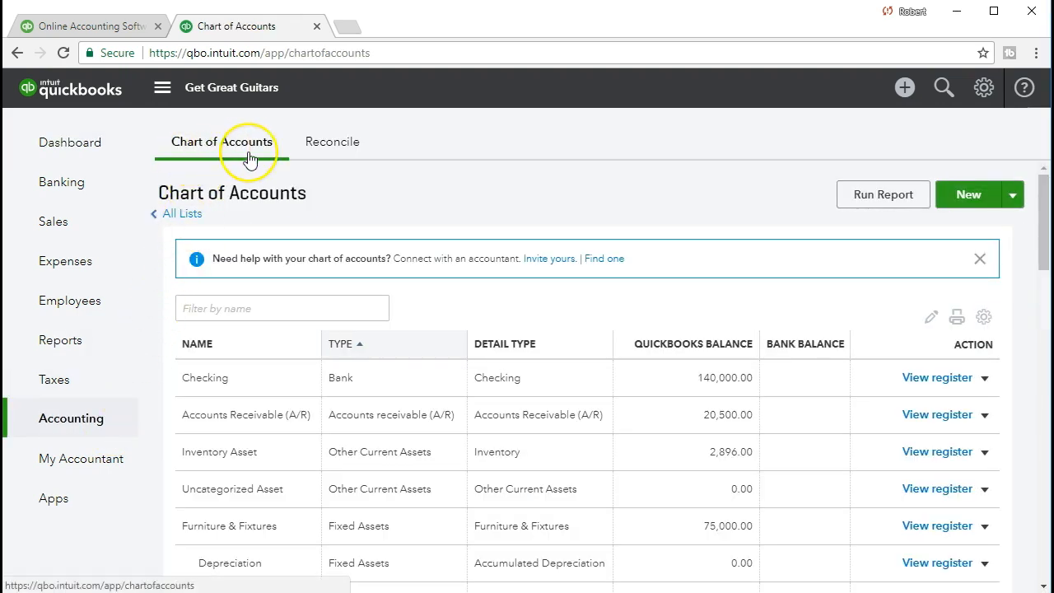
mouse_move(666, 392)
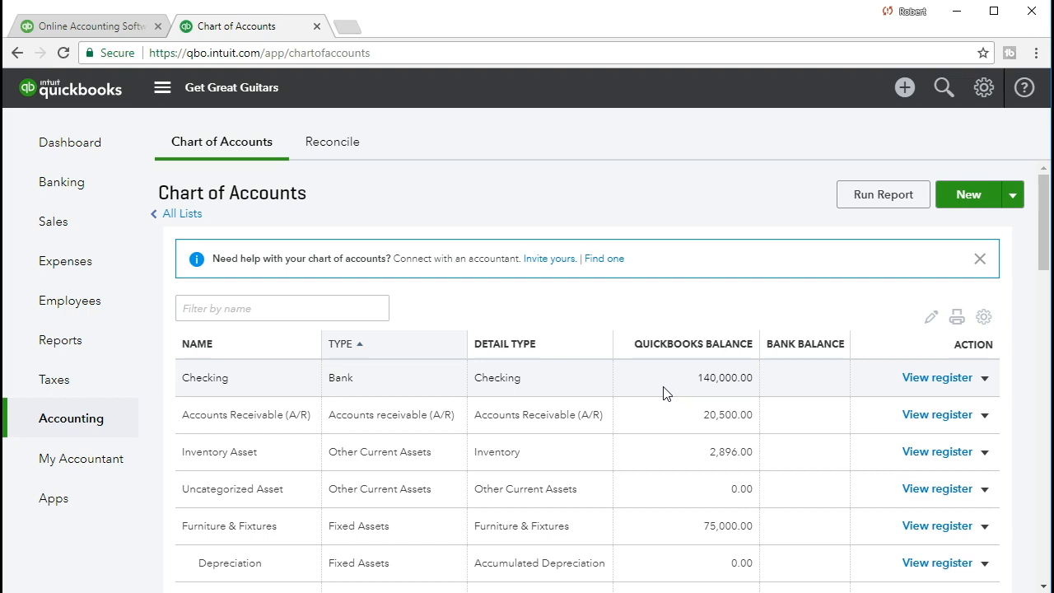
mouse_move(821, 383)
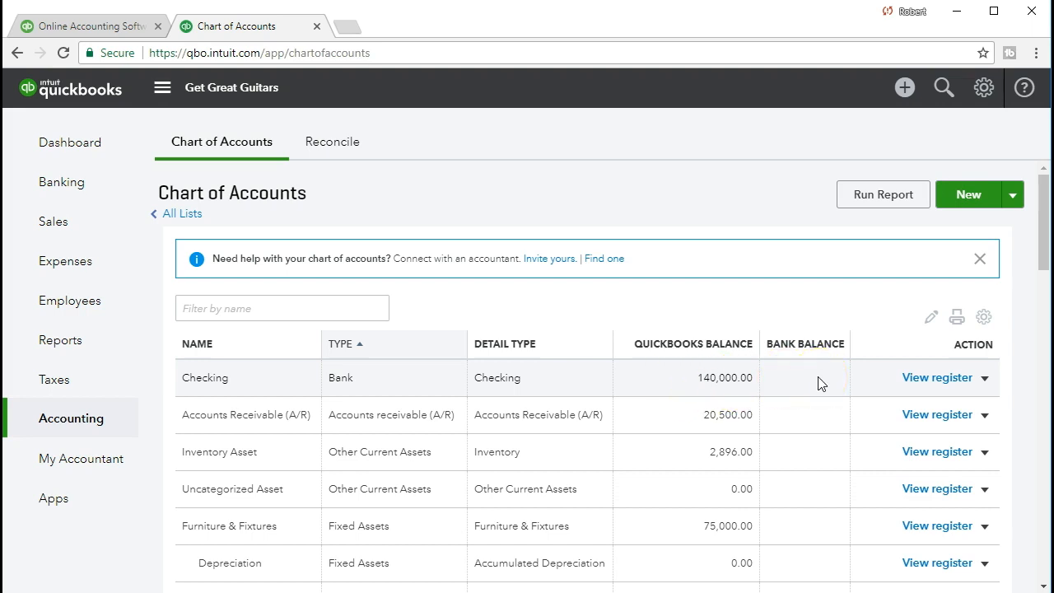
mouse_move(807, 540)
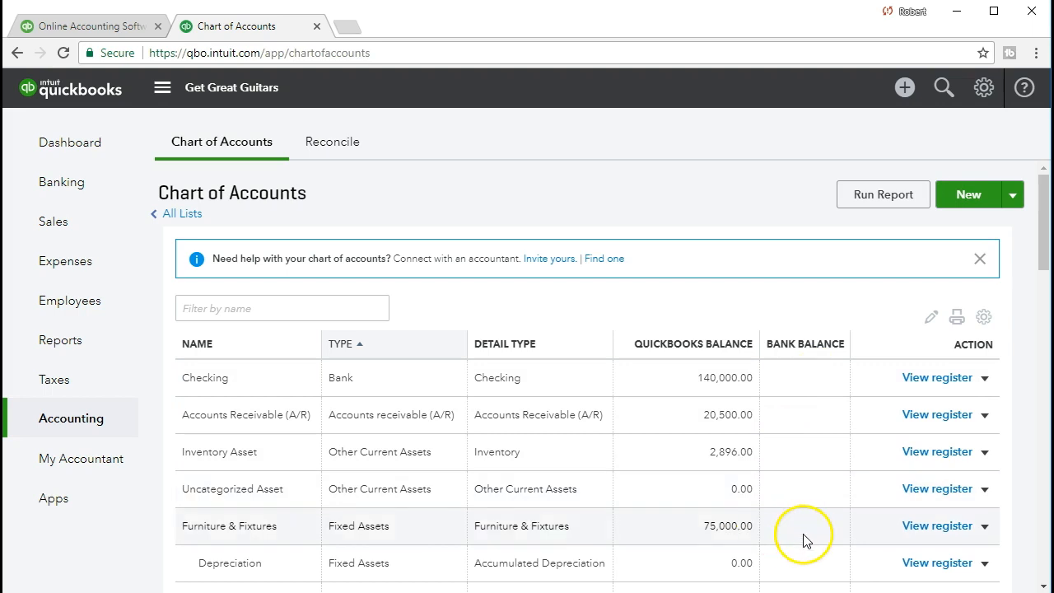
mouse_move(877, 529)
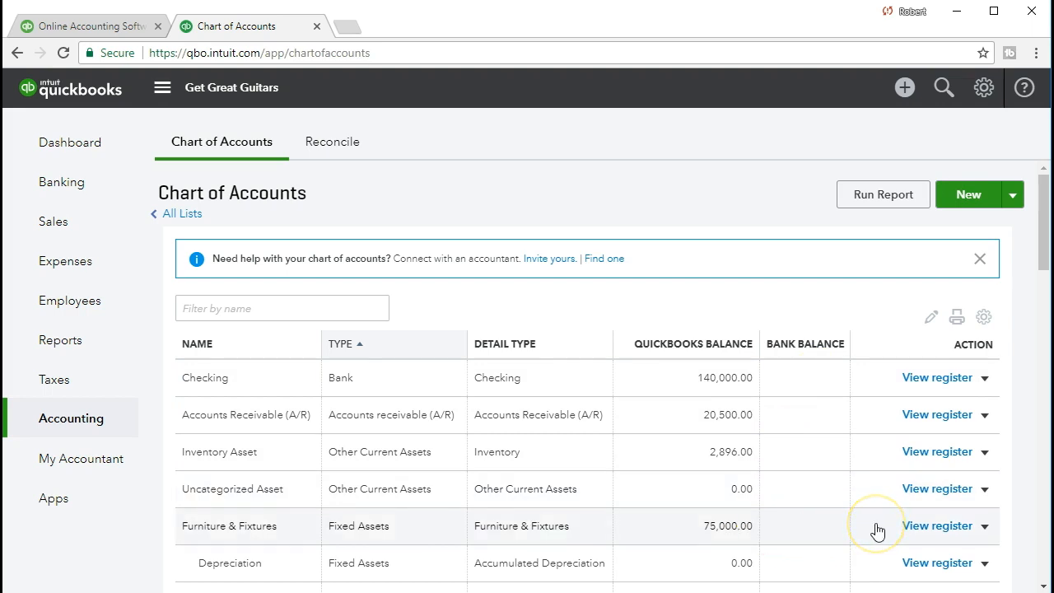
mouse_move(829, 398)
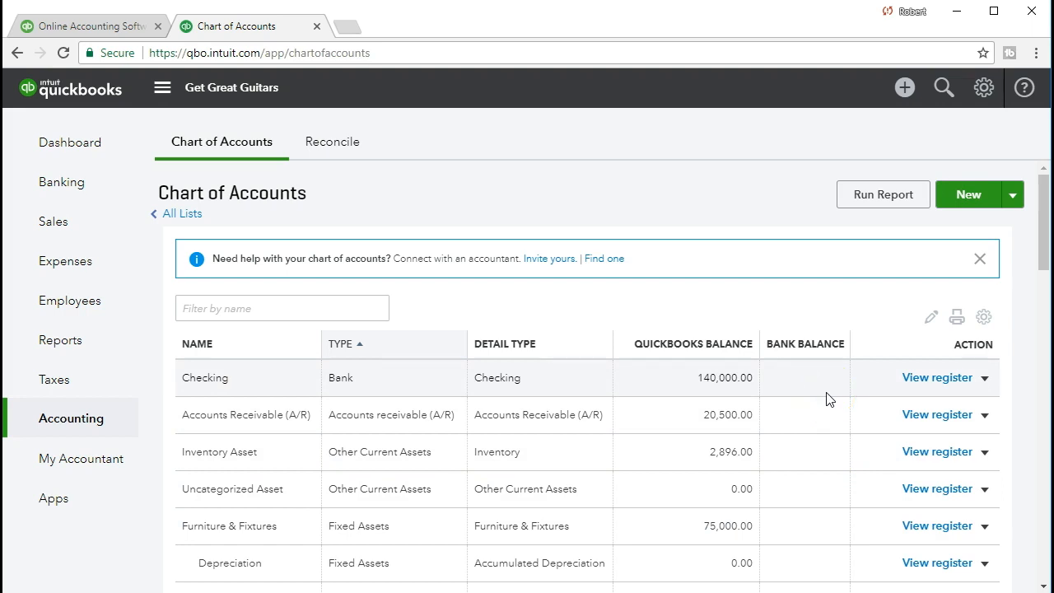
mouse_move(894, 398)
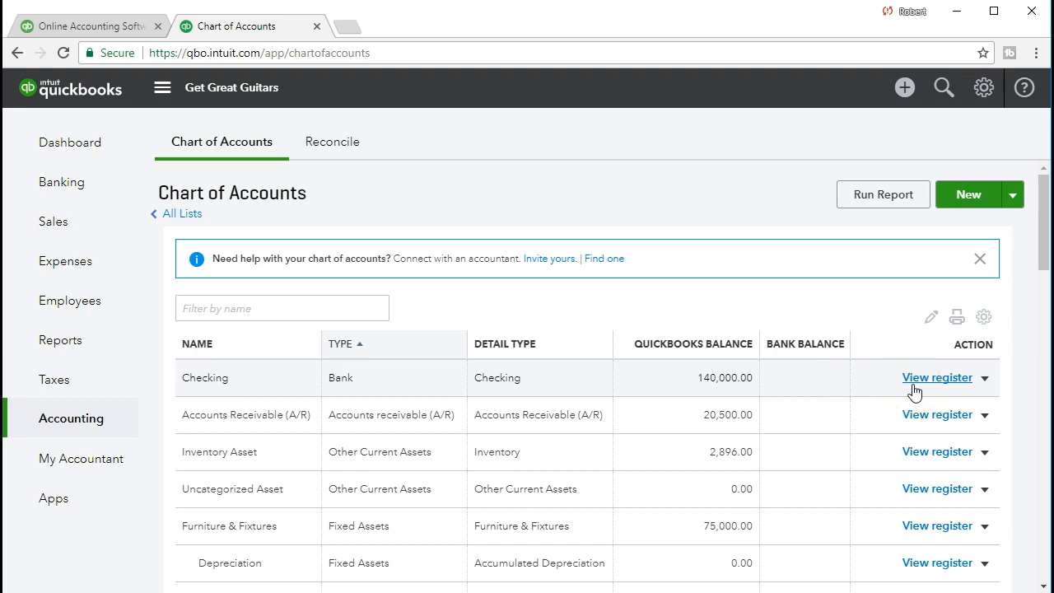
View the Checking register's three deposits and list the transaction types available to add.
click(937, 377)
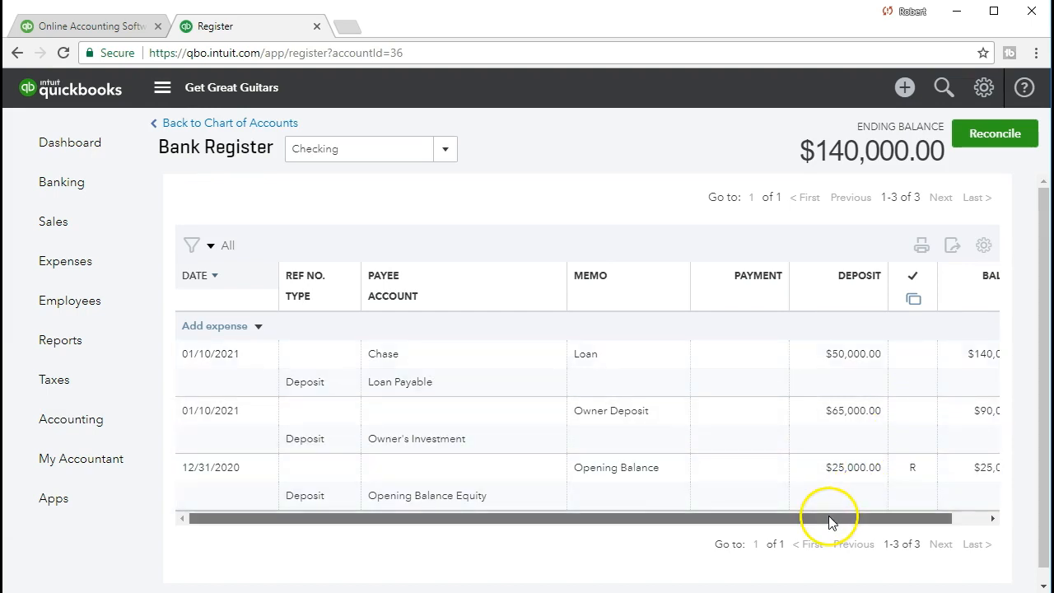
scroll(right, 3)
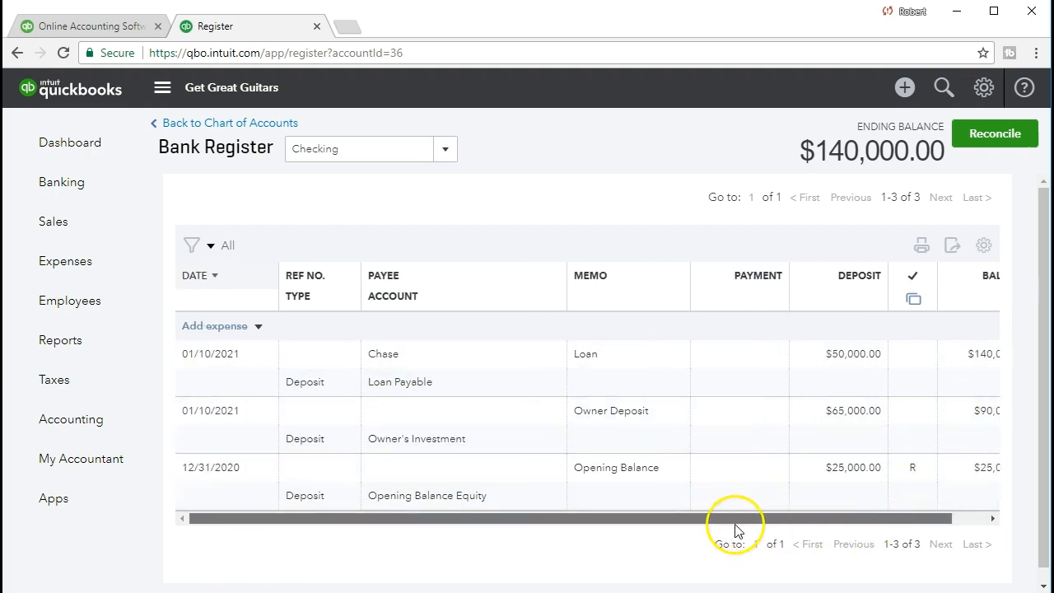
mouse_move(294, 458)
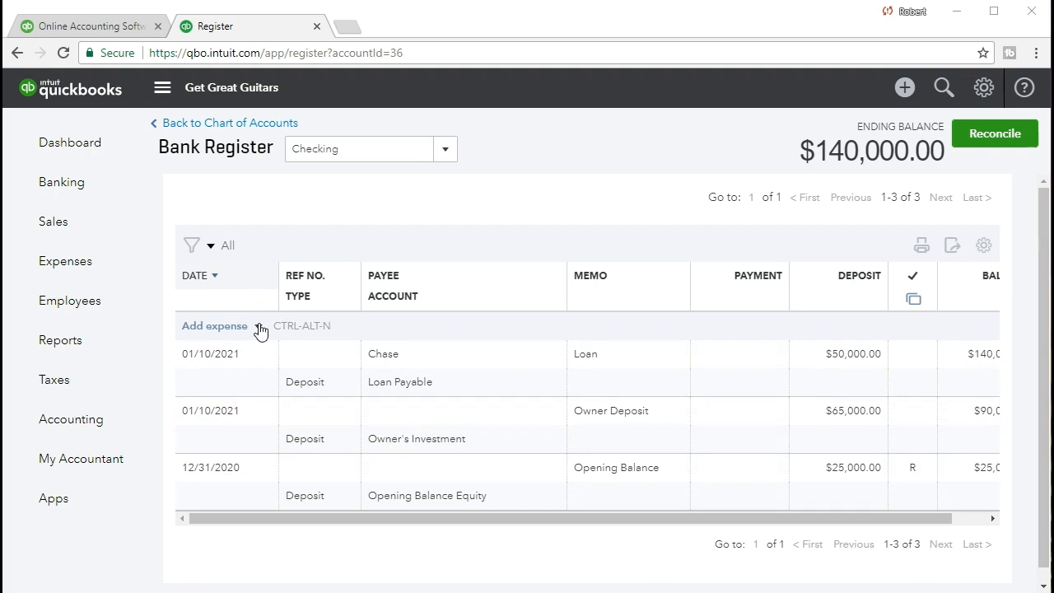
click(257, 325)
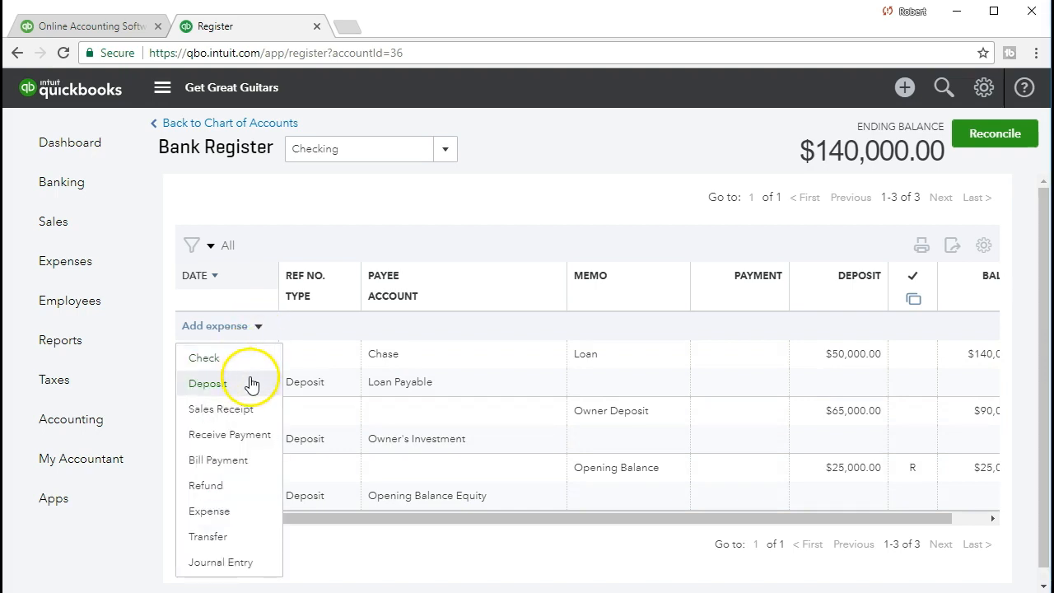
mouse_move(258, 447)
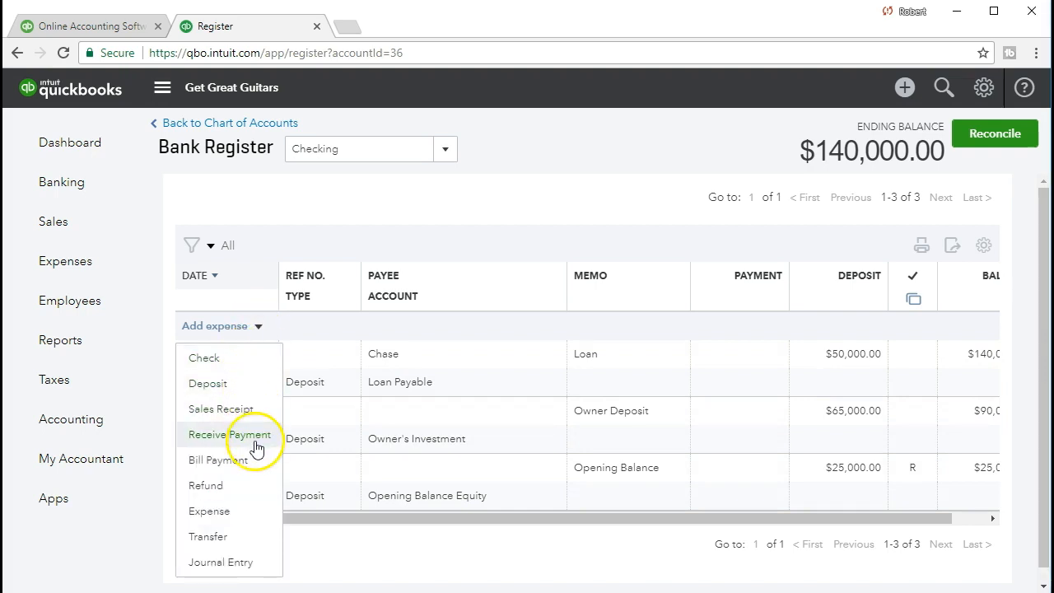
mouse_move(218, 460)
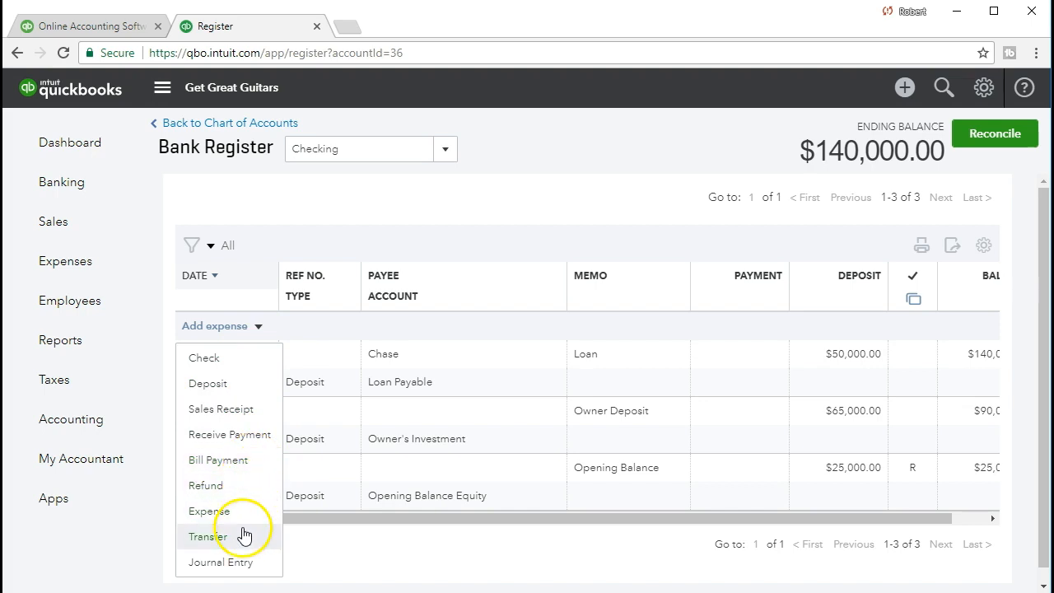
mouse_move(259, 329)
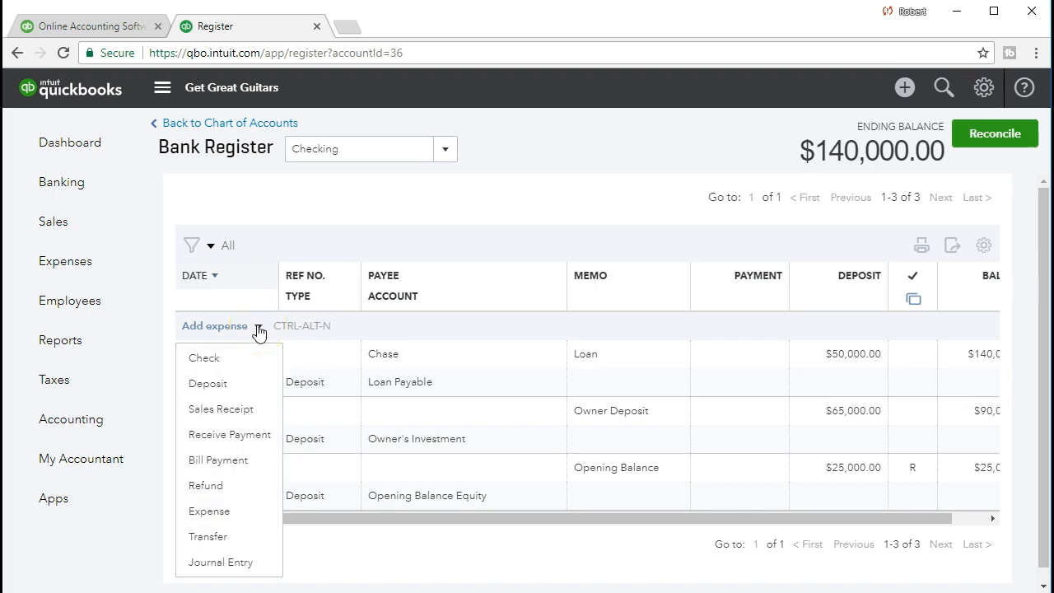
mouse_move(229, 511)
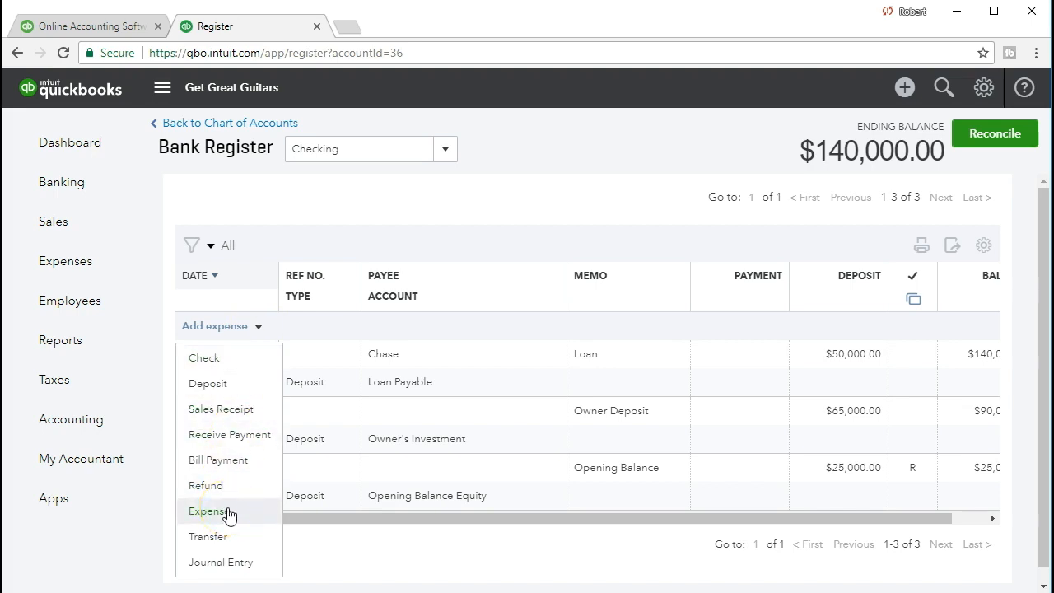
mouse_move(243, 358)
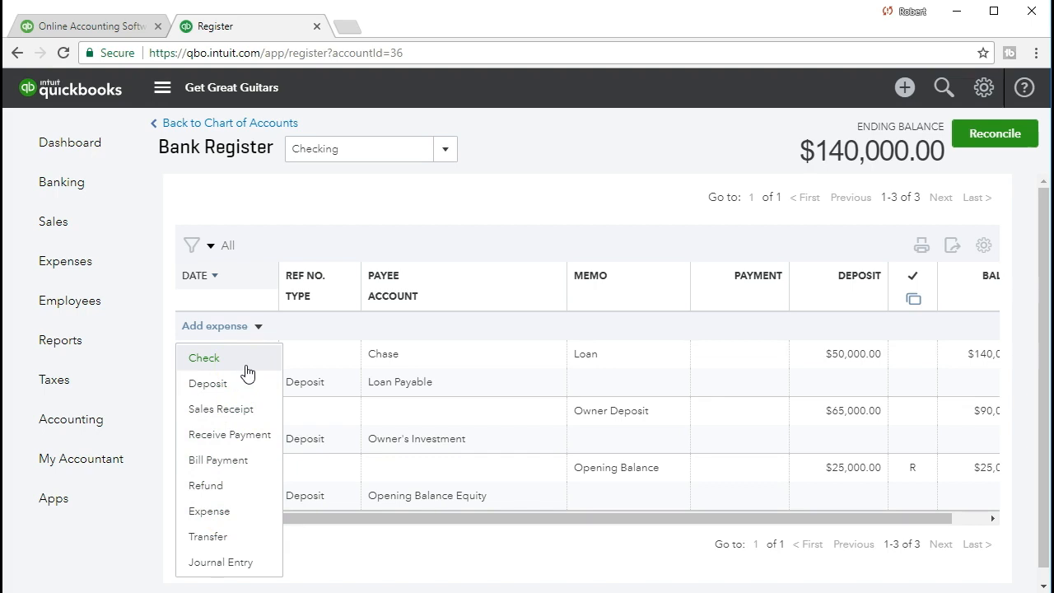
Enter check 1002 dated 01/09/2021, adding Office Depot as a new payee.
click(204, 358)
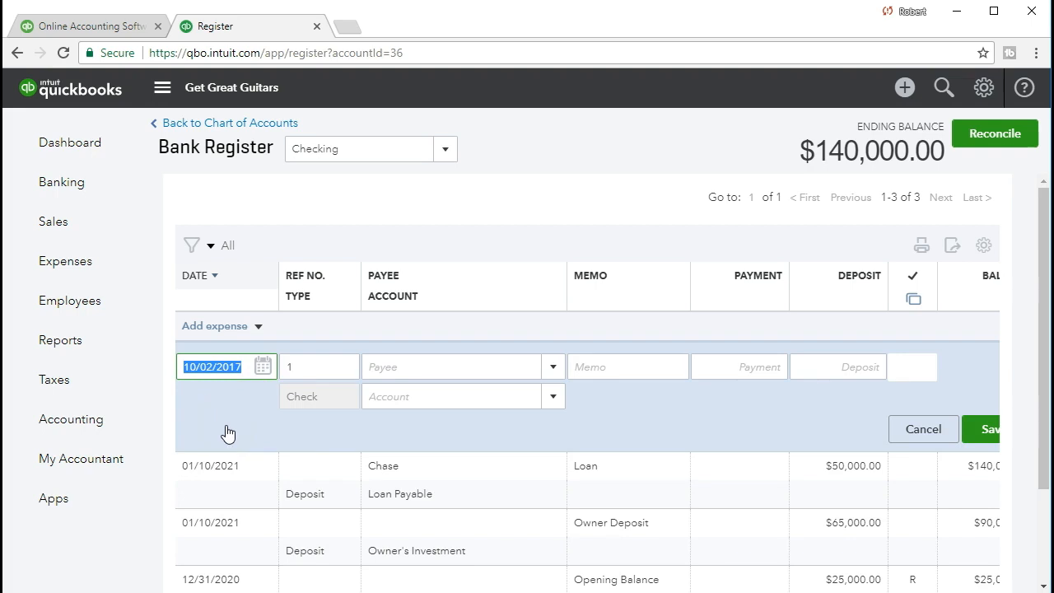
text(010921)
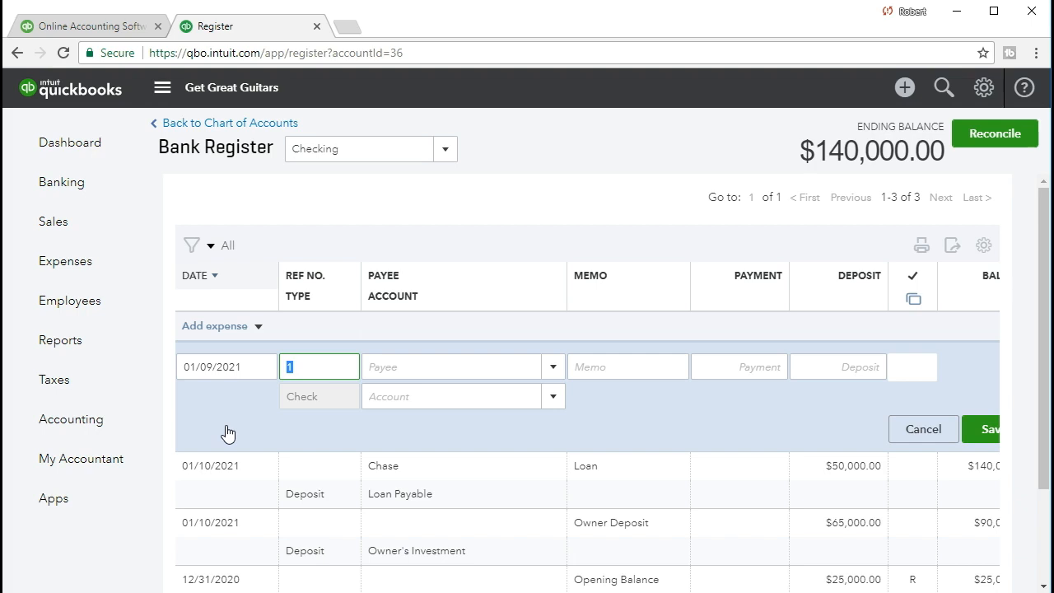
mouse_move(232, 397)
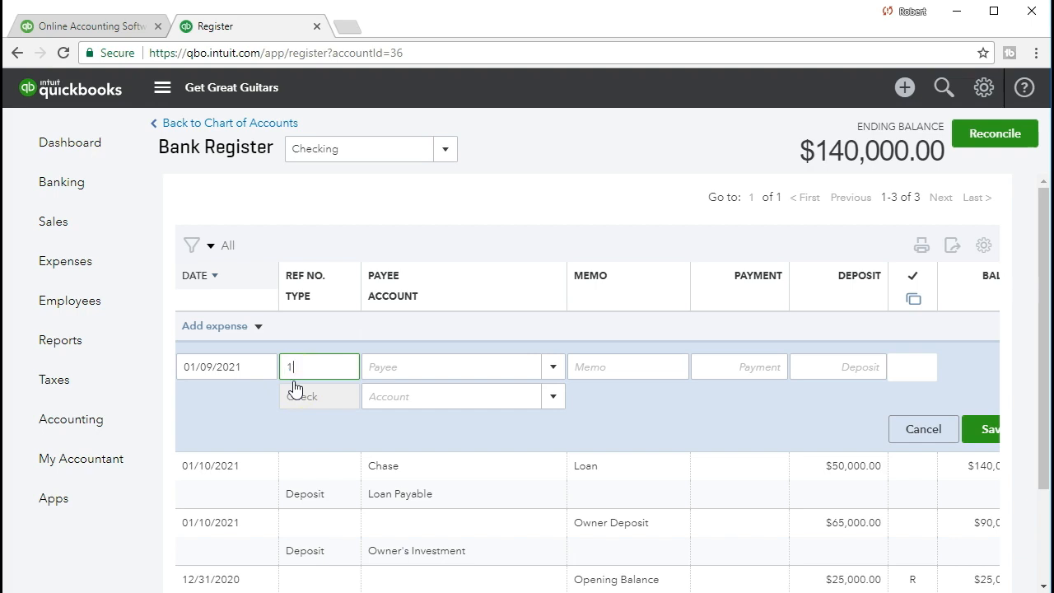
text(002)
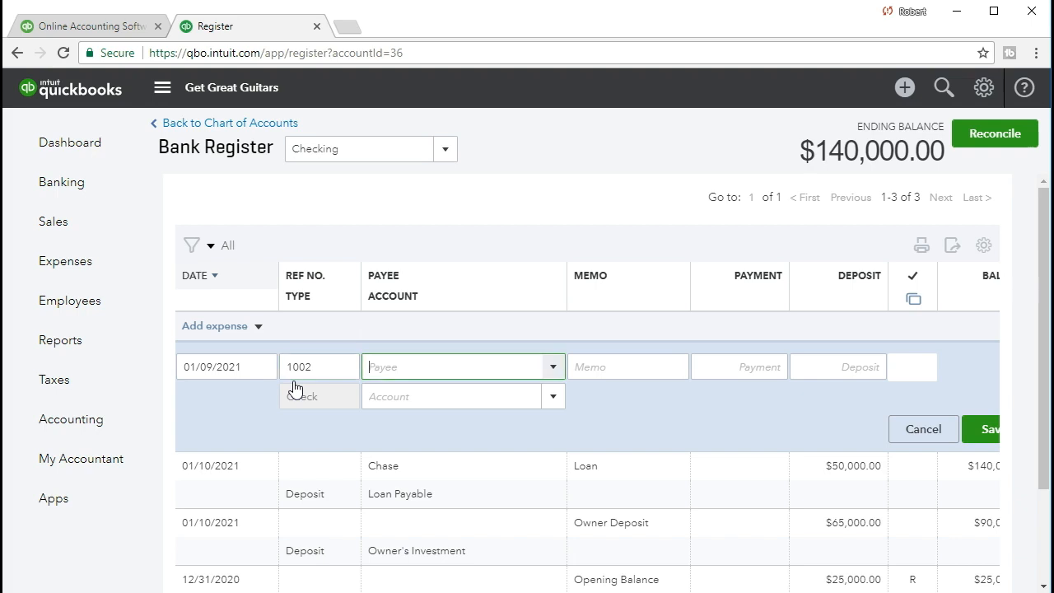
mouse_move(358, 391)
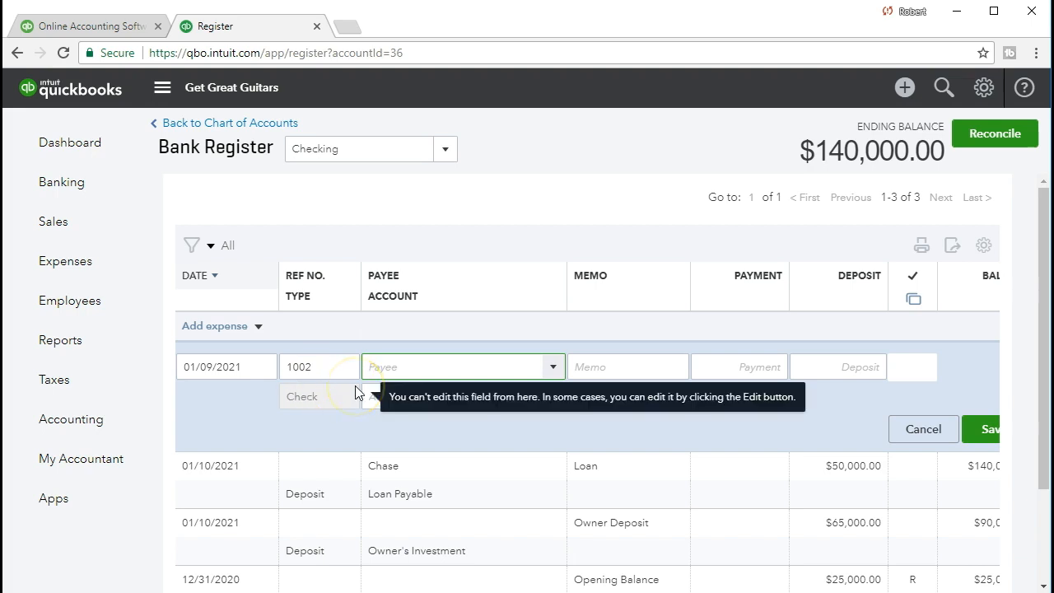
text(Office Depot)
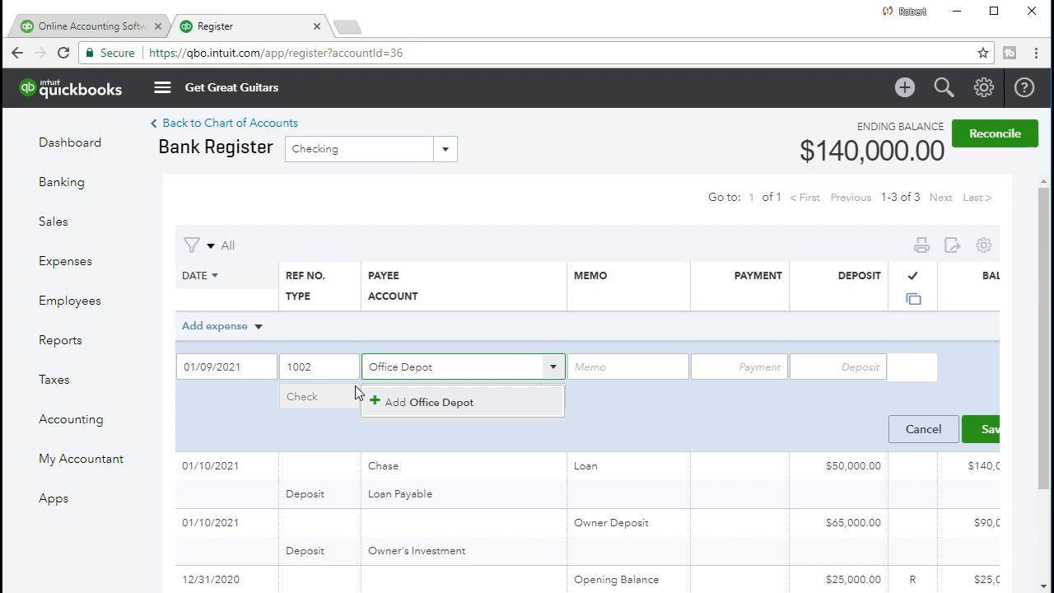
mouse_move(418, 414)
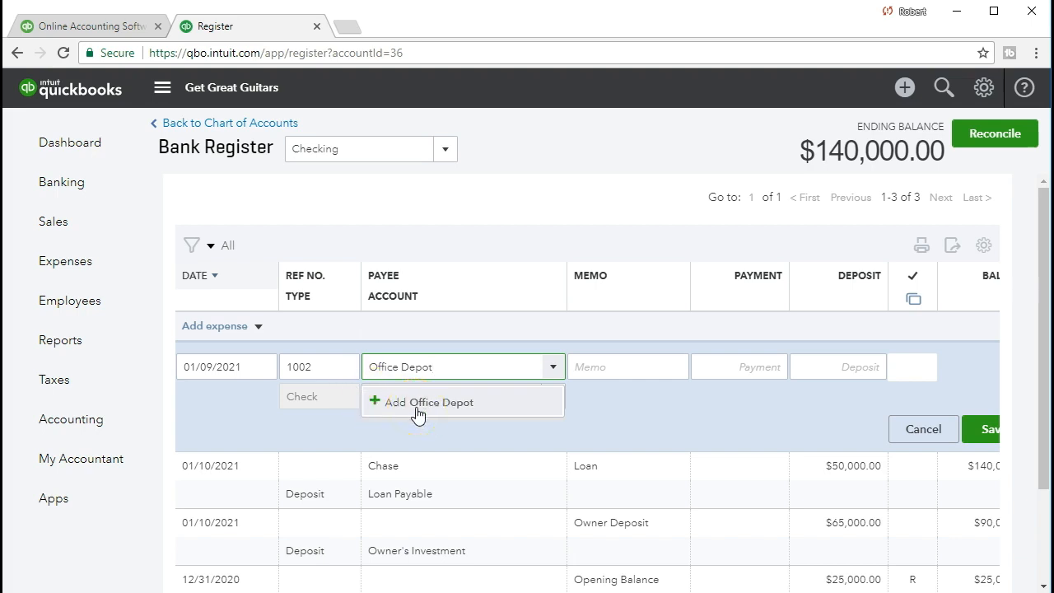
click(419, 402)
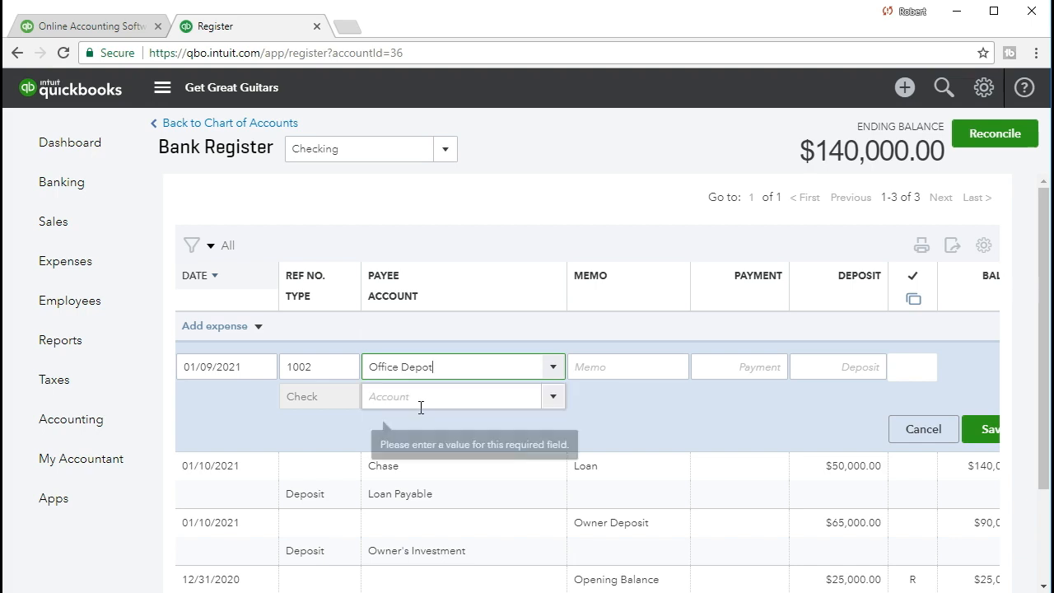
Set Office Depot's name type to Vendor, then abandon it, leaving the payee blank.
click(458, 367)
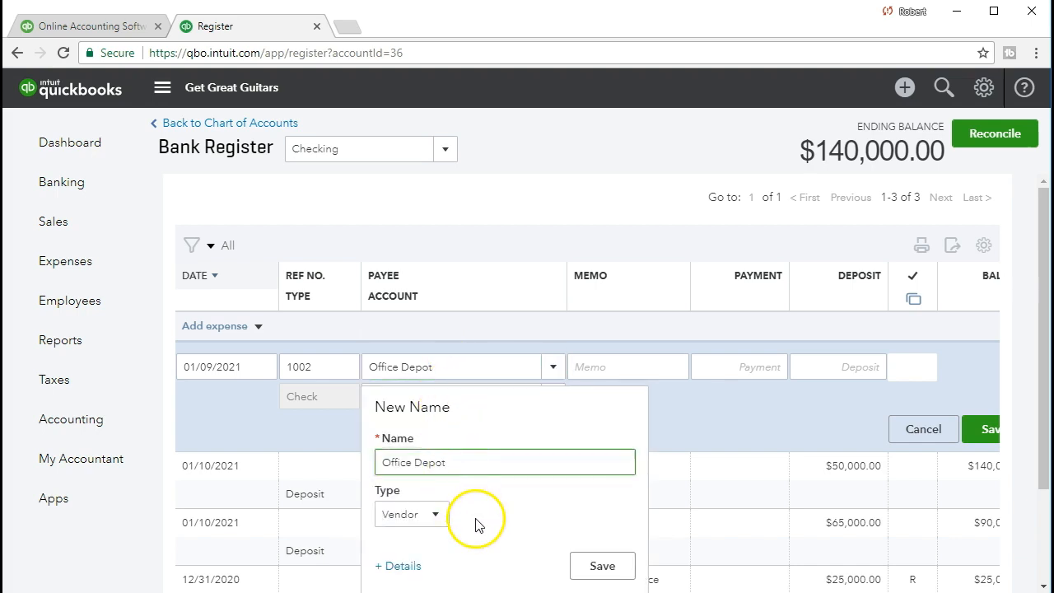
mouse_move(450, 527)
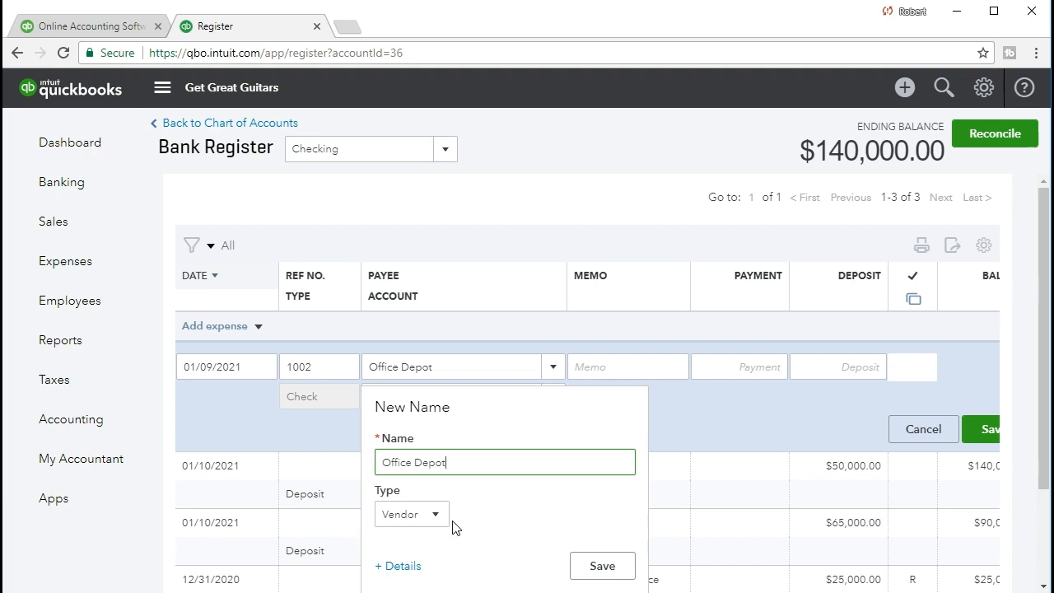
mouse_move(313, 391)
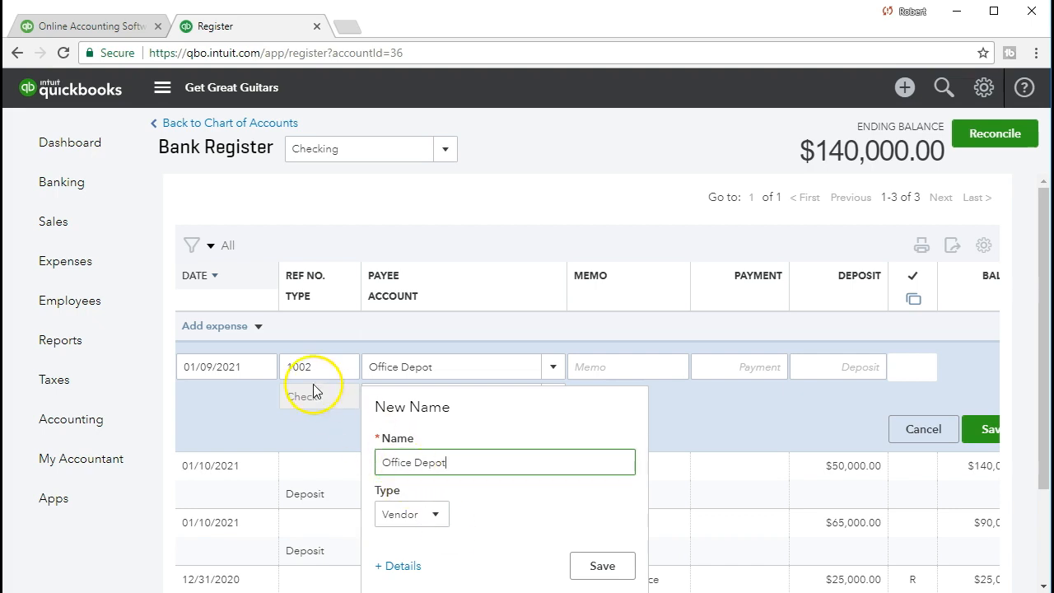
mouse_move(266, 342)
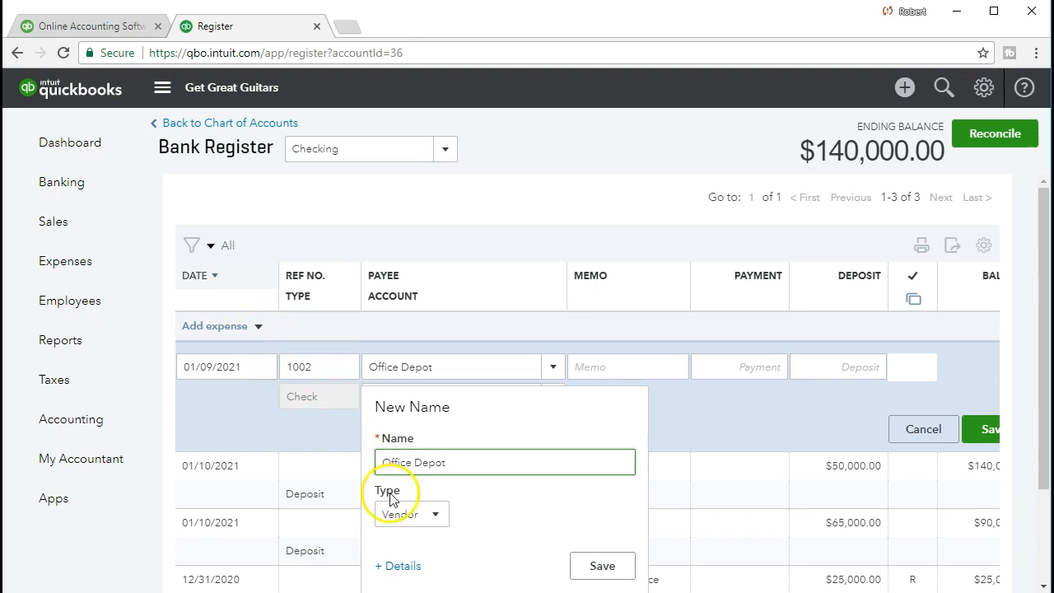
click(411, 514)
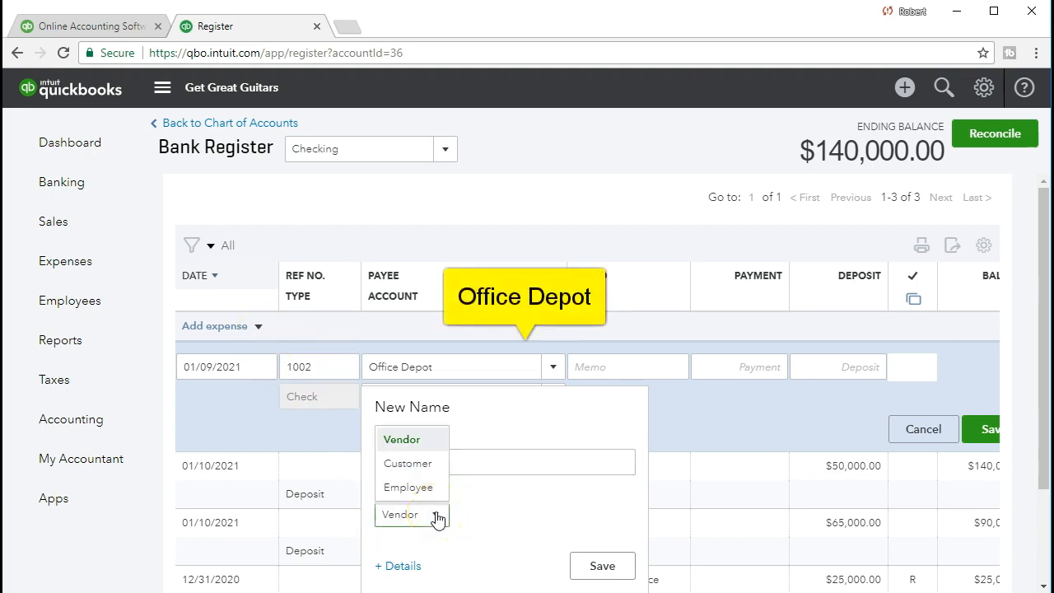
click(399, 514)
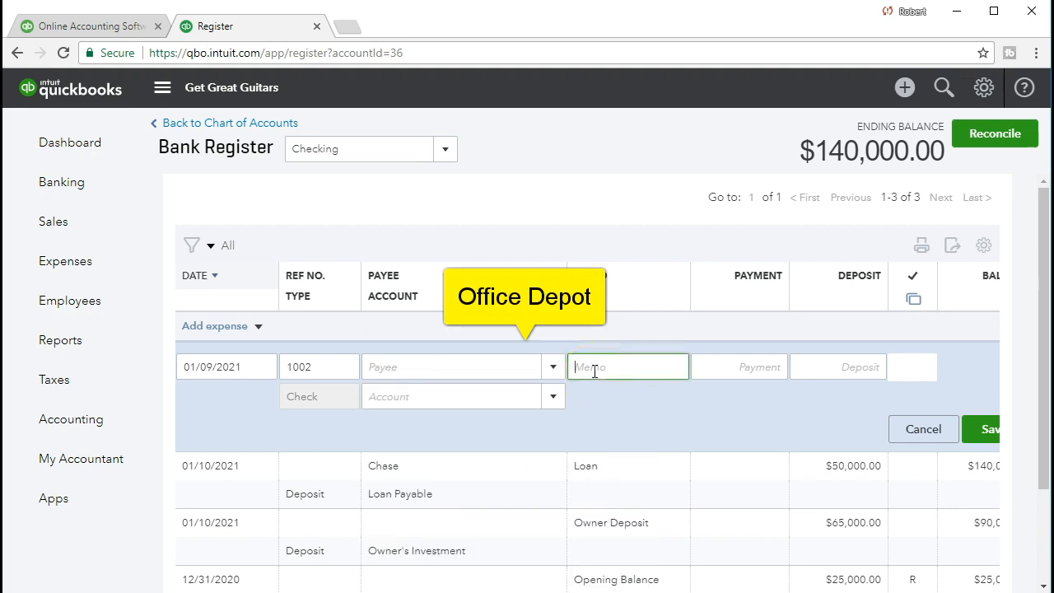
Enter 16000 in check 1002's Payment field.
click(738, 367)
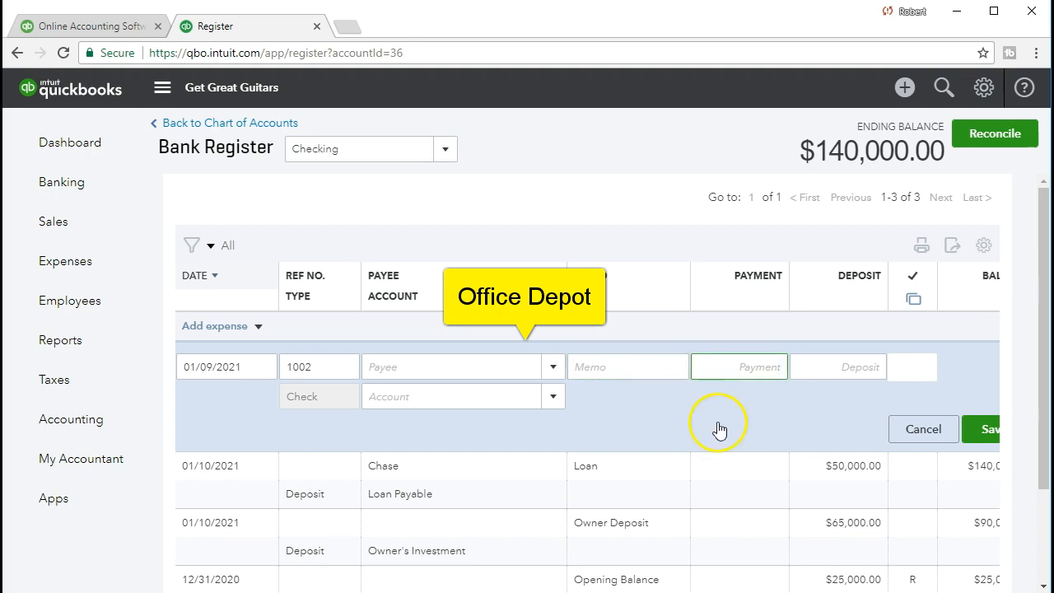
mouse_move(736, 413)
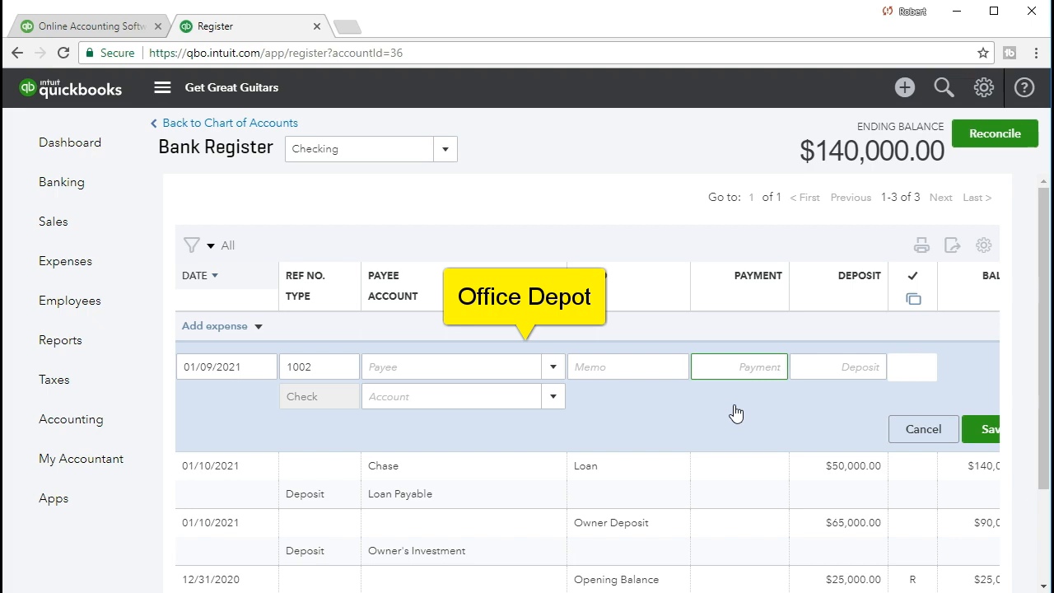
text(16000)
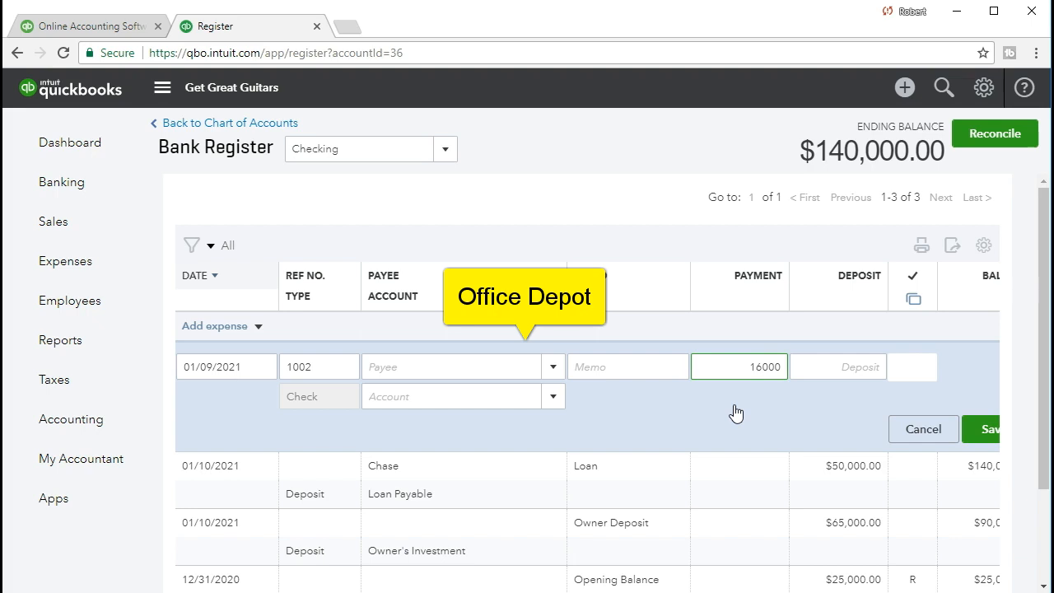
click(838, 367)
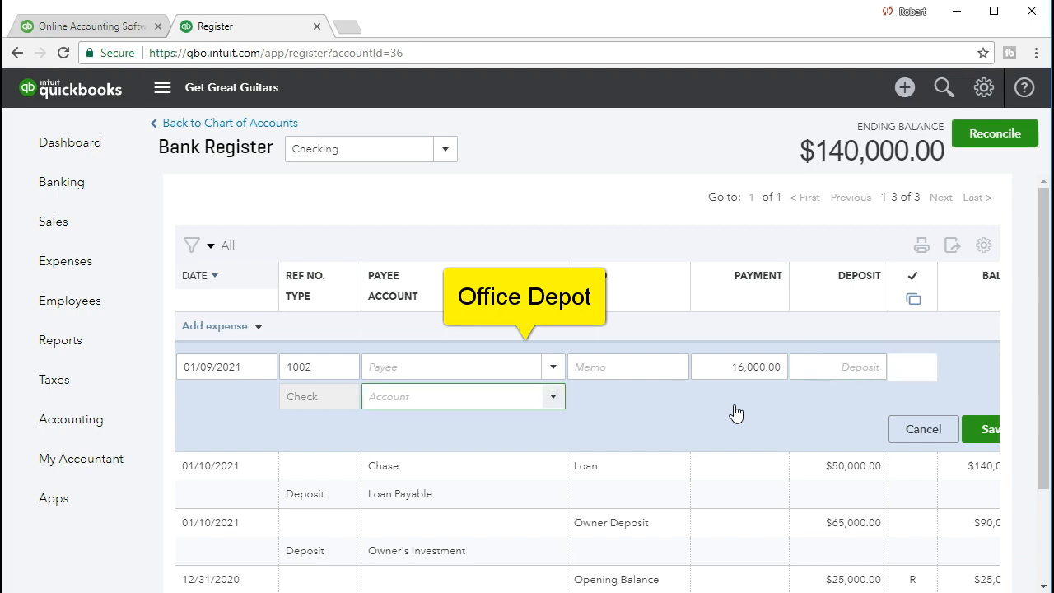
mouse_move(668, 410)
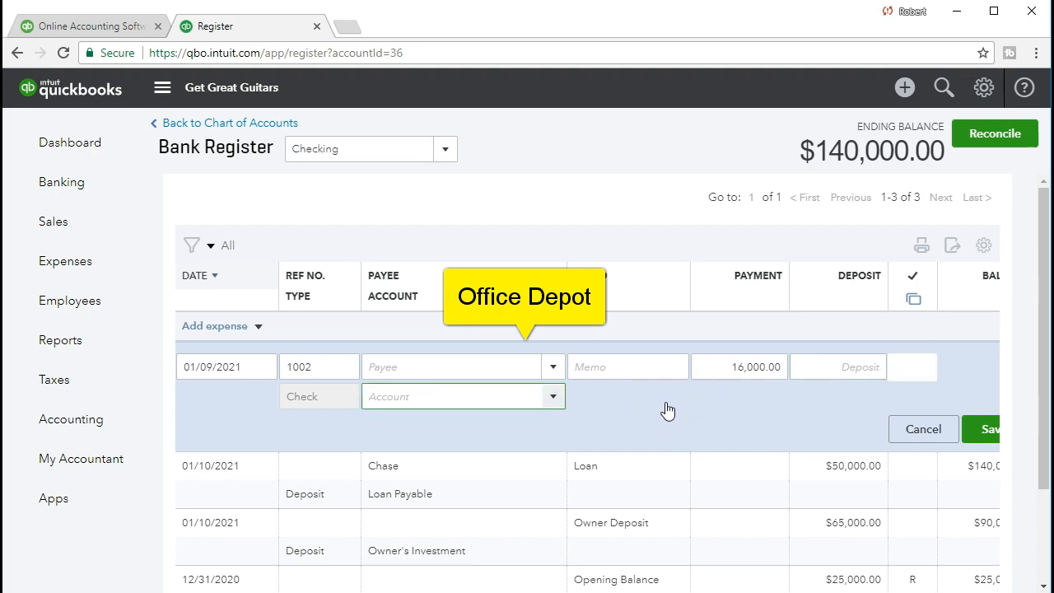
Charge check 1002 to Furniture & Fixtures and save it, leaving Checking at $124,000.00.
click(553, 396)
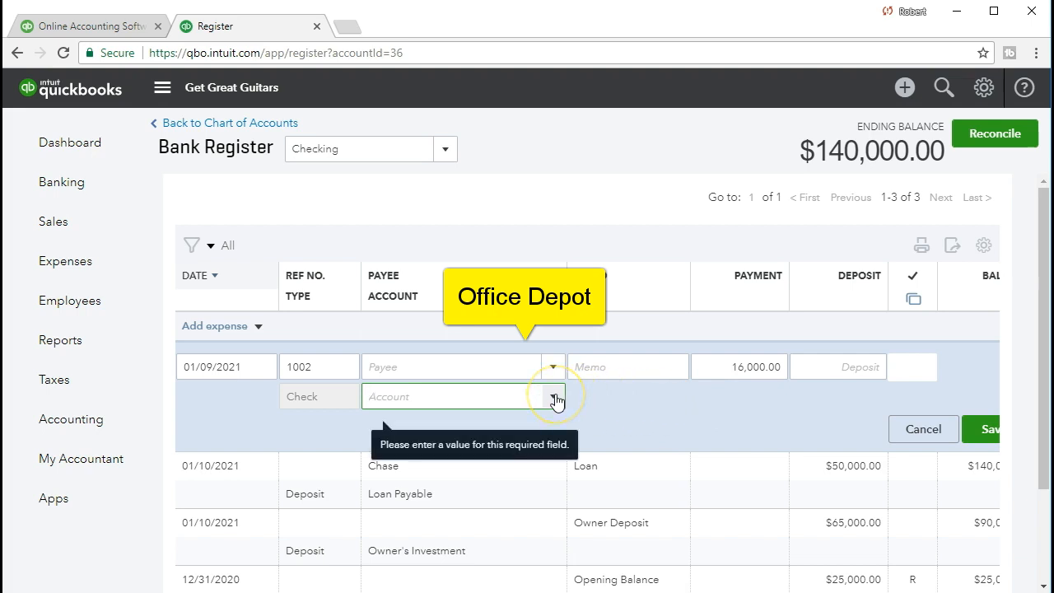
click(554, 396)
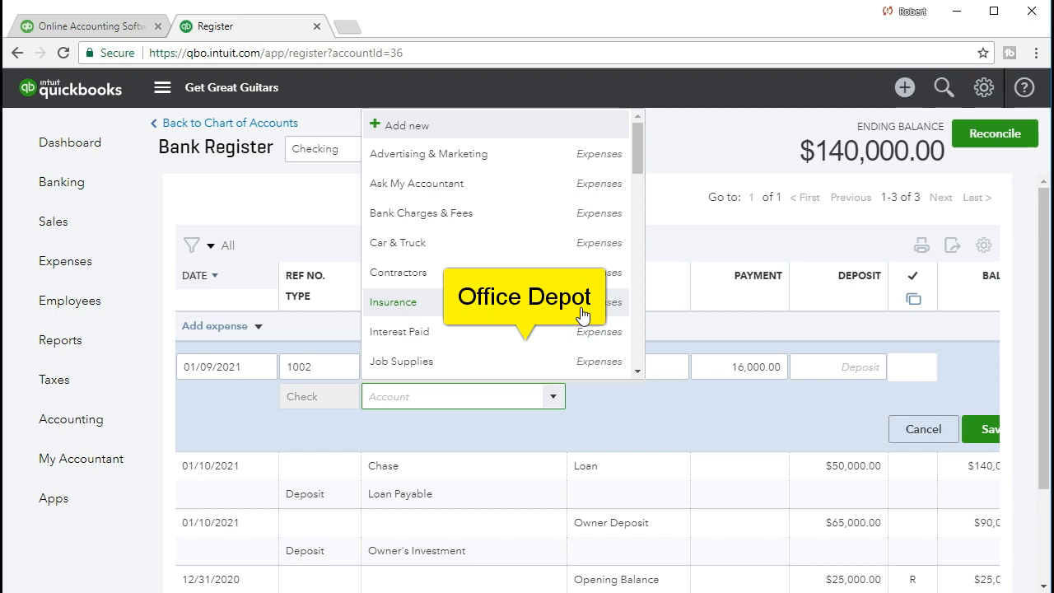
scroll(down, 3)
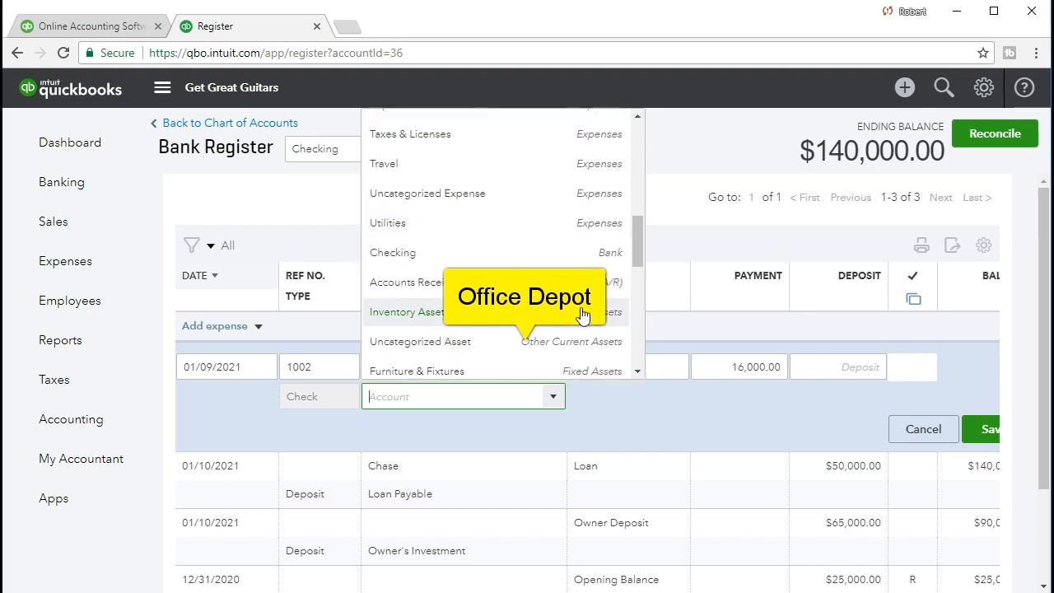
scroll(down, 3)
text(Furn)
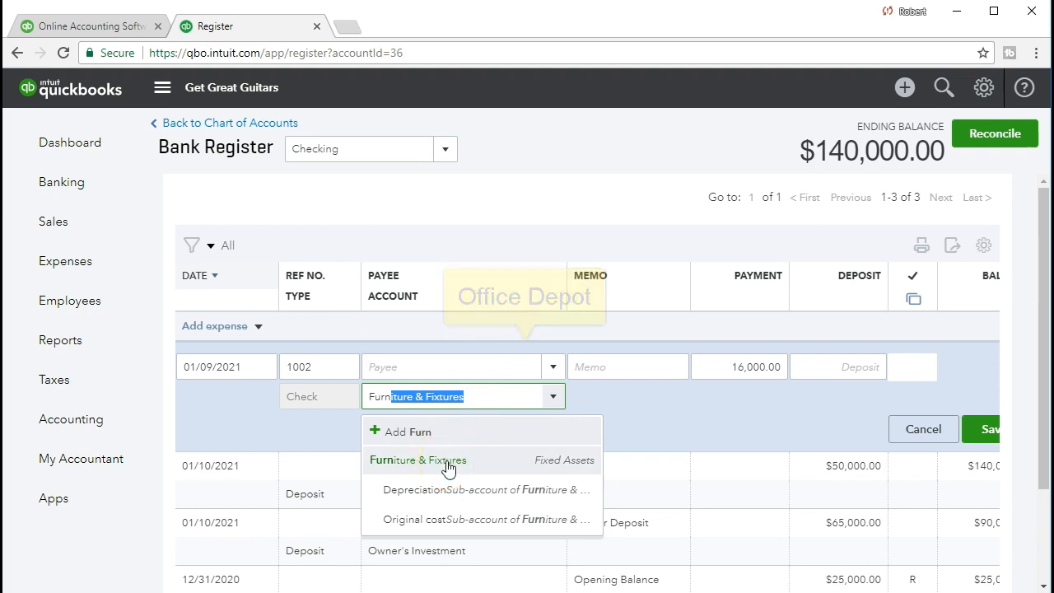
click(417, 460)
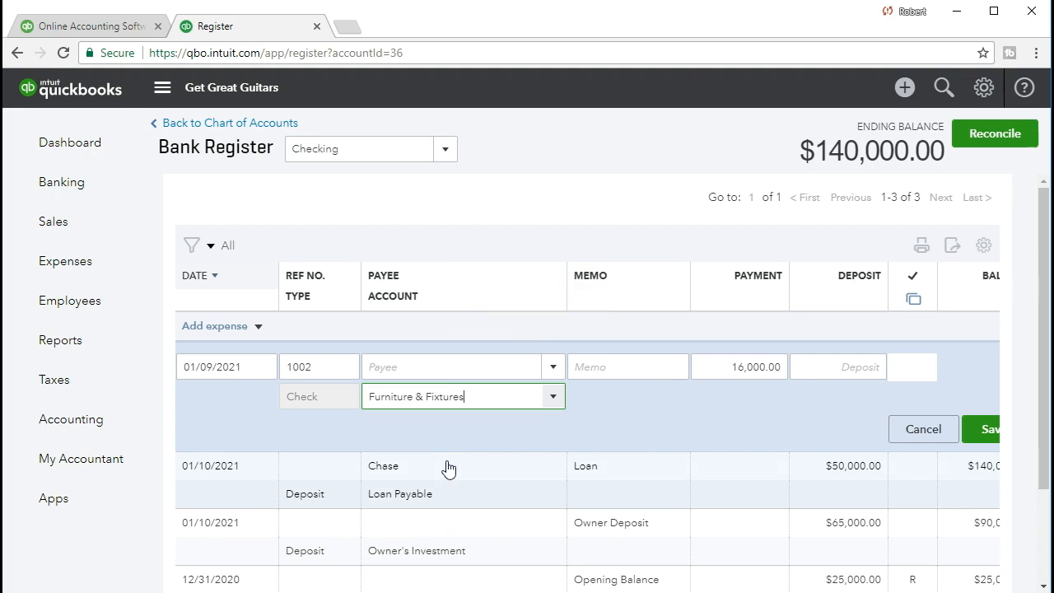
mouse_move(991, 429)
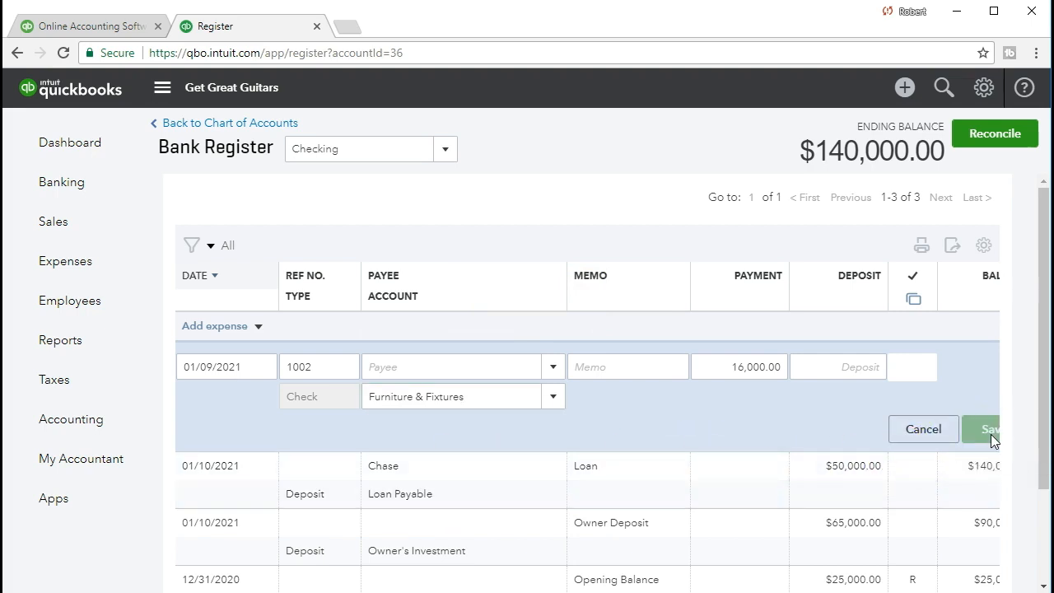
click(988, 428)
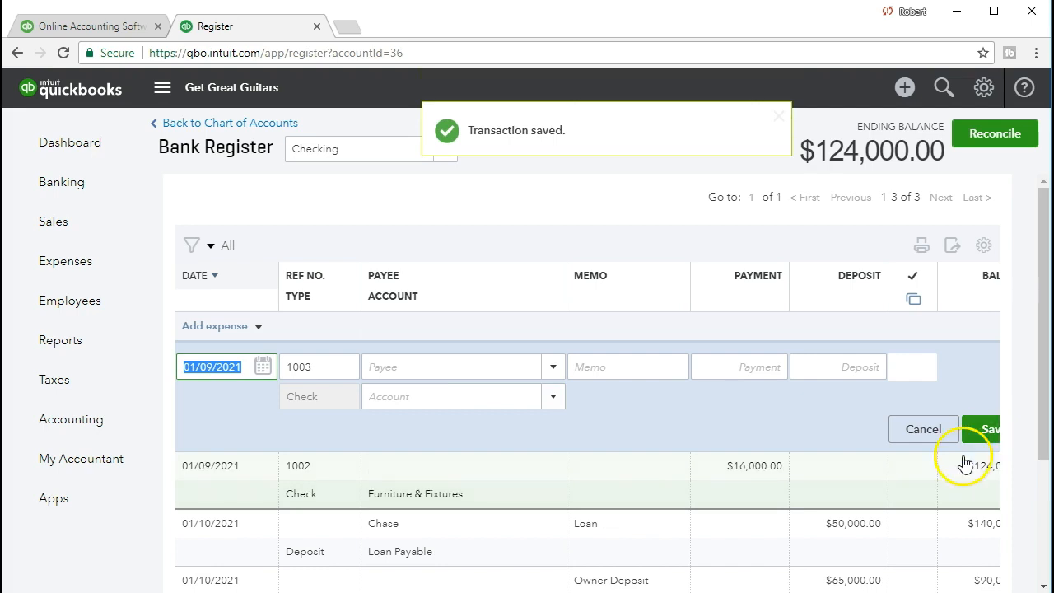
mouse_move(692, 496)
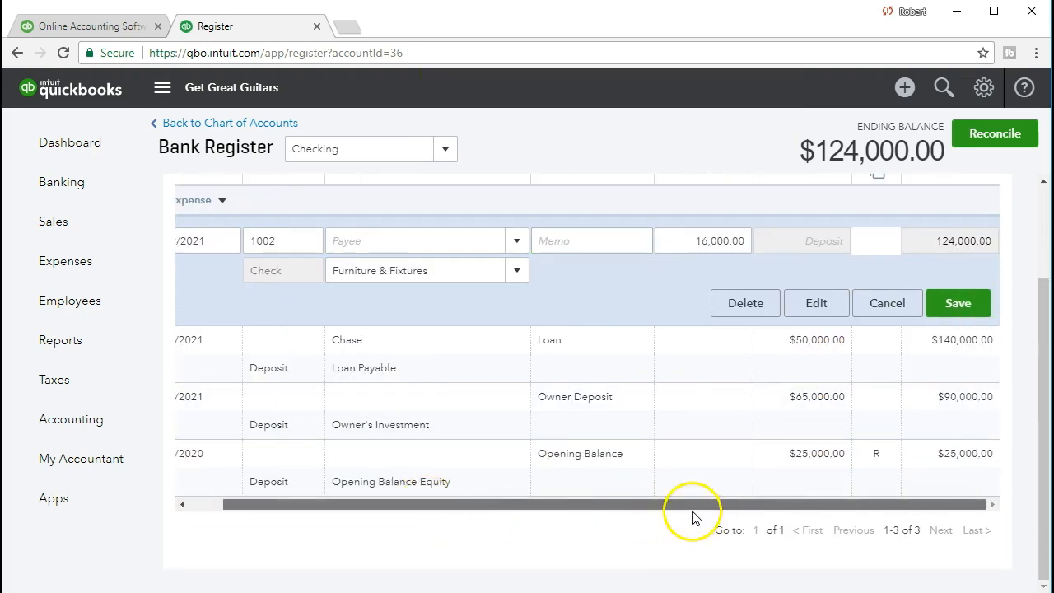
scroll(up, 3)
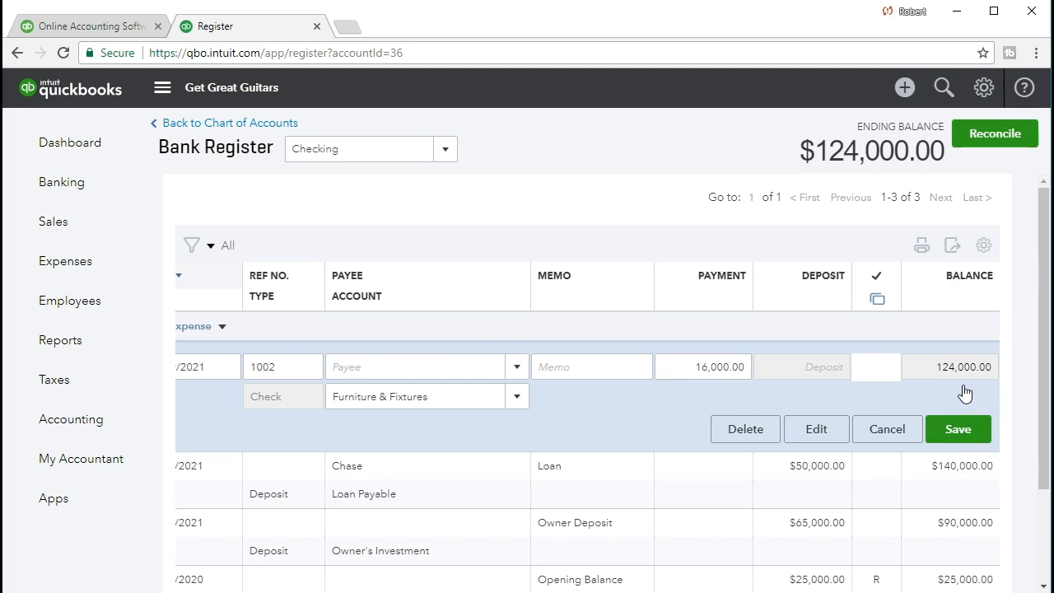
mouse_move(351, 434)
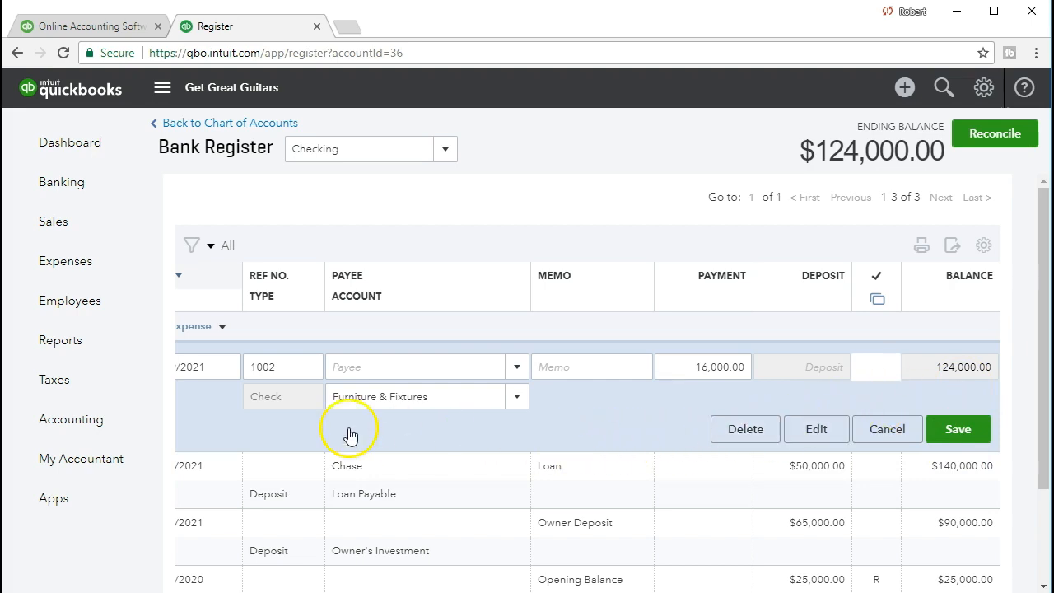
mouse_move(60, 340)
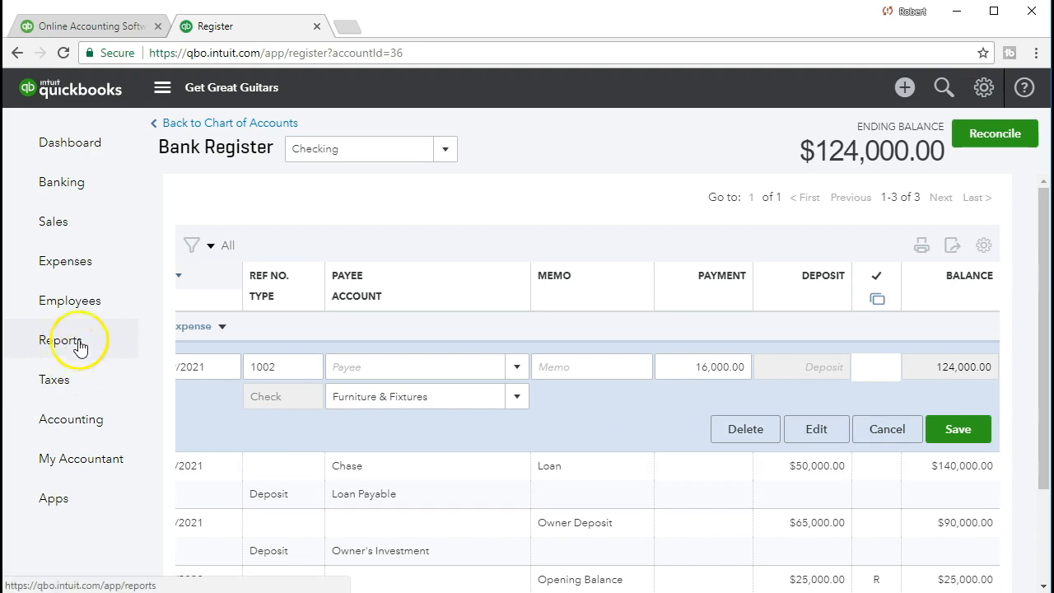
Run the Balance Sheet for 01/01/2021–01/31/2021, with Checking at 124,000.00.
click(61, 340)
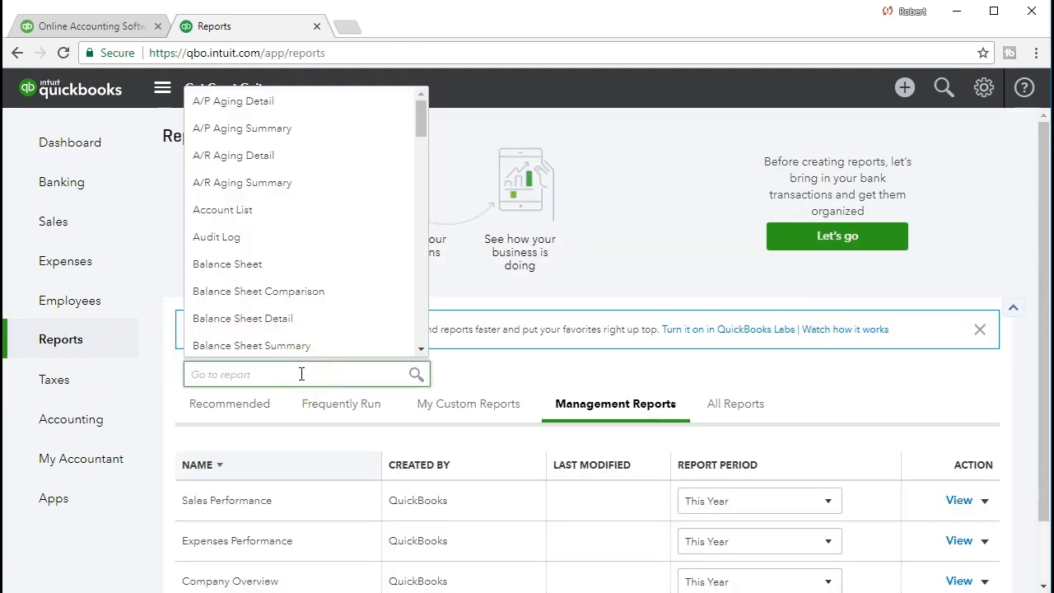
text(ba)
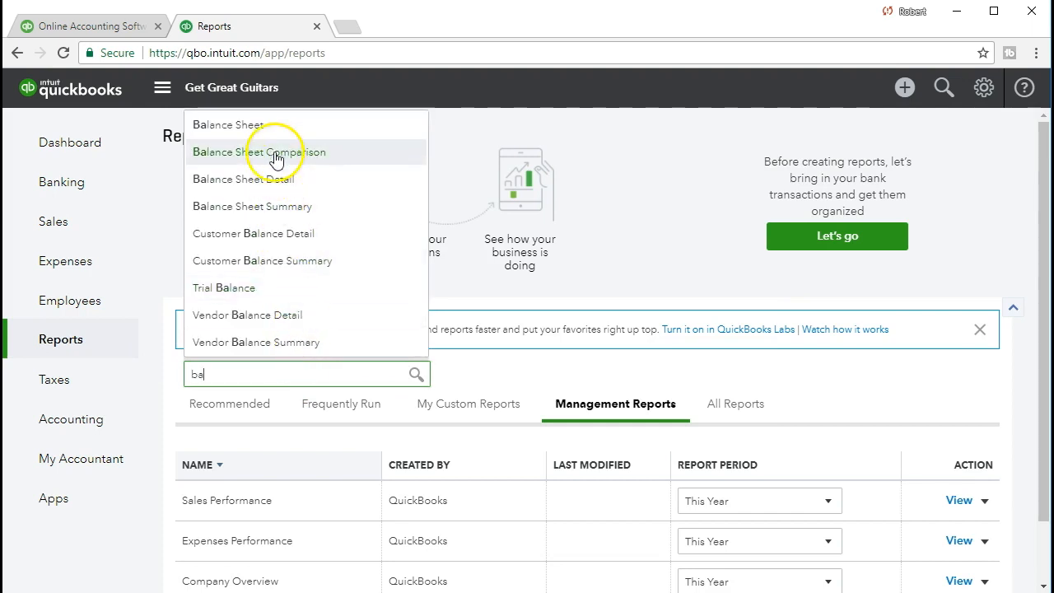
click(229, 125)
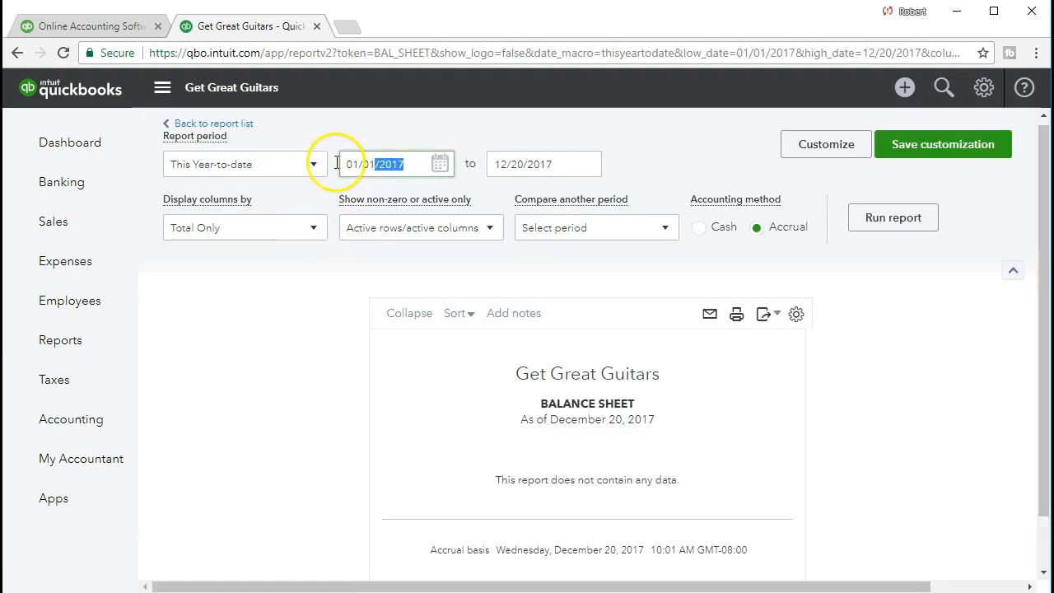
text(00)
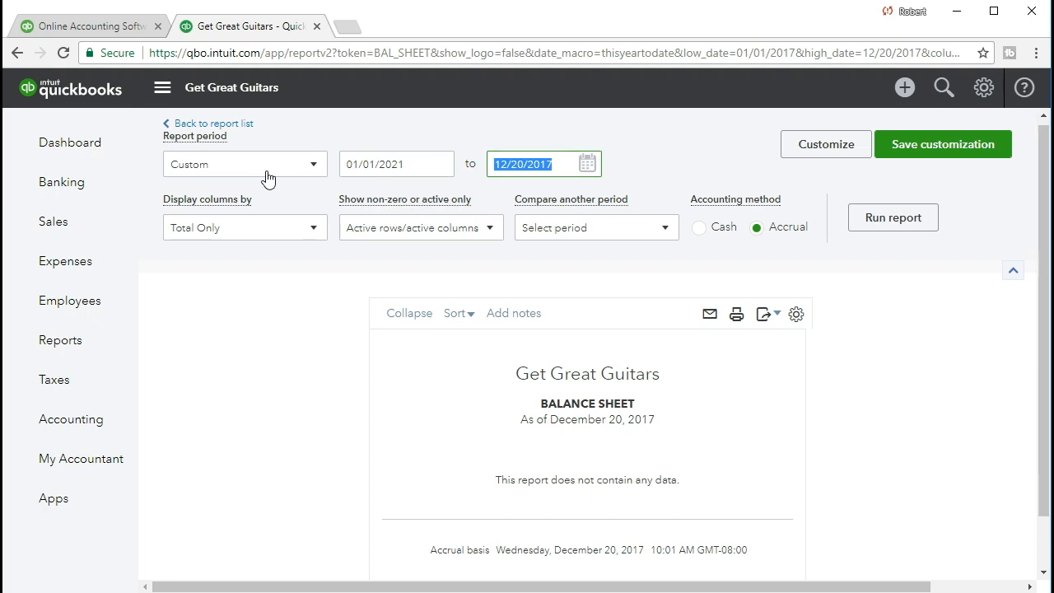
text(0131)
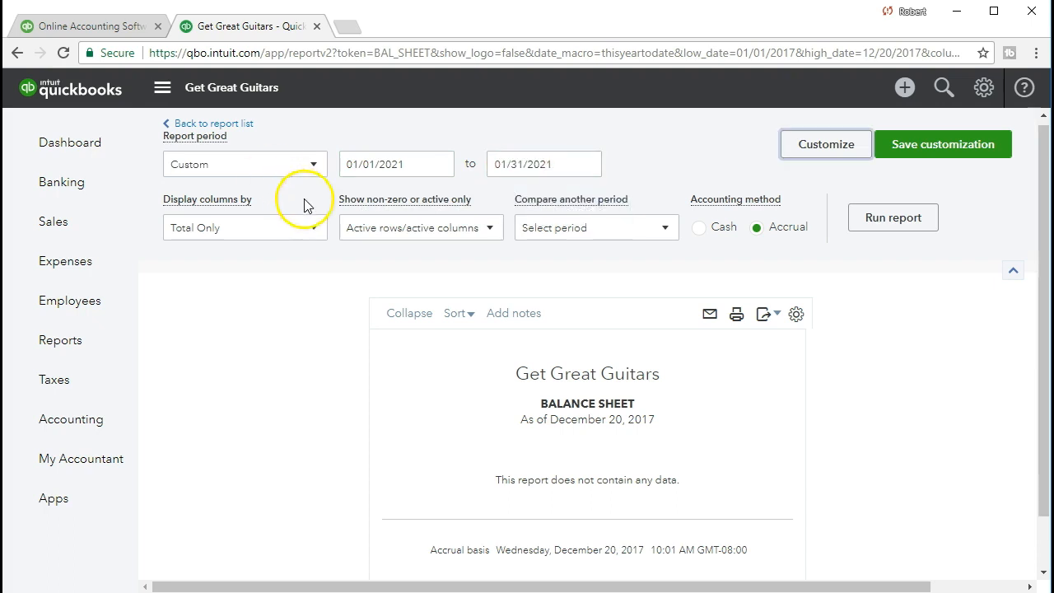
mouse_move(583, 237)
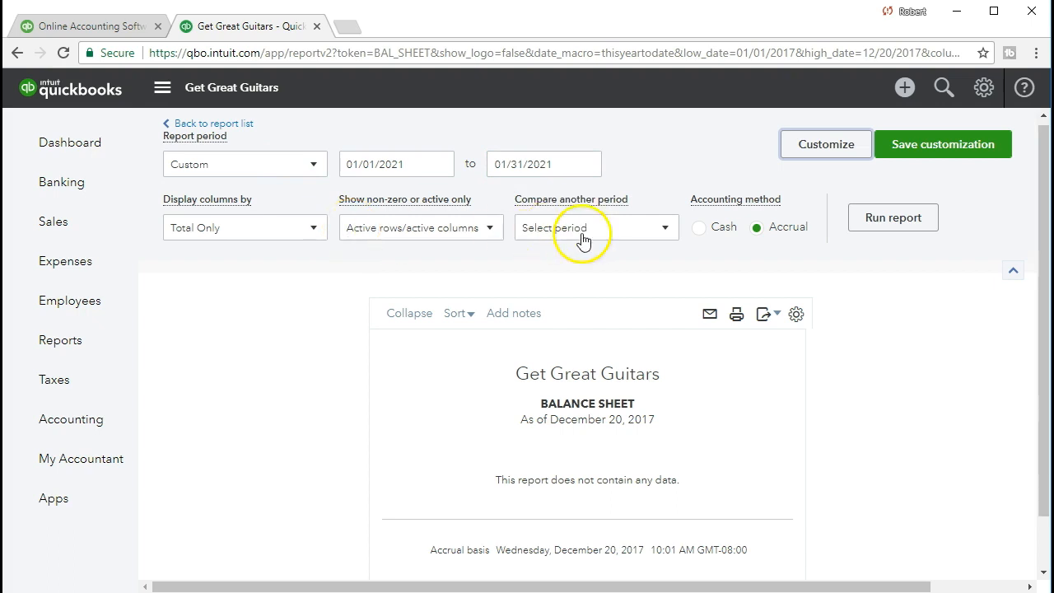
click(893, 218)
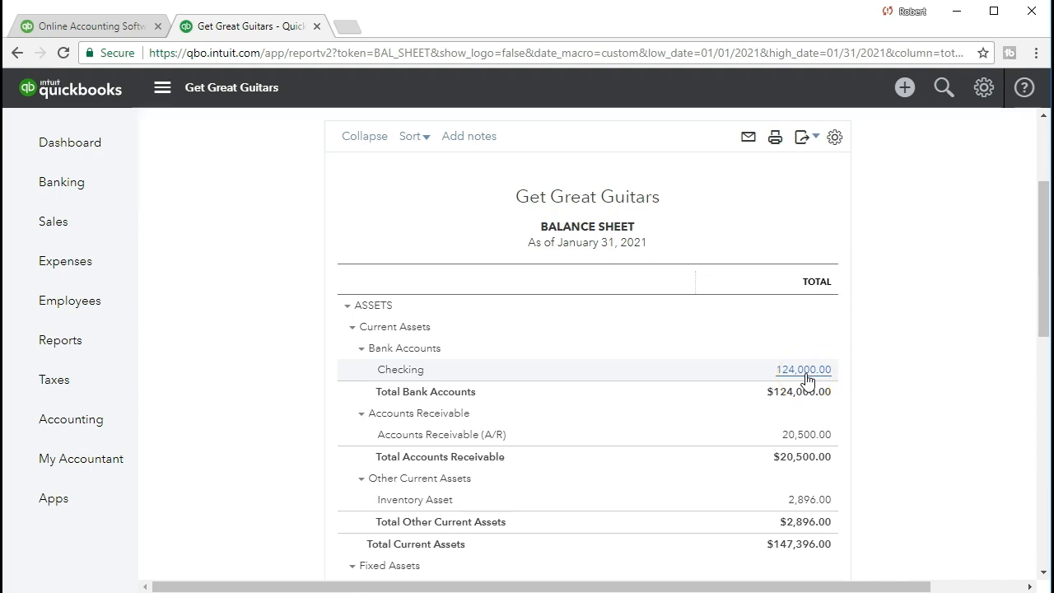
Drill into the Checking balance's transactions and open Check #1002 for $16,000.00.
click(803, 369)
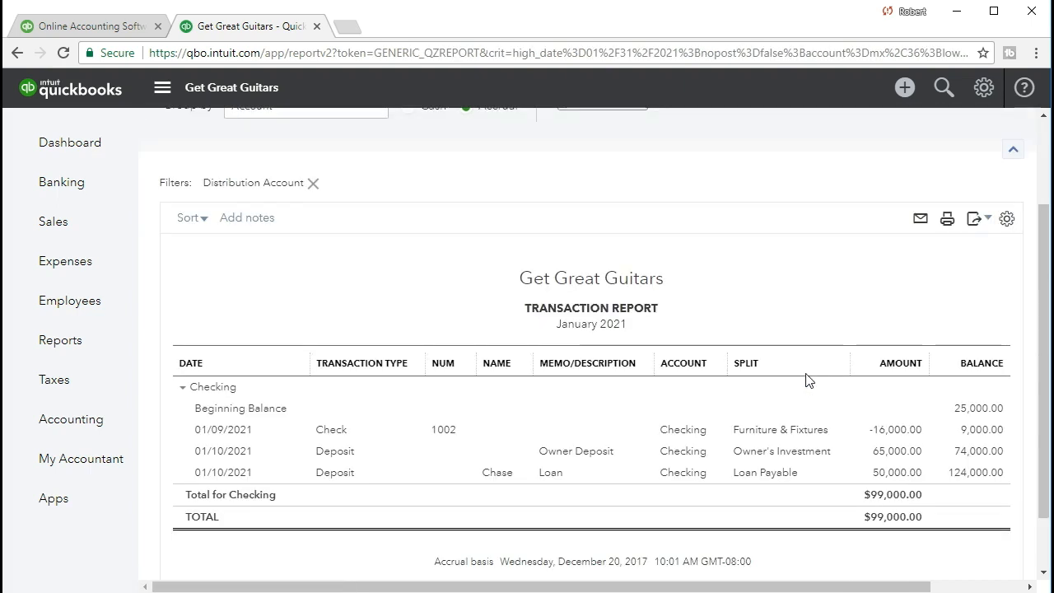
mouse_move(906, 451)
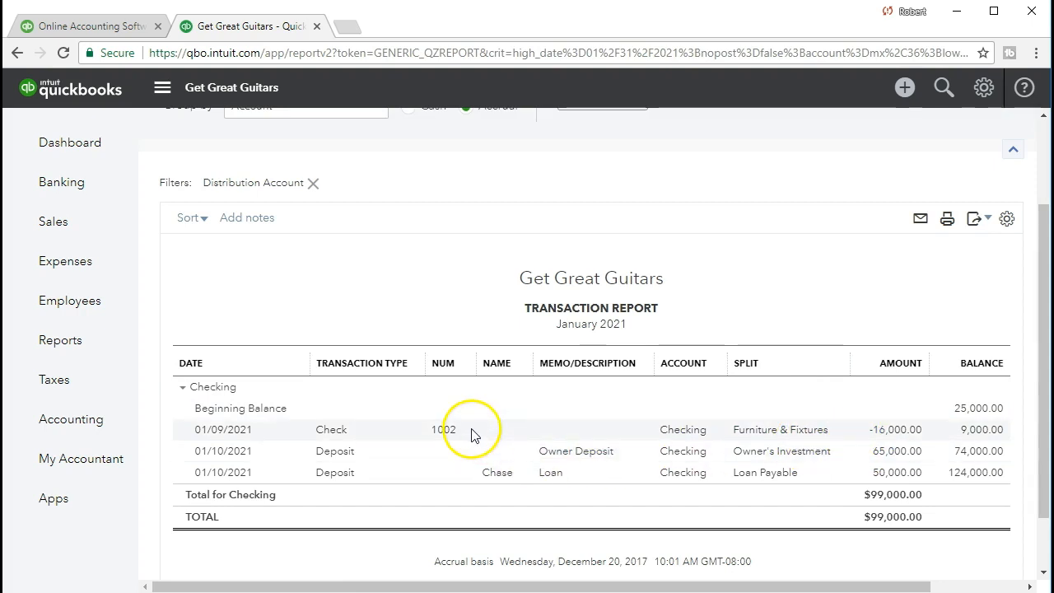
mouse_move(684, 429)
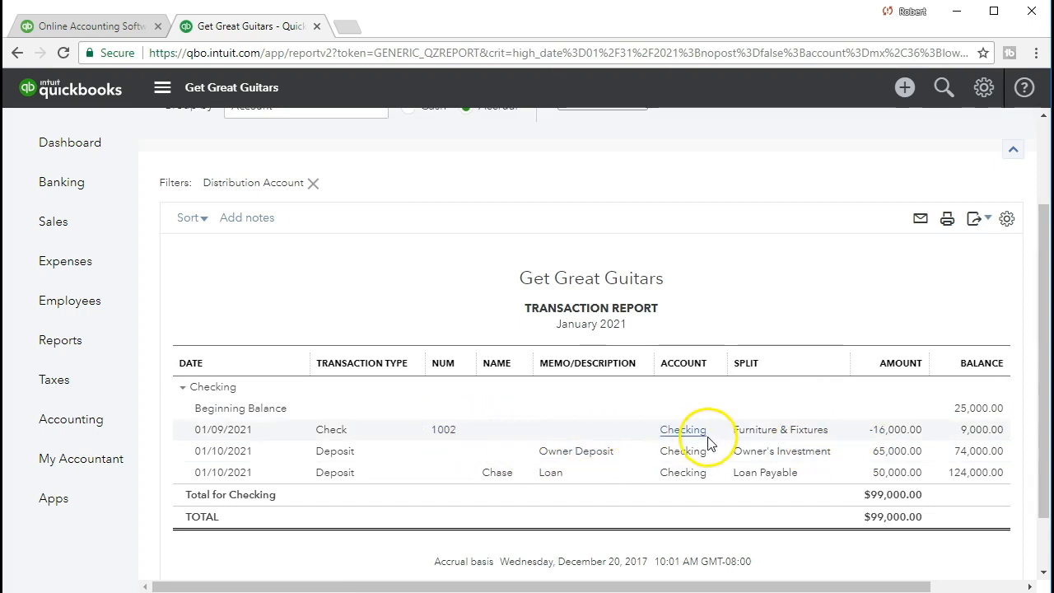
mouse_move(883, 429)
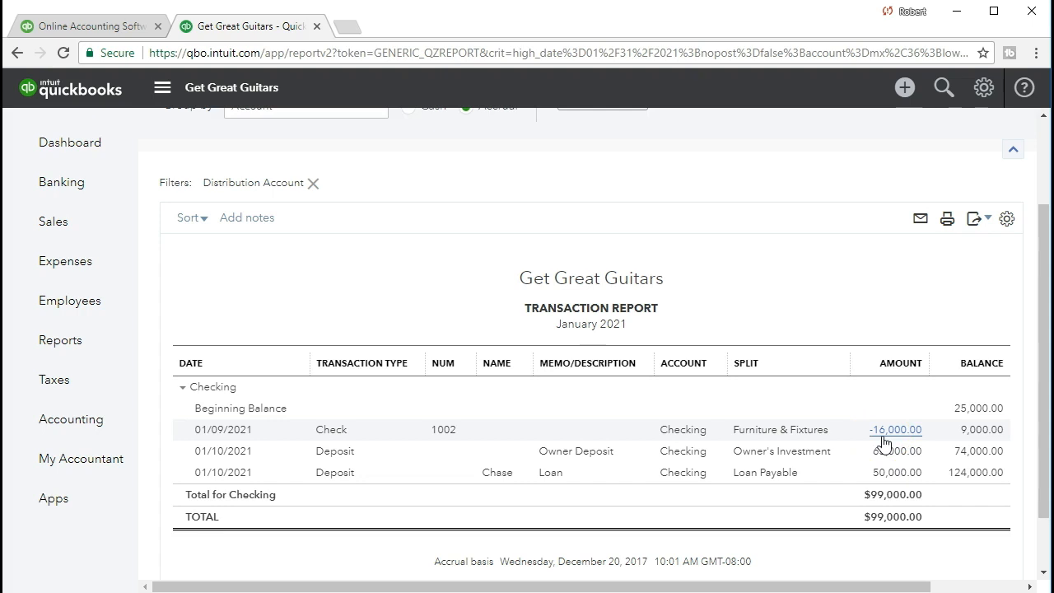
click(896, 430)
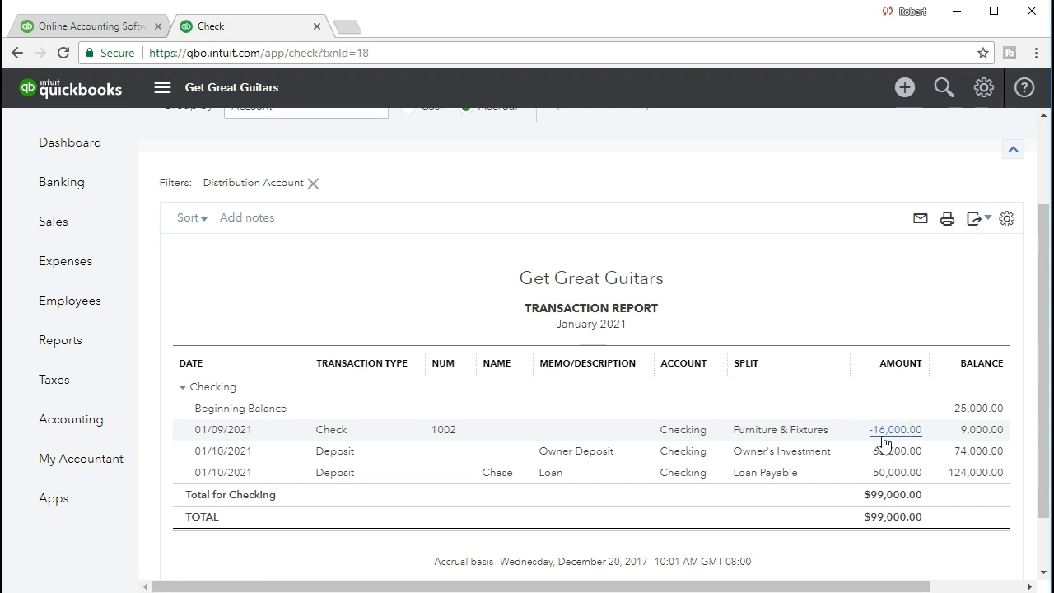
click(895, 429)
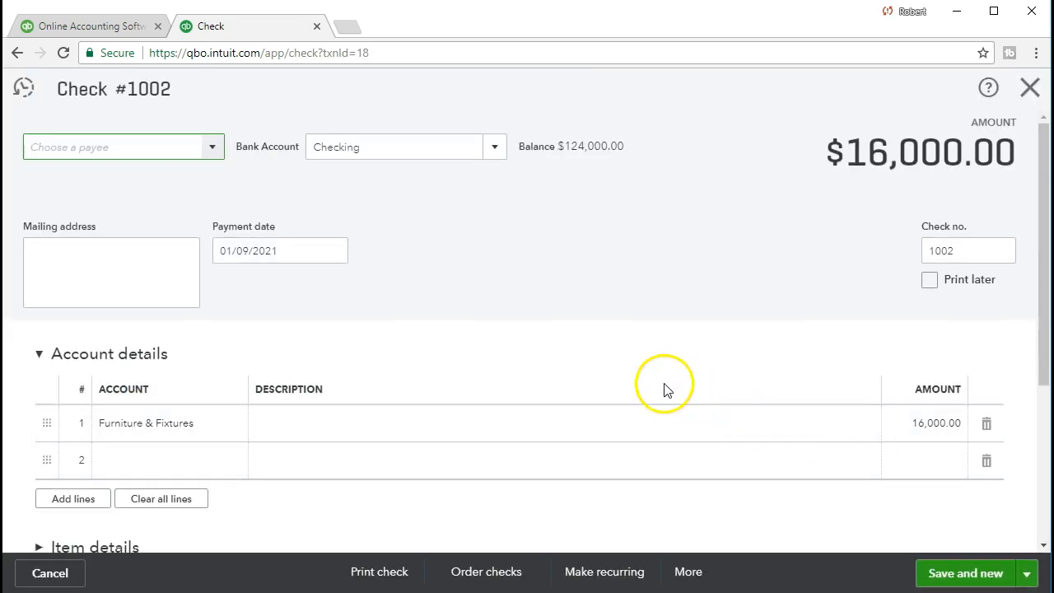
mouse_move(630, 329)
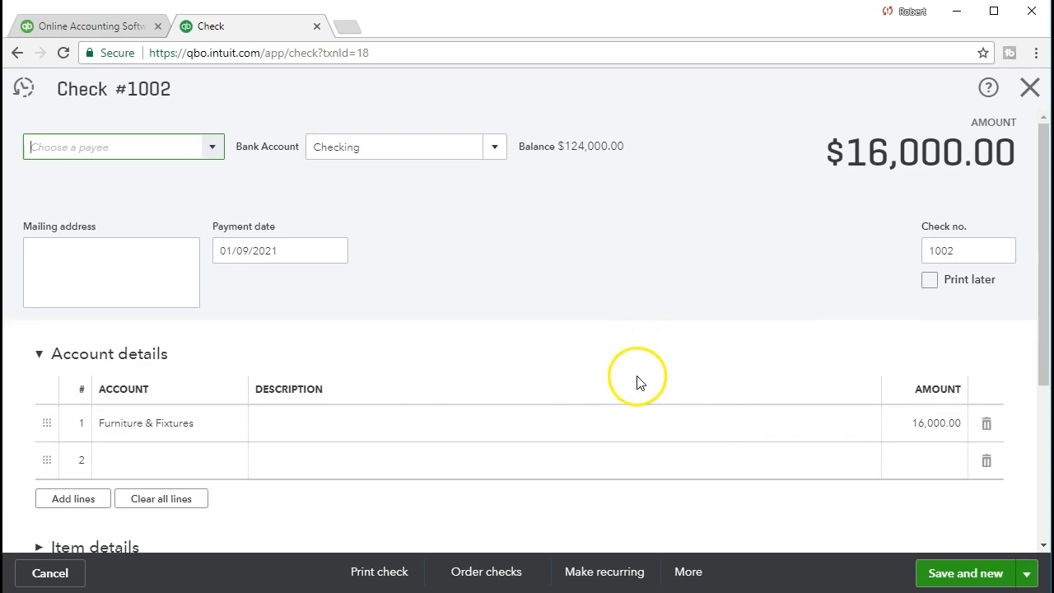
mouse_move(640, 374)
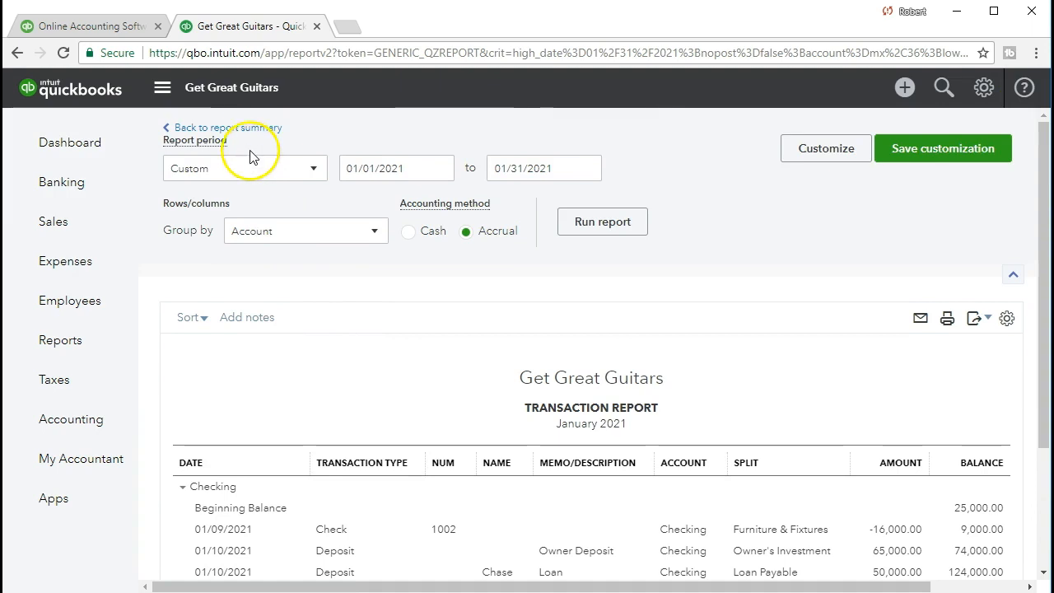
Return to the Balance Sheet summary and drill into Furniture & Fixtures' 16,000.00.
scroll(down, 3)
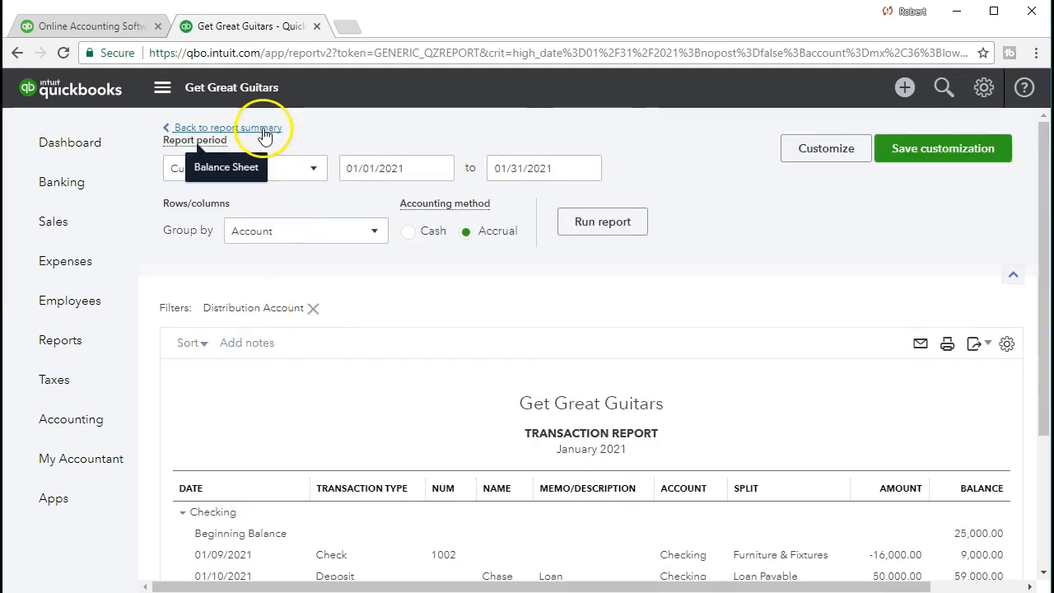
click(226, 127)
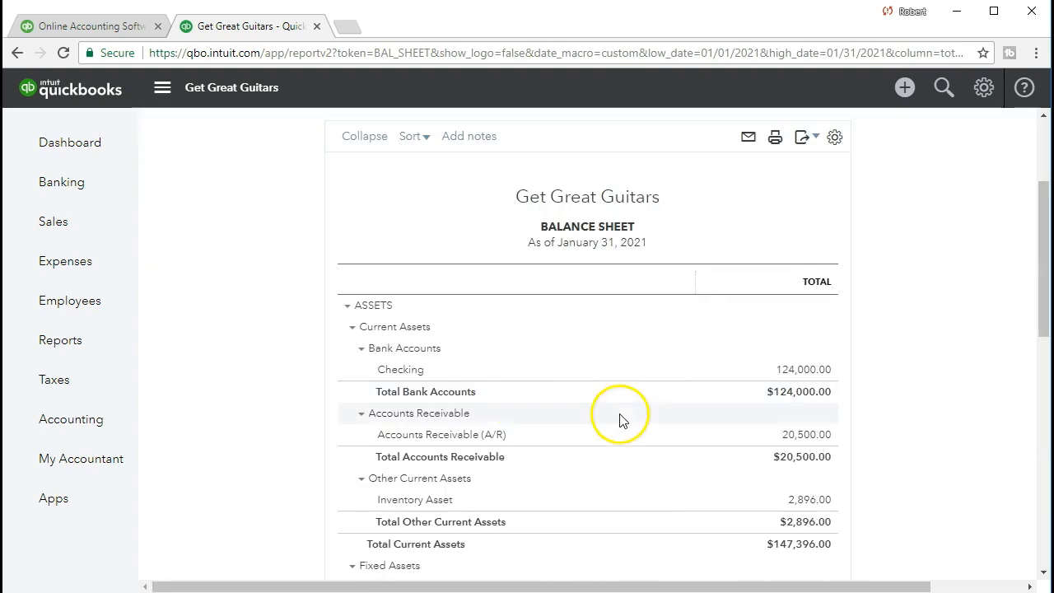
scroll(down, 3)
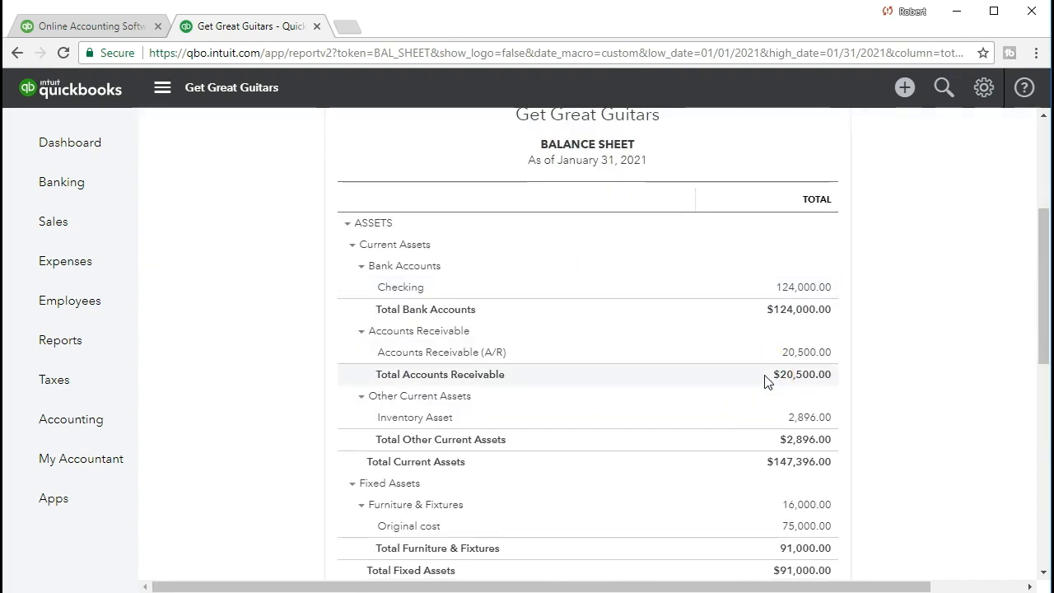
scroll(down, 3)
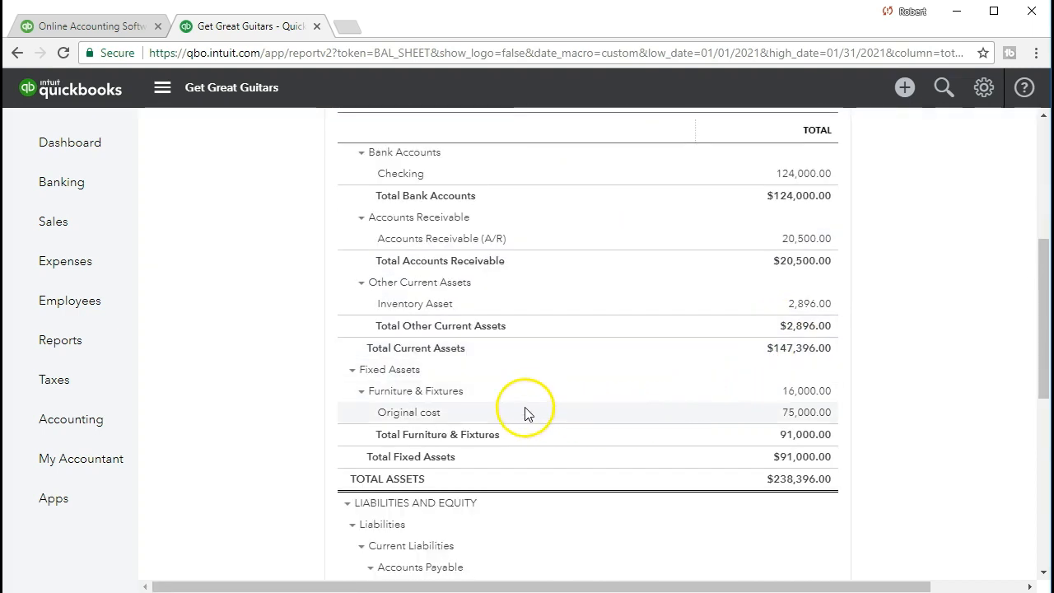
mouse_move(733, 404)
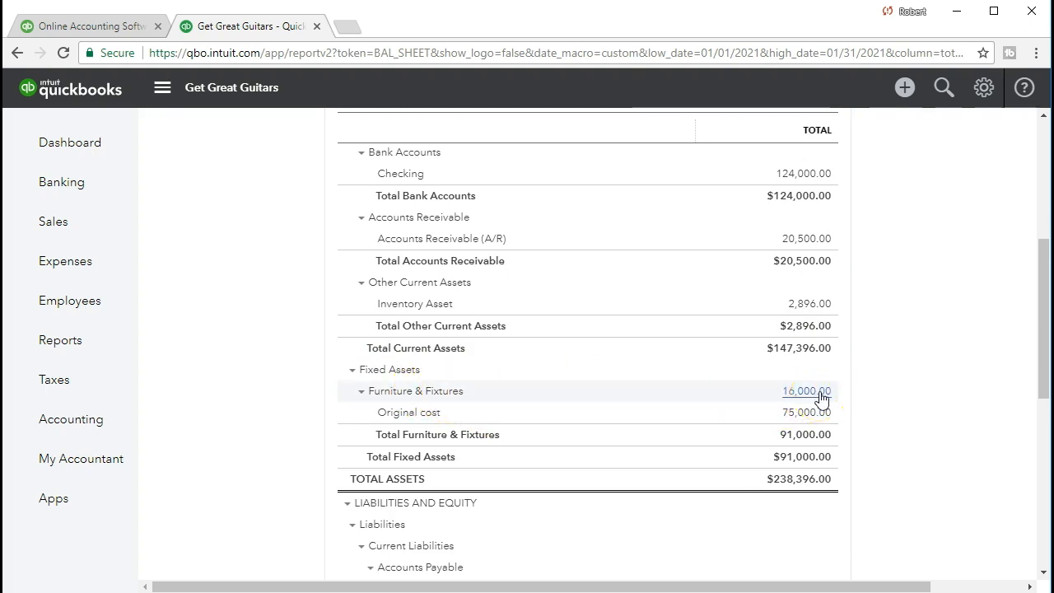
click(807, 390)
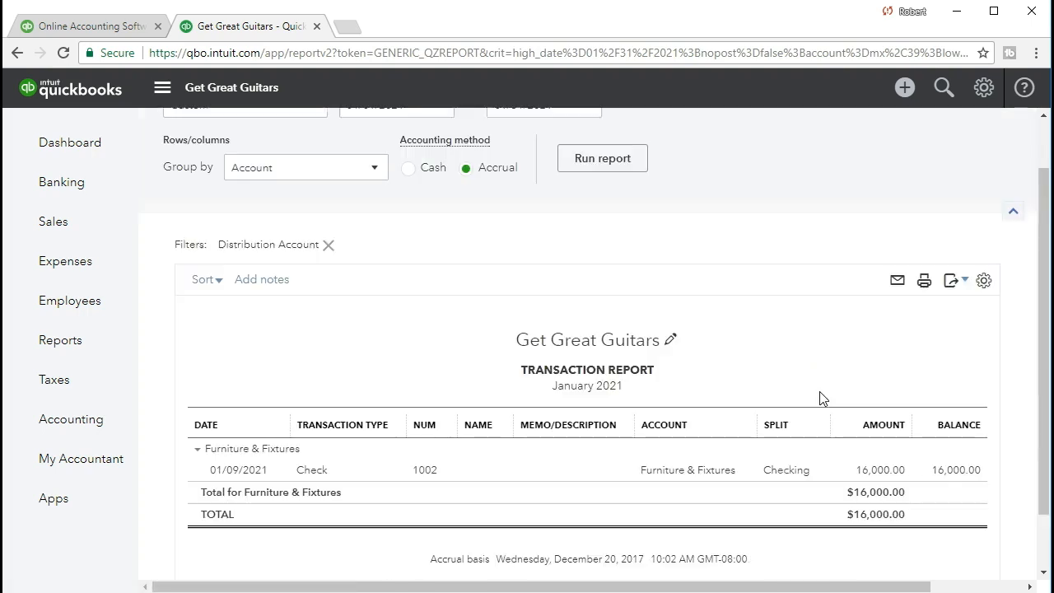
Review Check #1002's number, then close it back to the Furniture & Fixtures report.
scroll(down, 3)
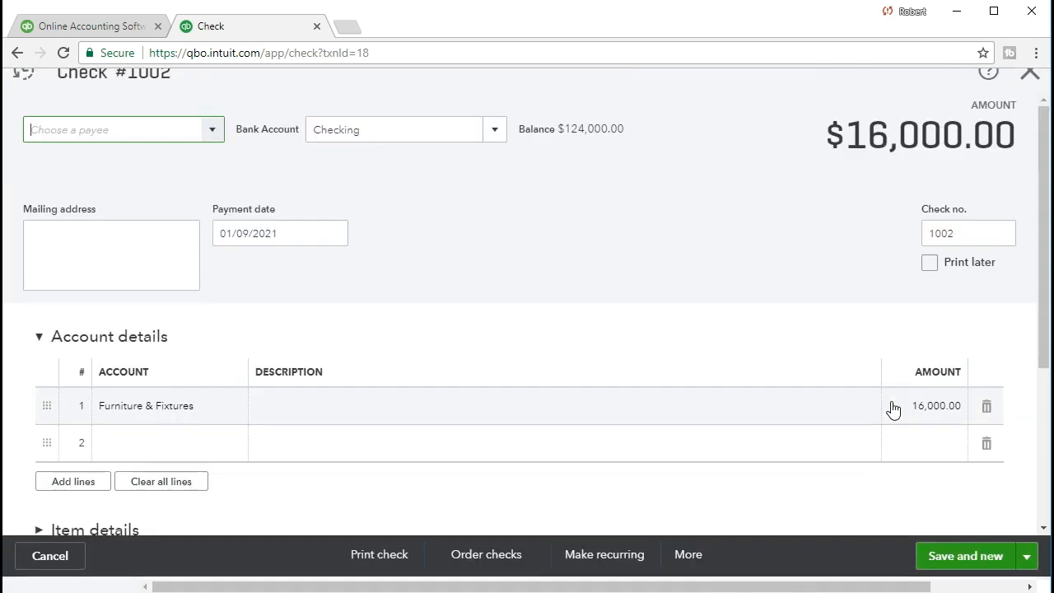
scroll(up, 3)
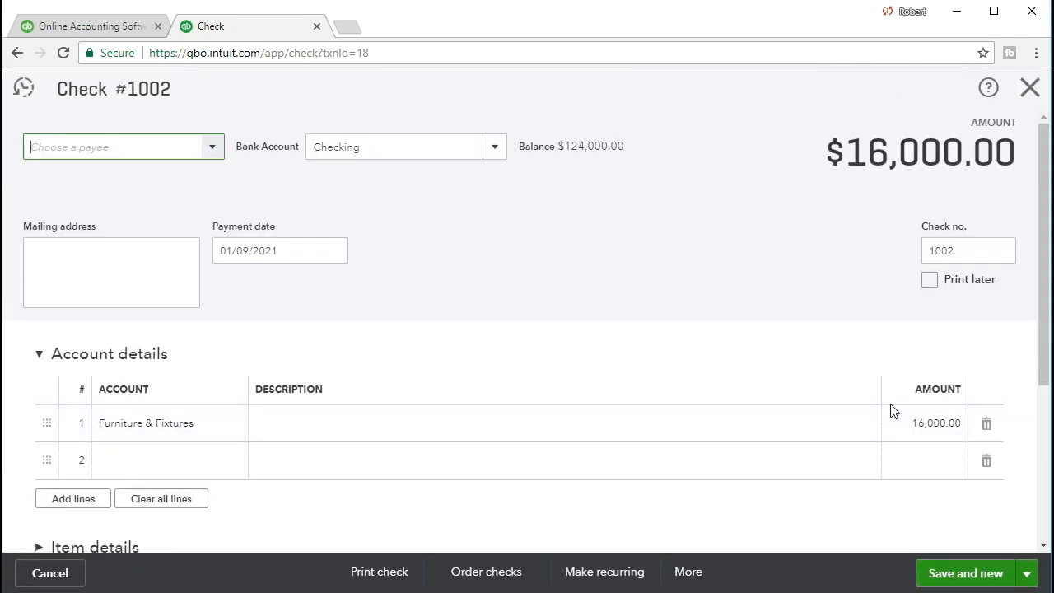
mouse_move(832, 461)
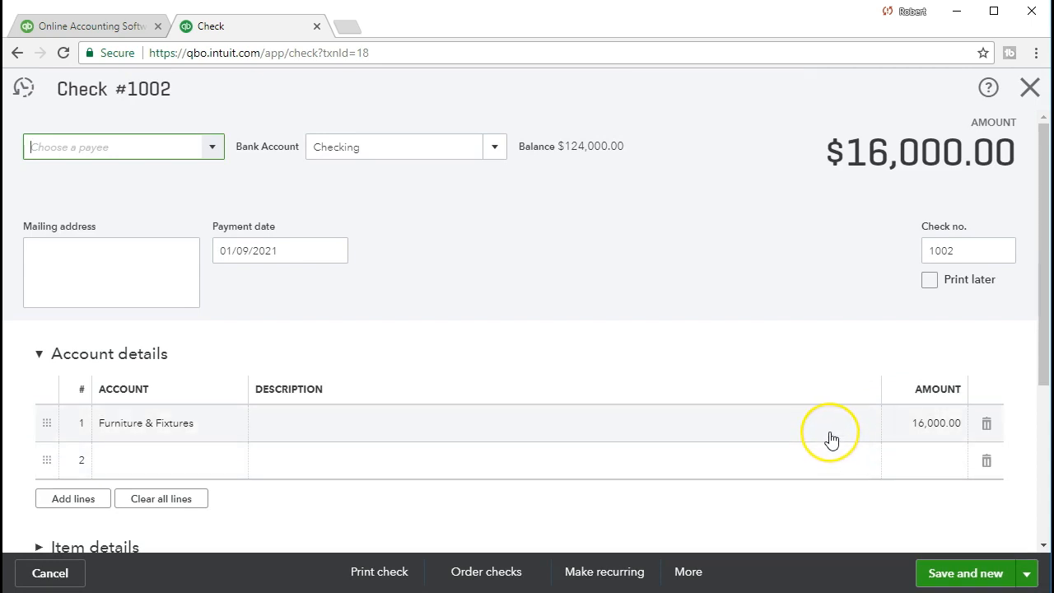
mouse_move(832, 439)
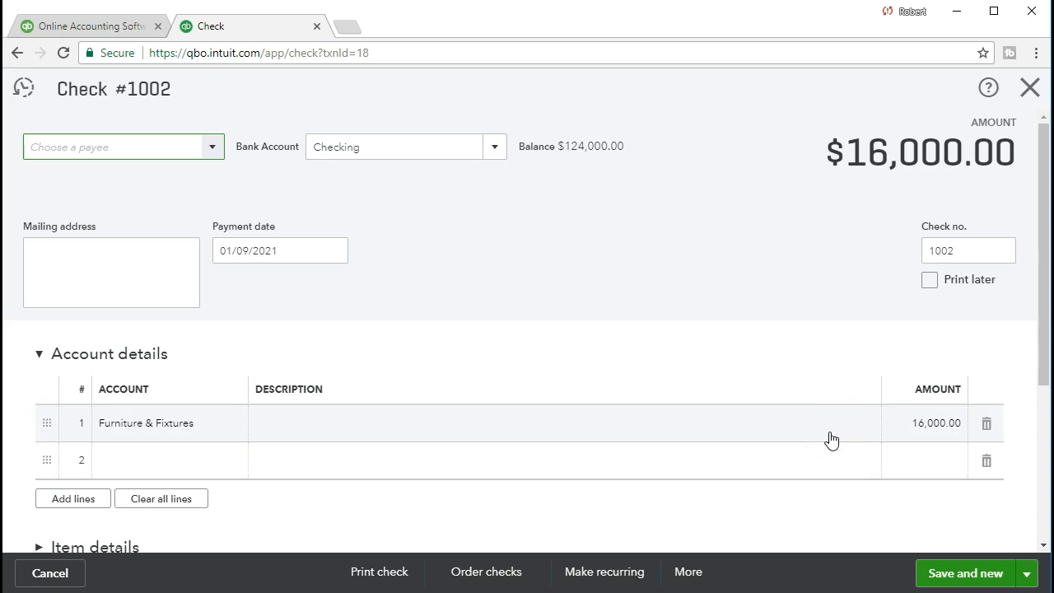
click(969, 249)
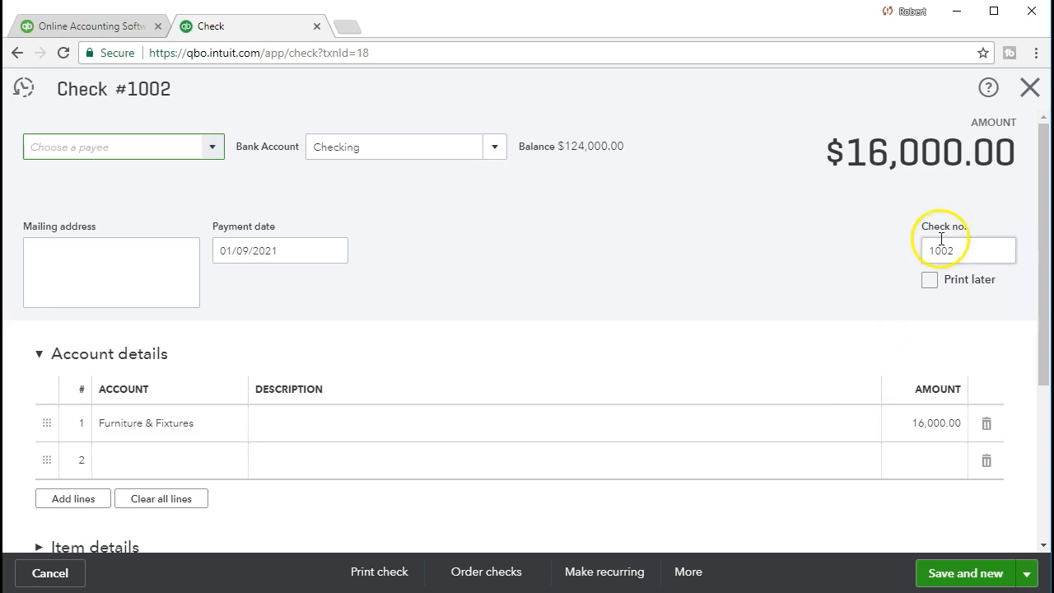
mouse_move(1030, 88)
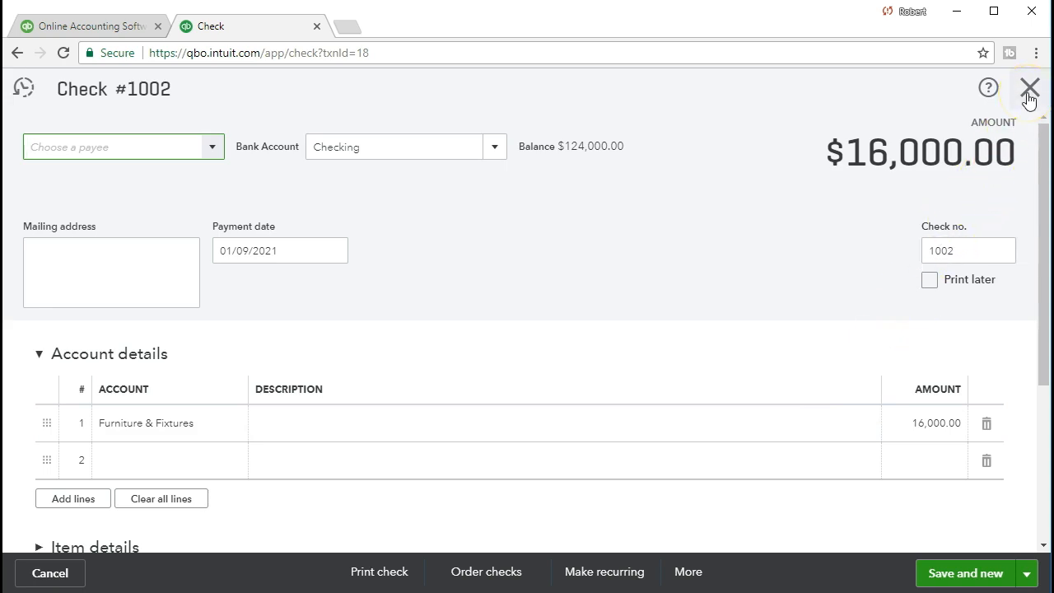
click(1030, 88)
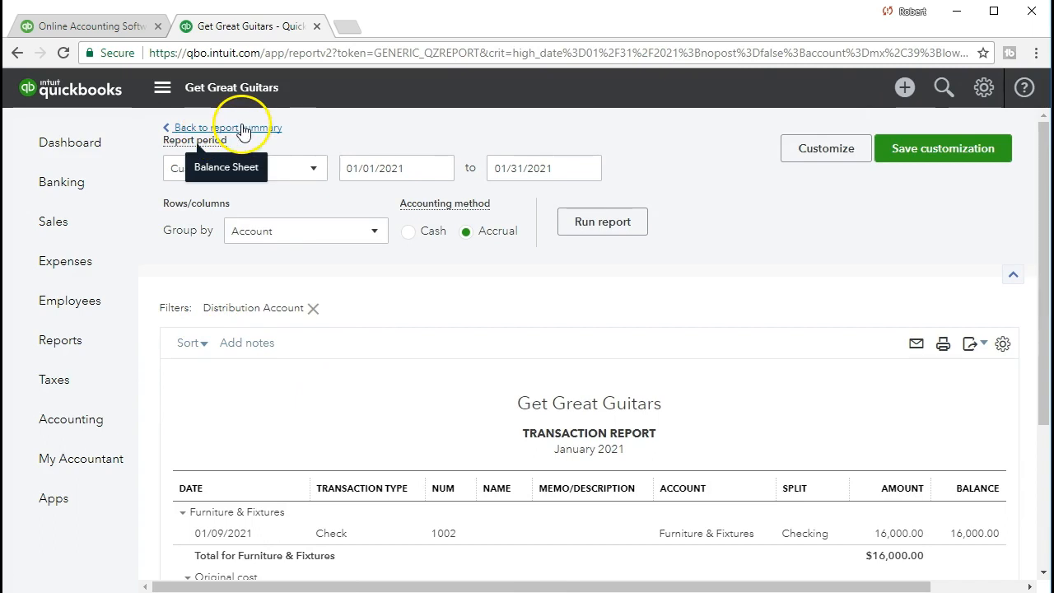
Leave the report and reopen the Checking register from the Chart of Accounts.
click(221, 127)
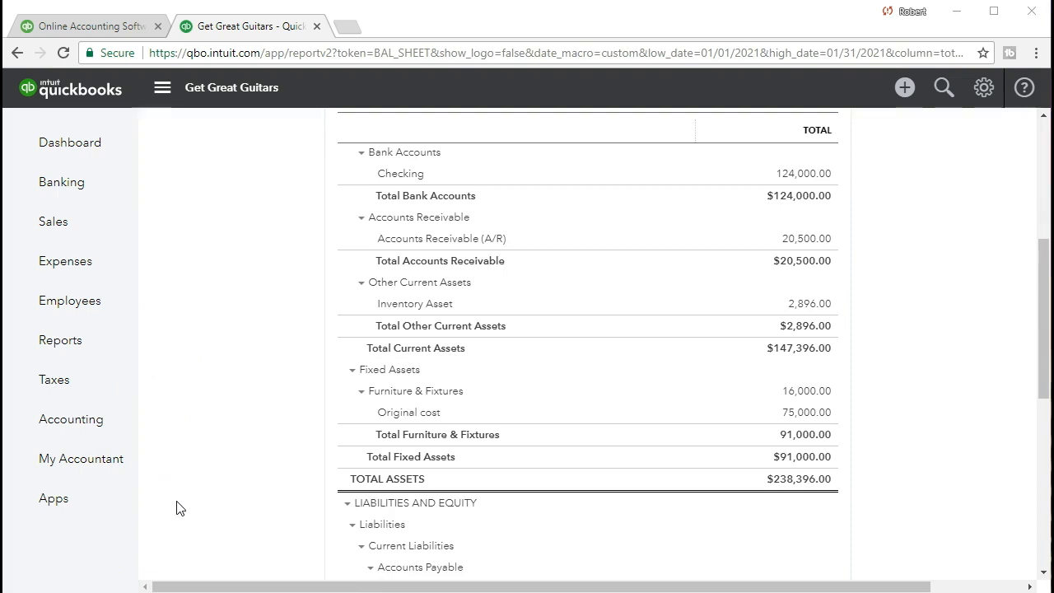
mouse_move(71, 419)
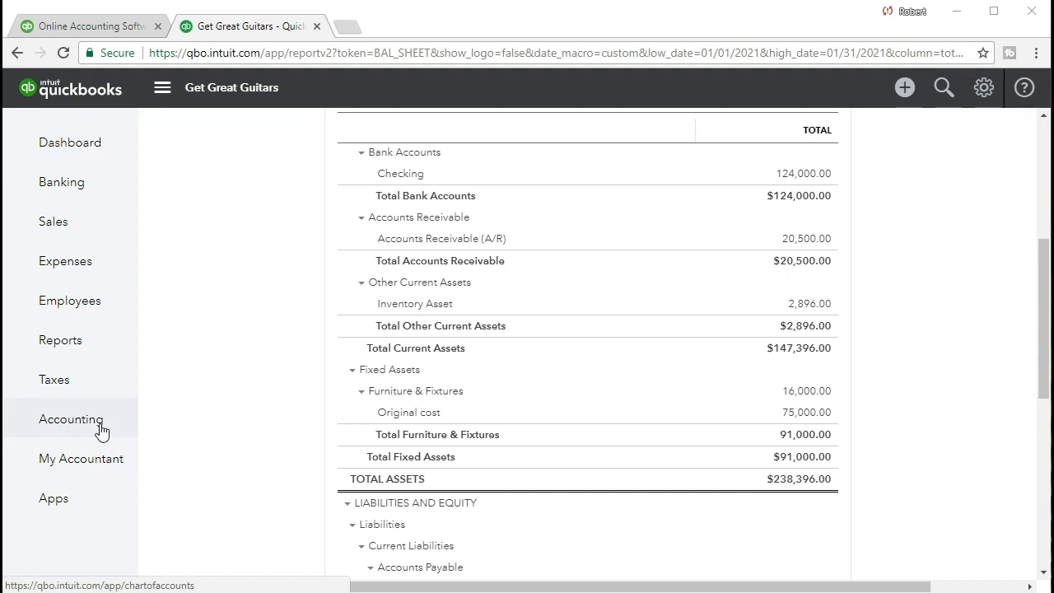
click(71, 418)
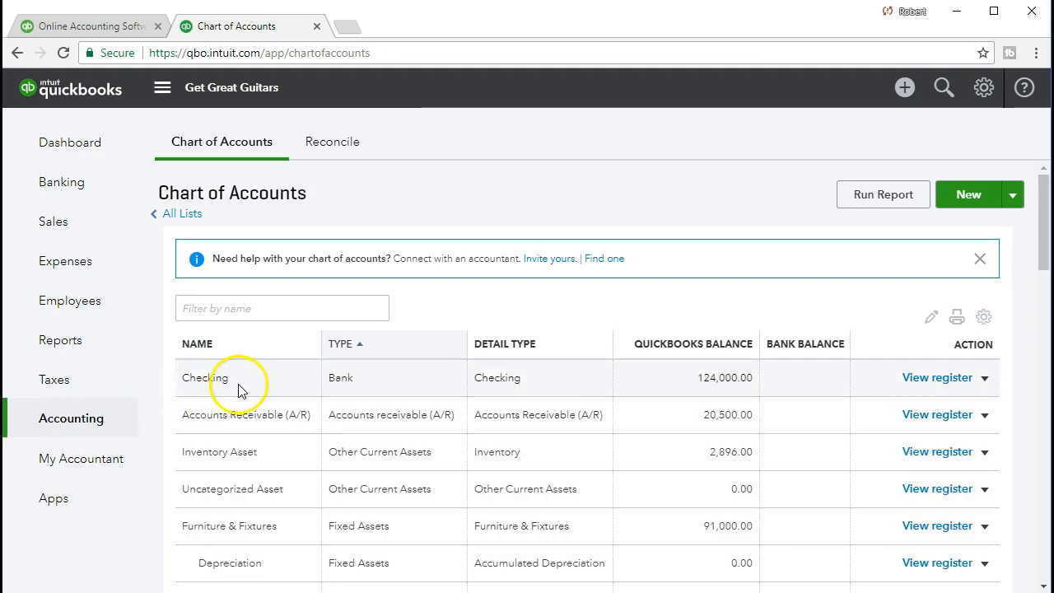
mouse_move(871, 389)
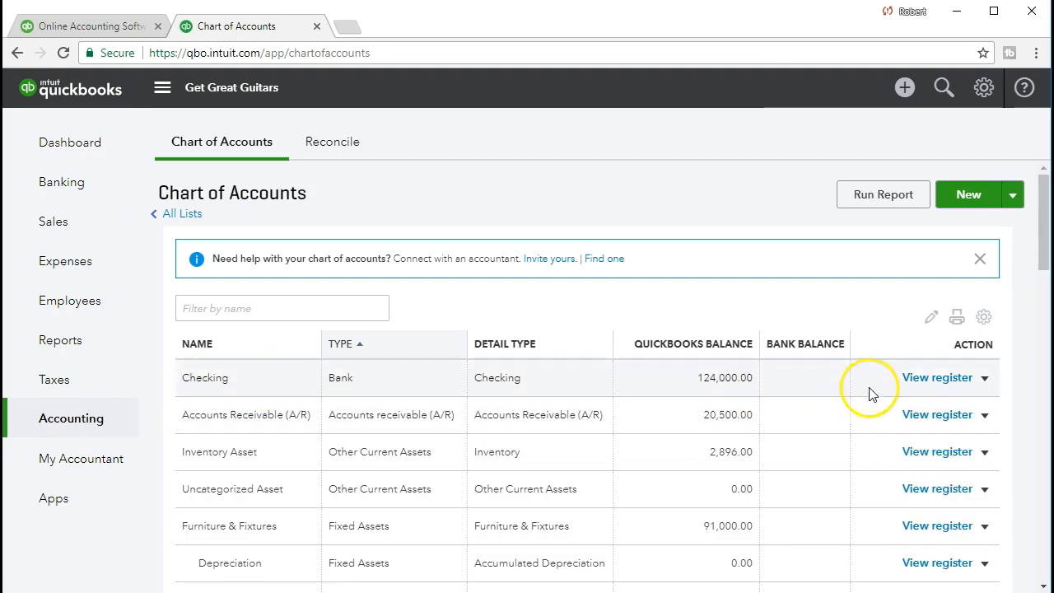
click(938, 377)
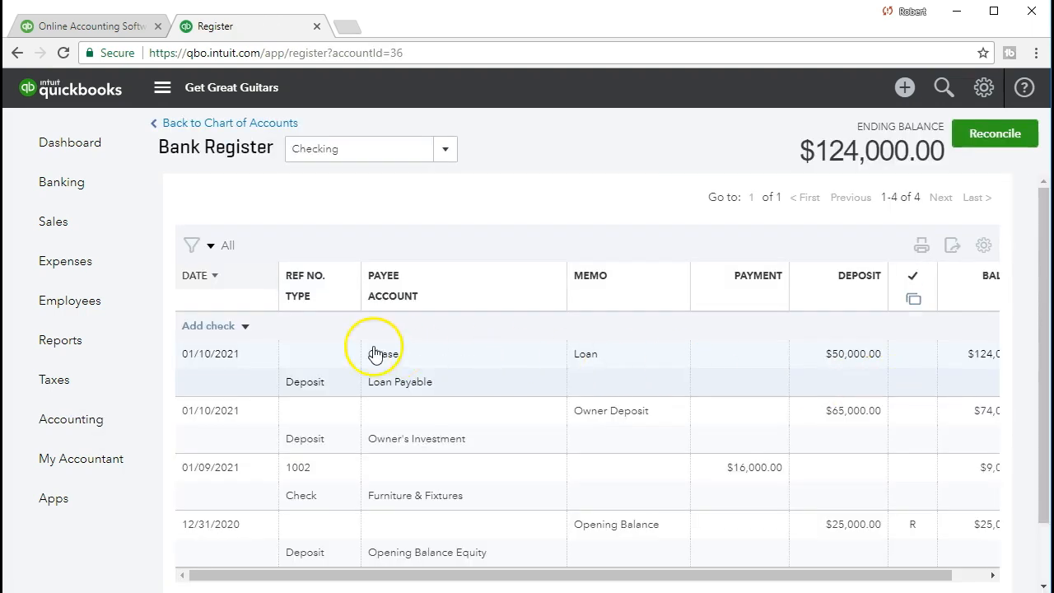
Start a new check 1003 in the Checking register and enter Amazon as payee.
click(245, 326)
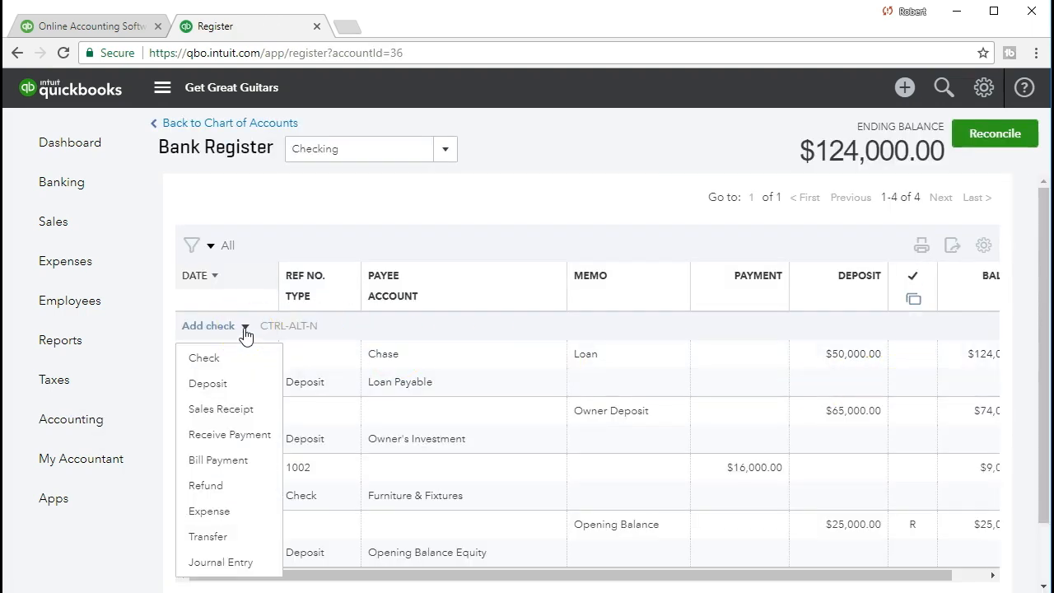
mouse_move(236, 358)
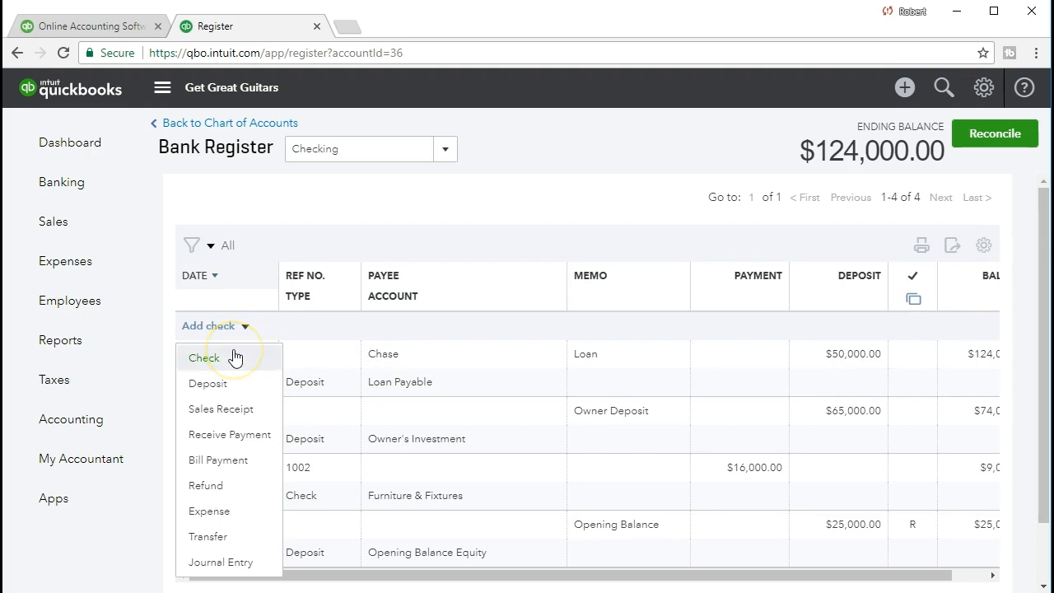
click(203, 357)
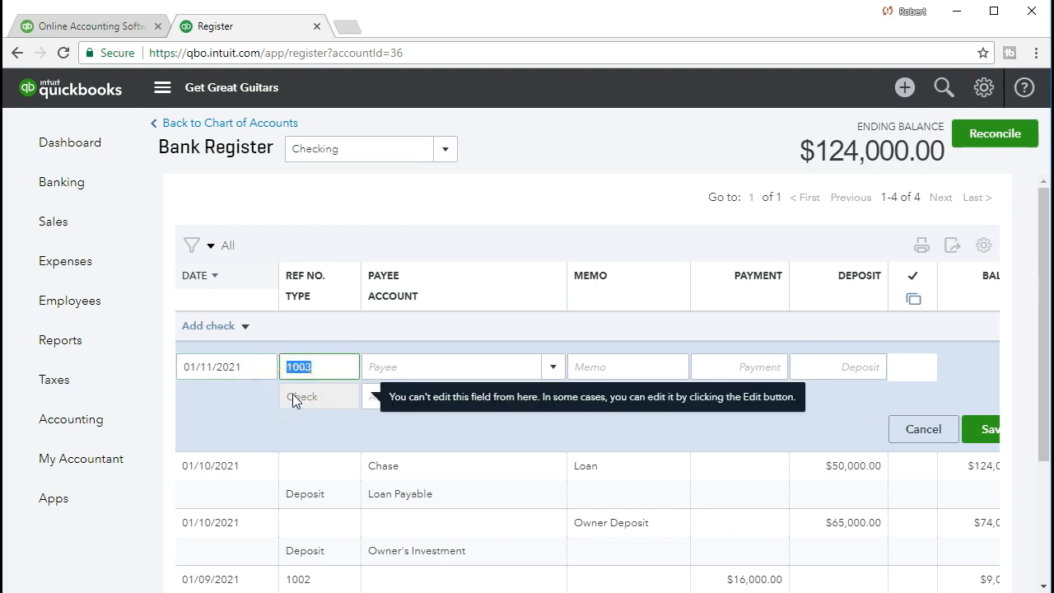
mouse_move(224, 398)
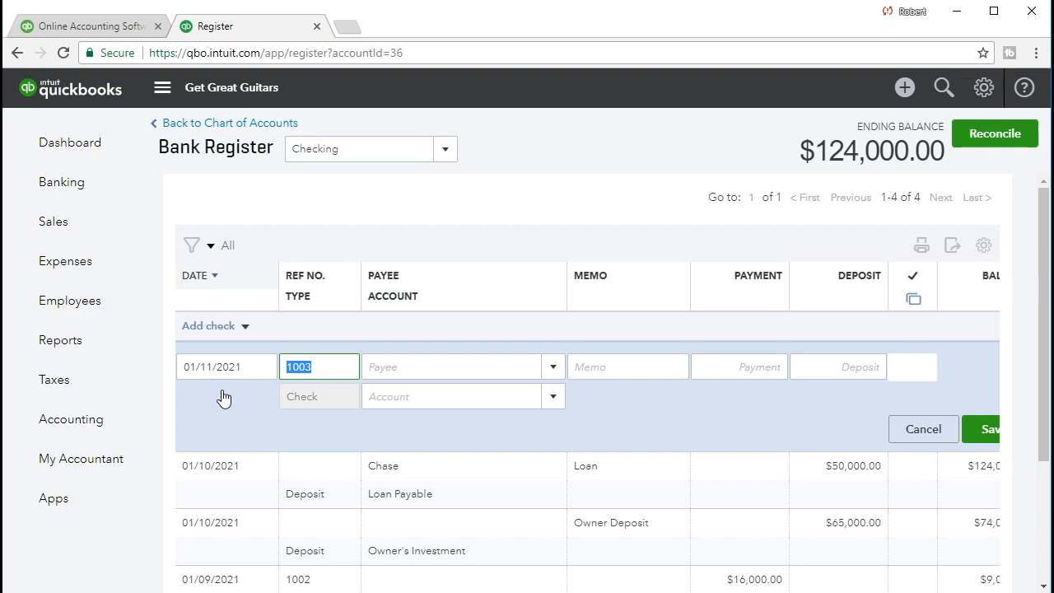
mouse_move(212, 398)
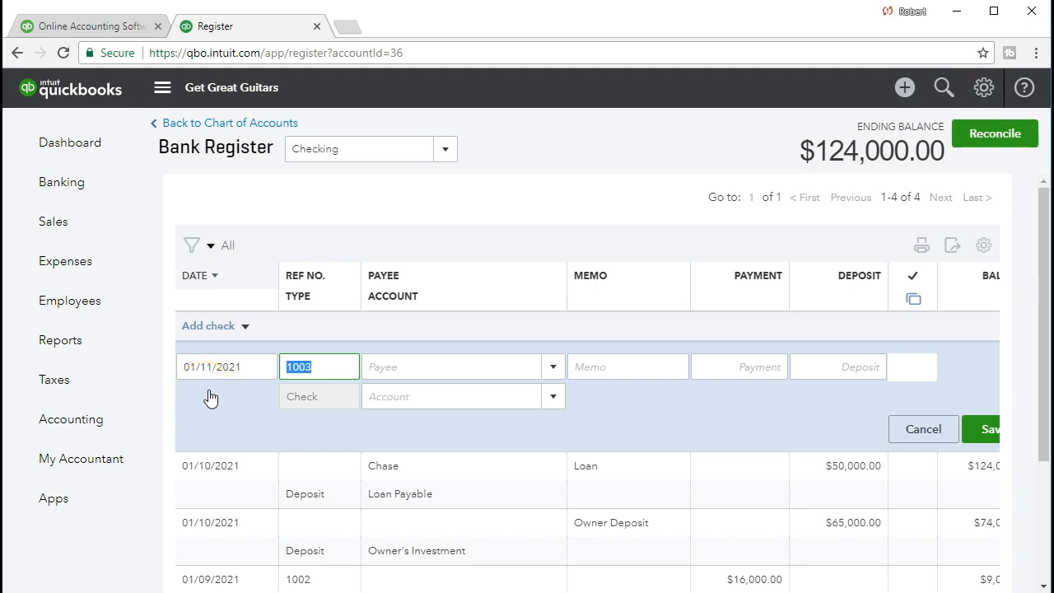
mouse_move(232, 391)
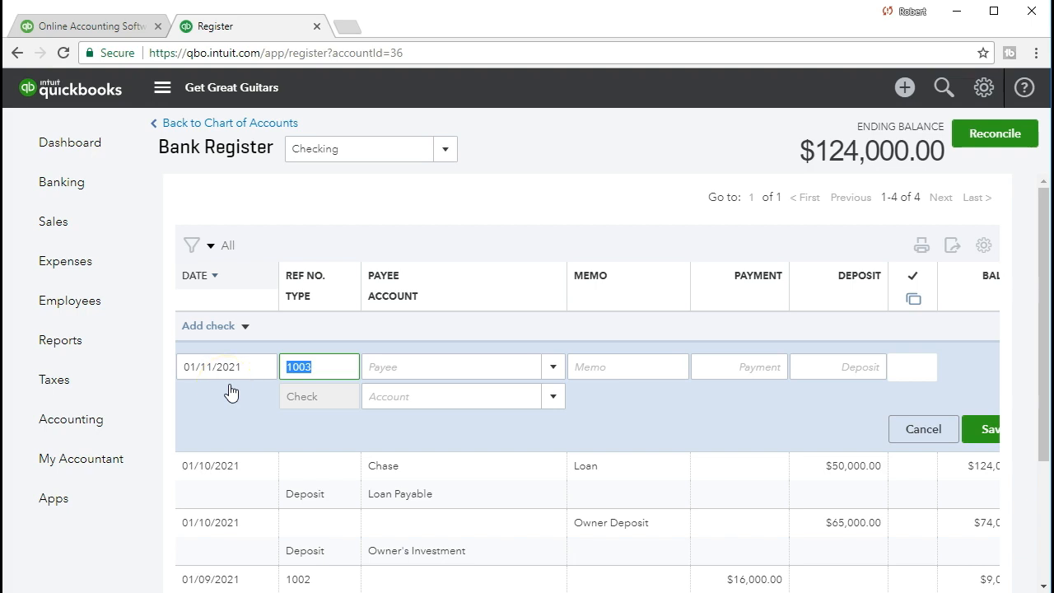
mouse_move(220, 398)
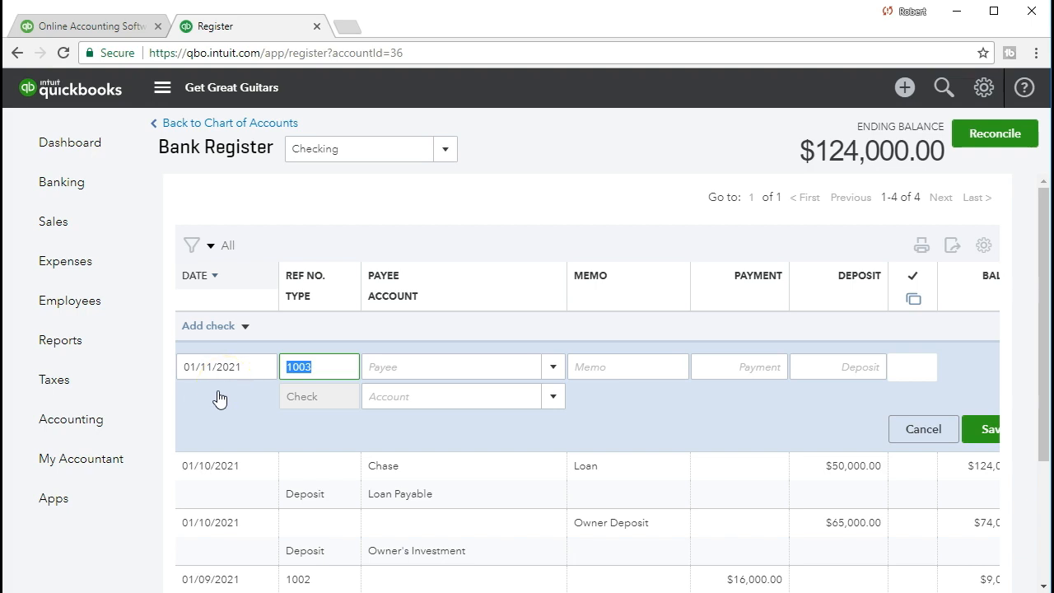
mouse_move(217, 401)
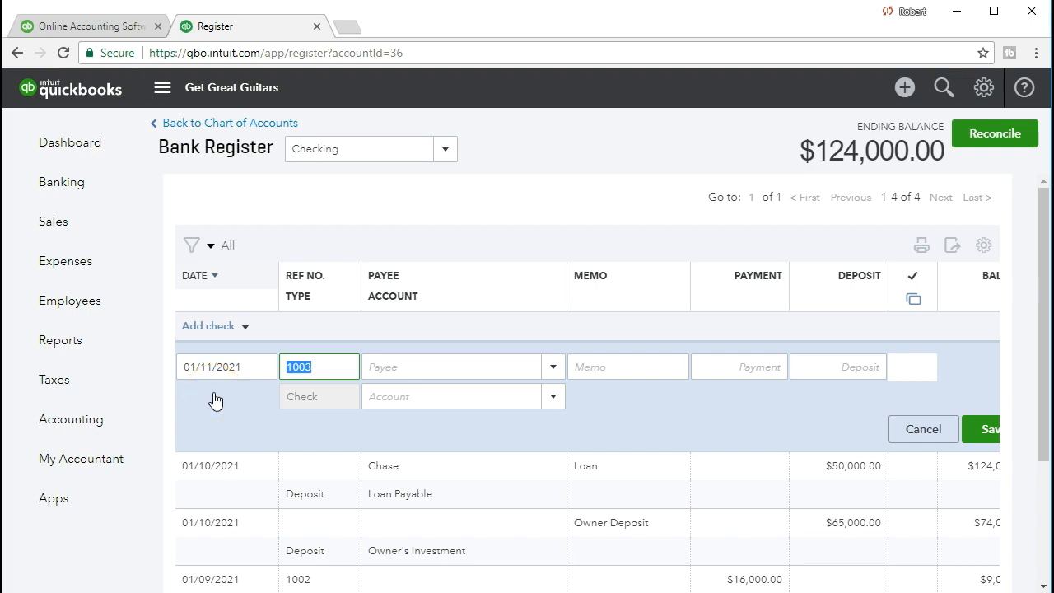
click(453, 367)
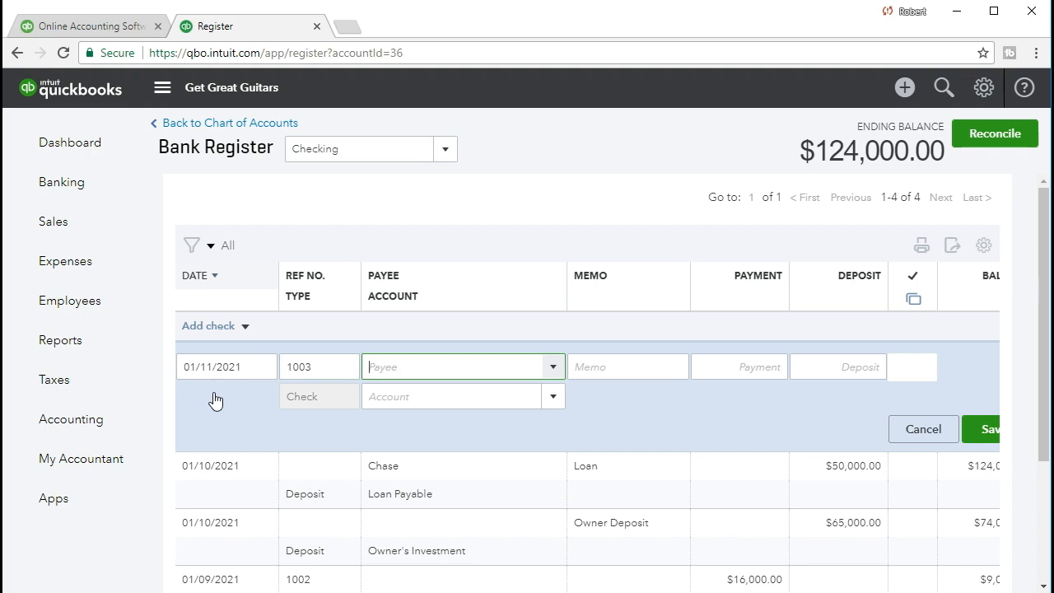
text(Am)
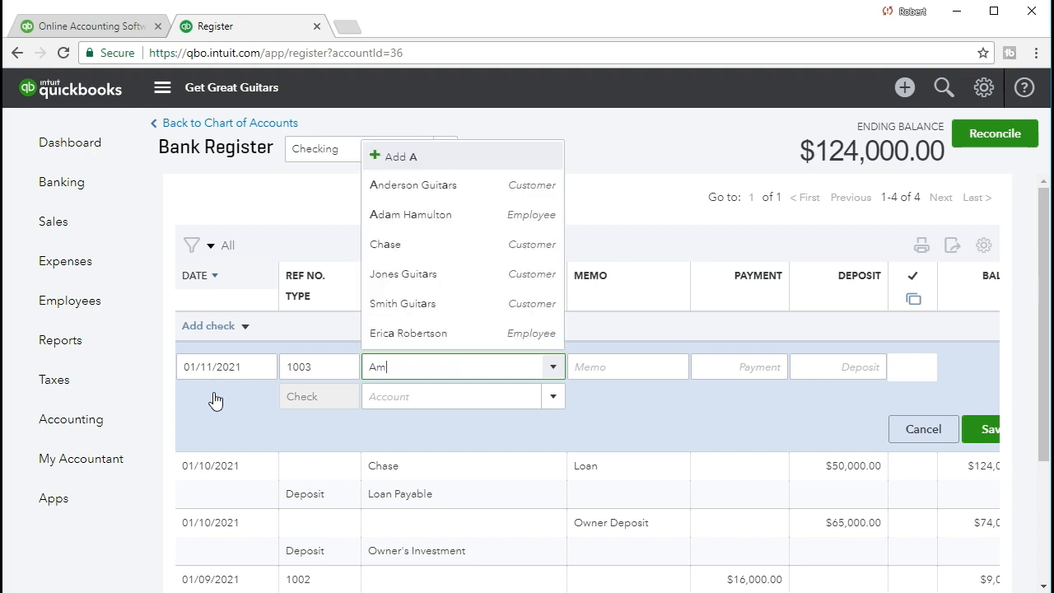
text(azon)
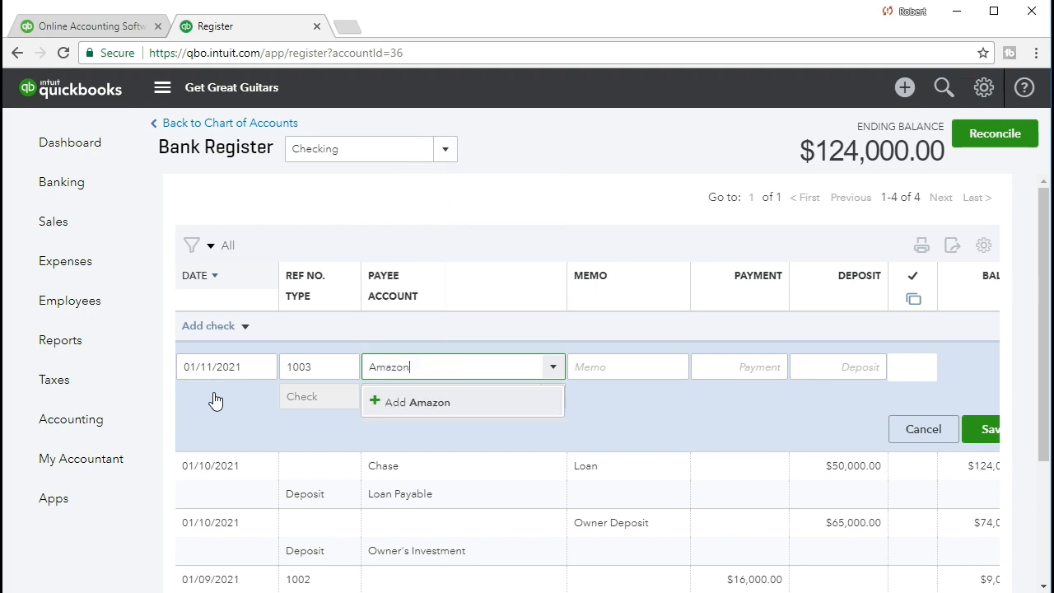
Add Amazon as a new name of type Vendor and save it.
click(416, 402)
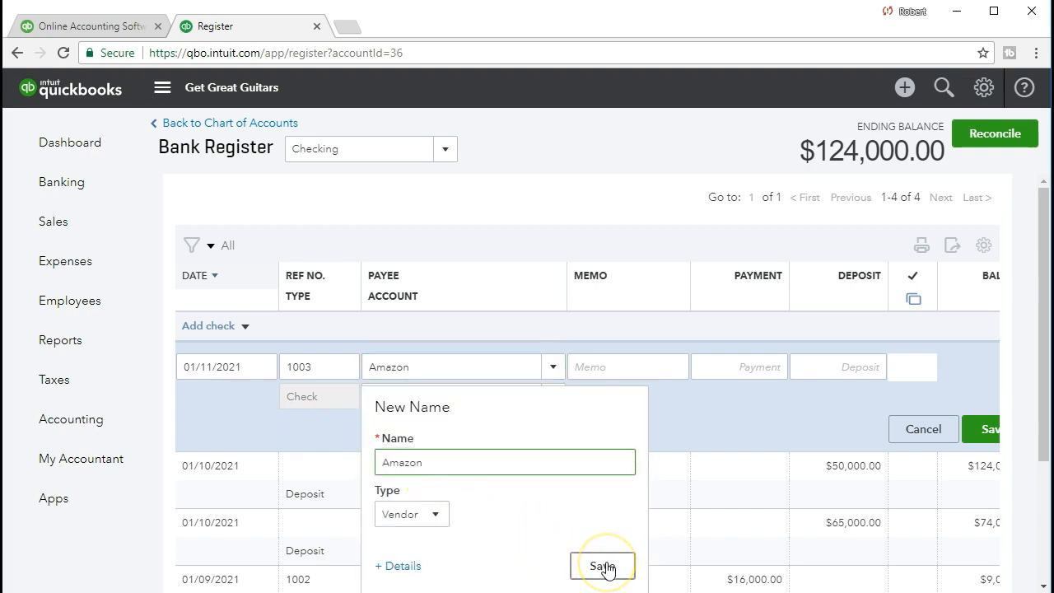
click(411, 514)
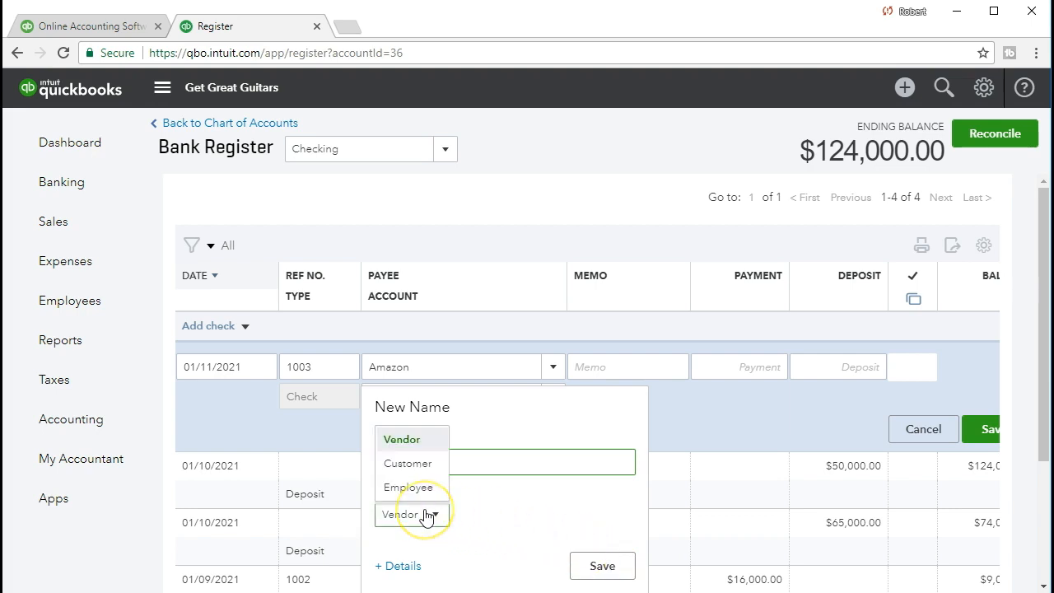
click(403, 513)
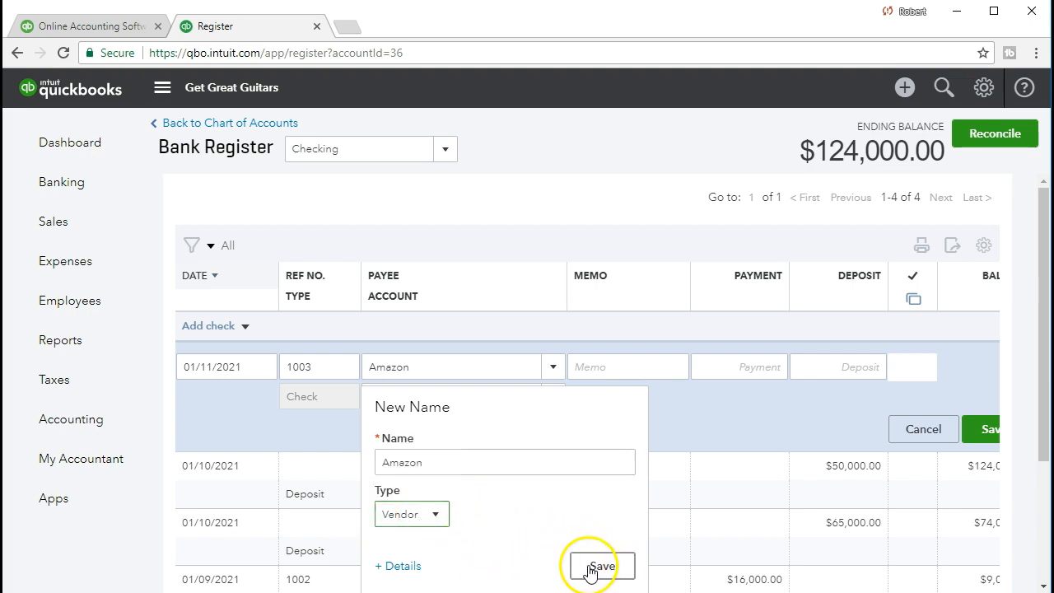
click(602, 566)
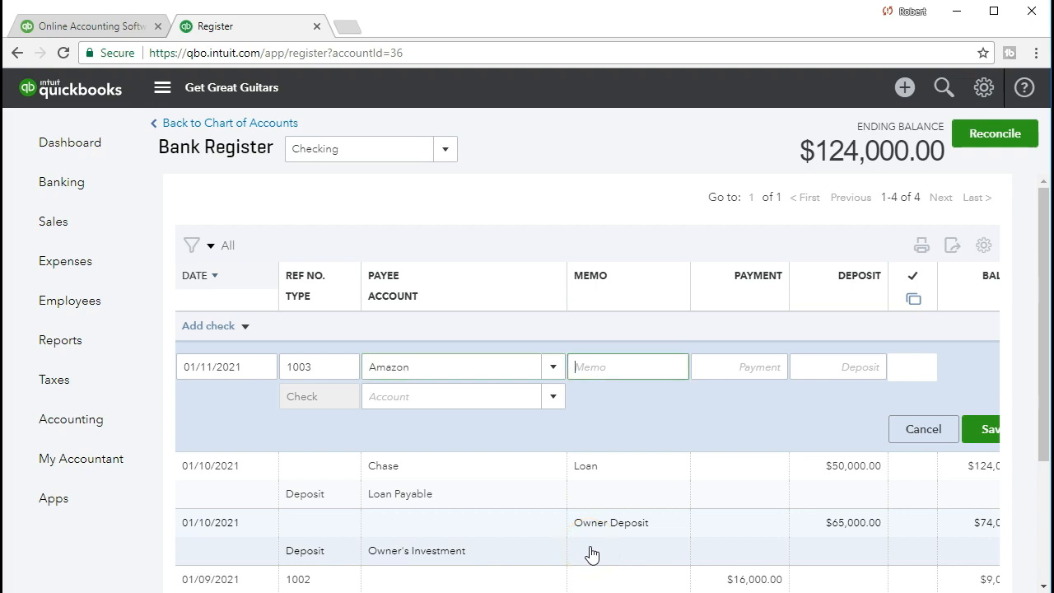
Enter a $7,000 payment charged to Furniture & Fixtures and save check 1003.
click(739, 367)
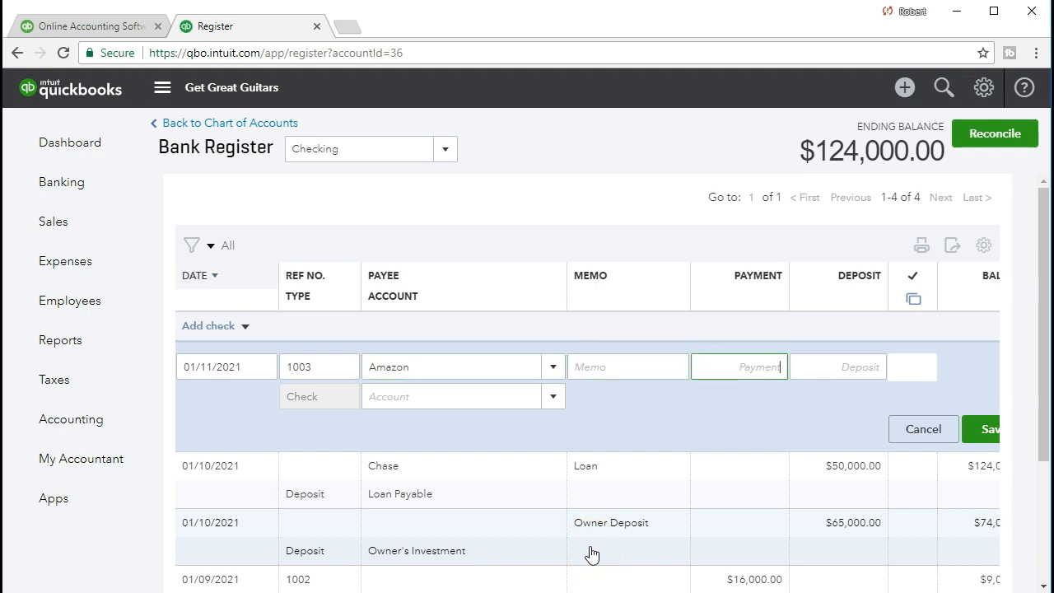
text(7000)
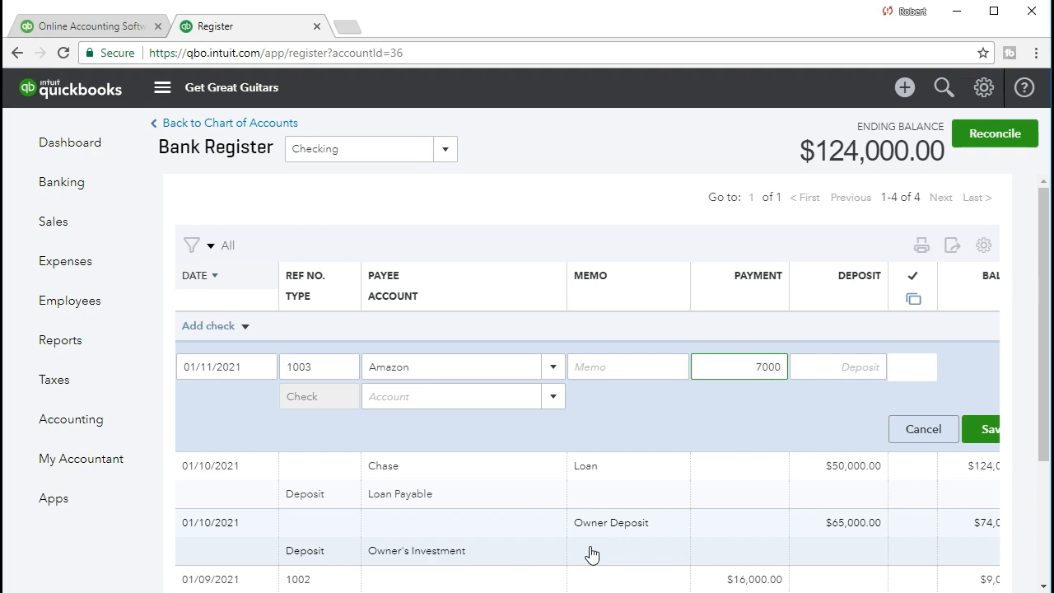
click(453, 396)
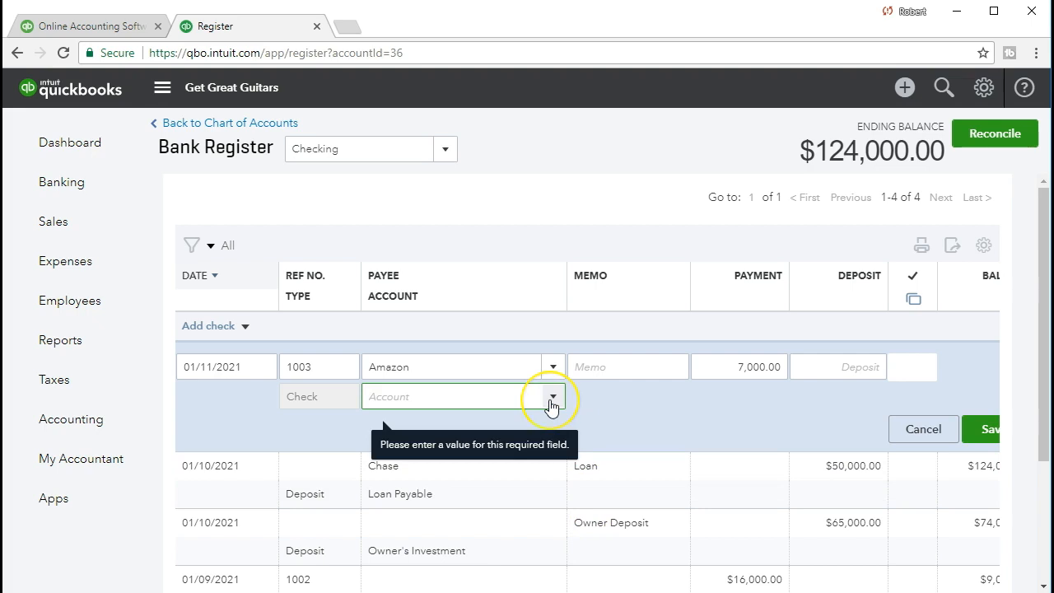
click(552, 396)
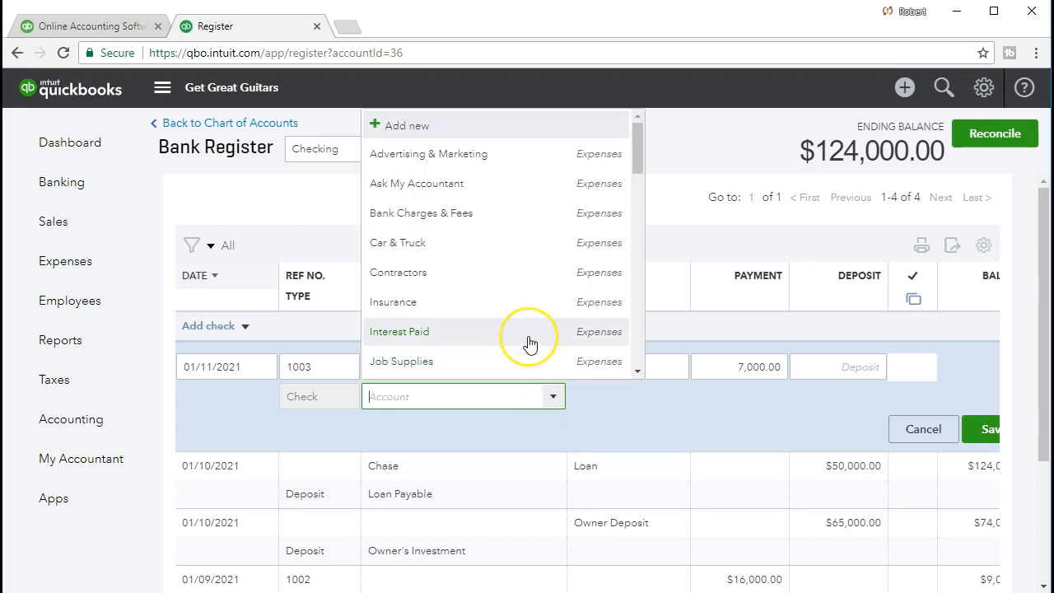
mouse_move(531, 342)
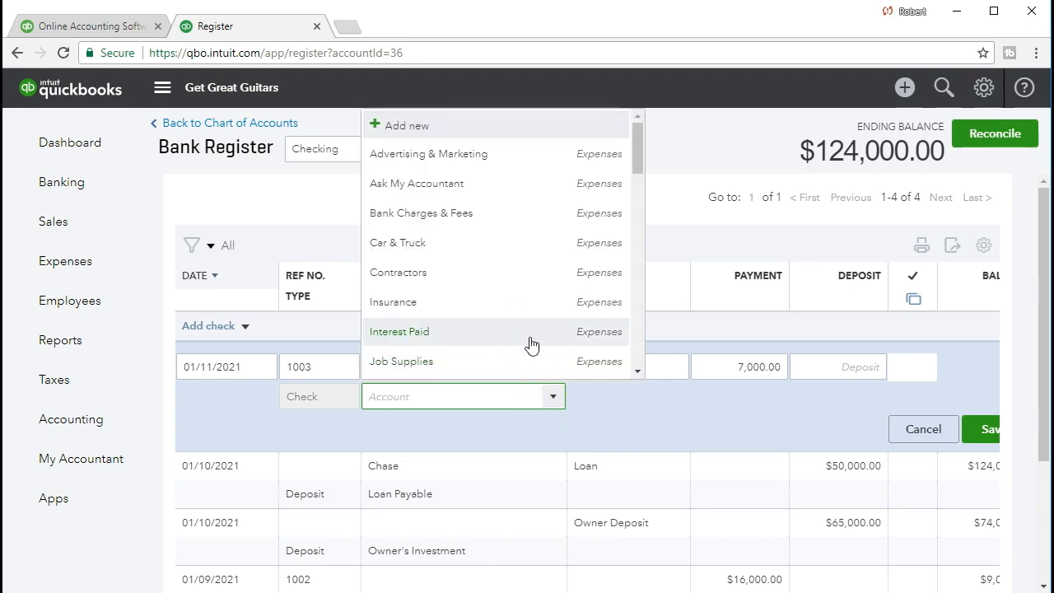
scroll(down, 3)
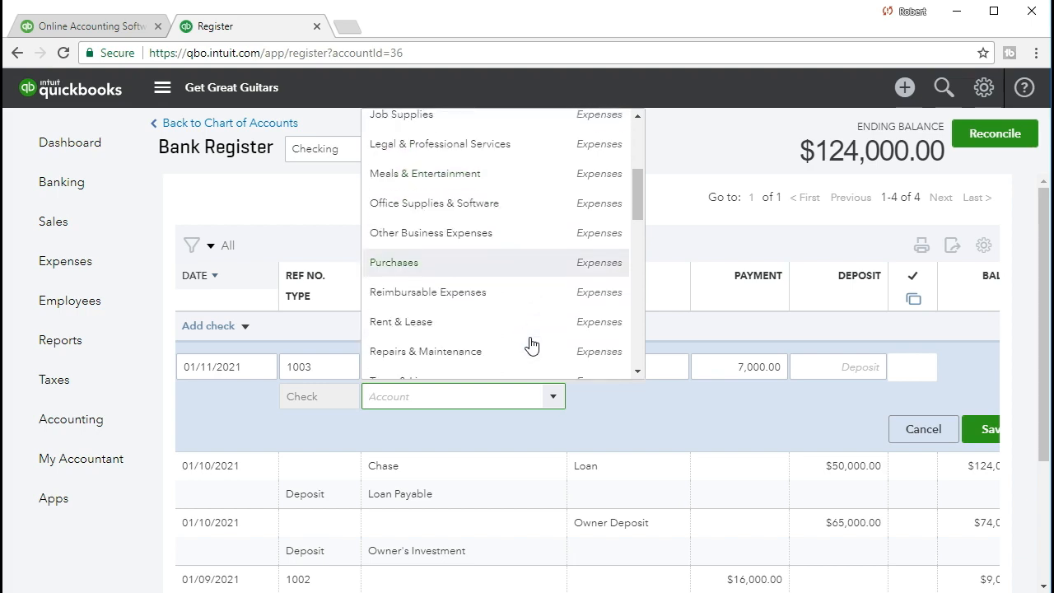
scroll(down, 3)
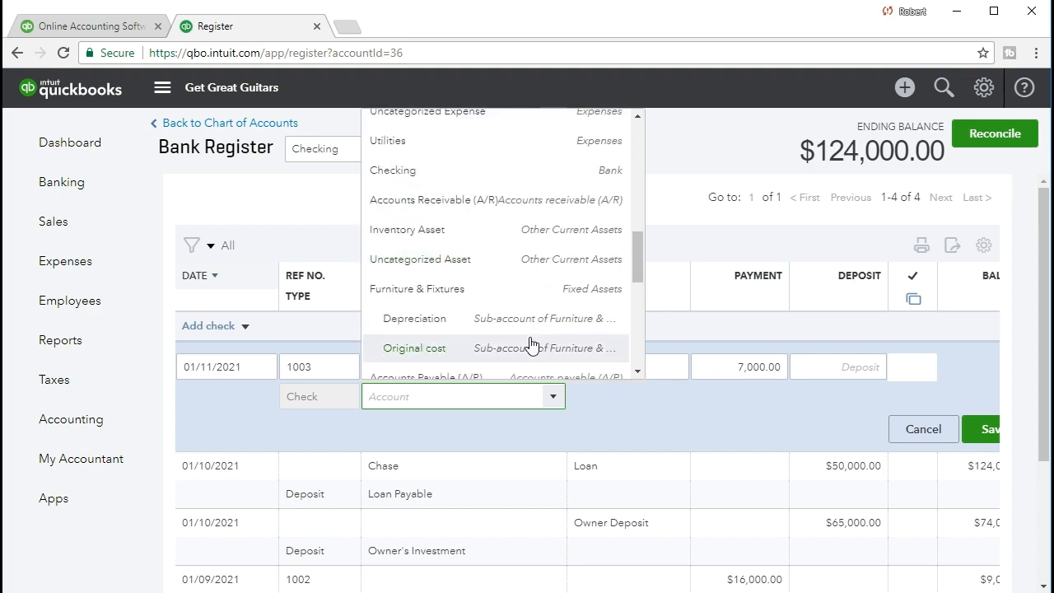
mouse_move(486, 289)
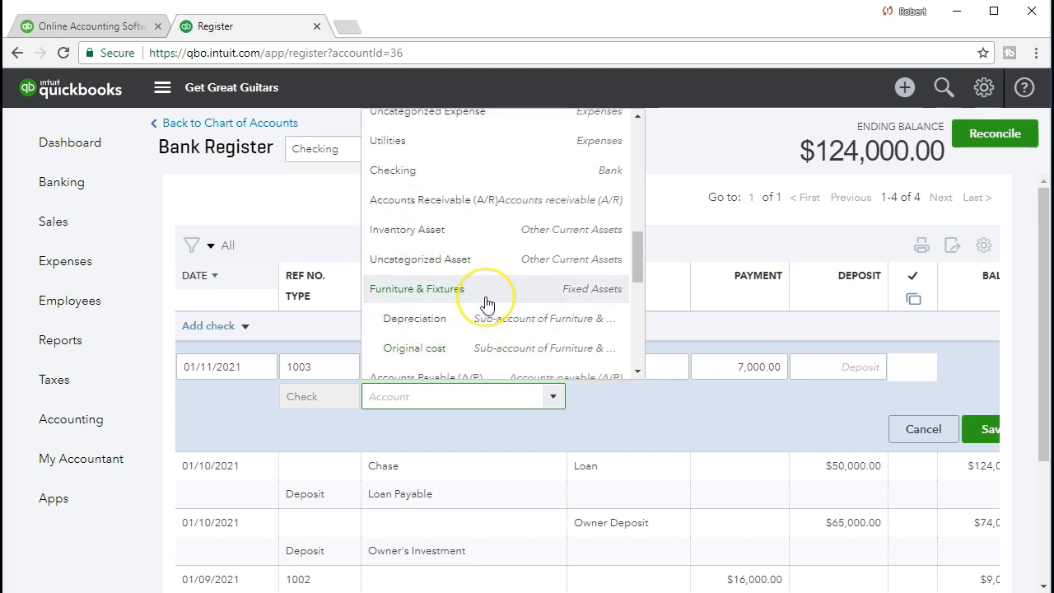
mouse_move(487, 304)
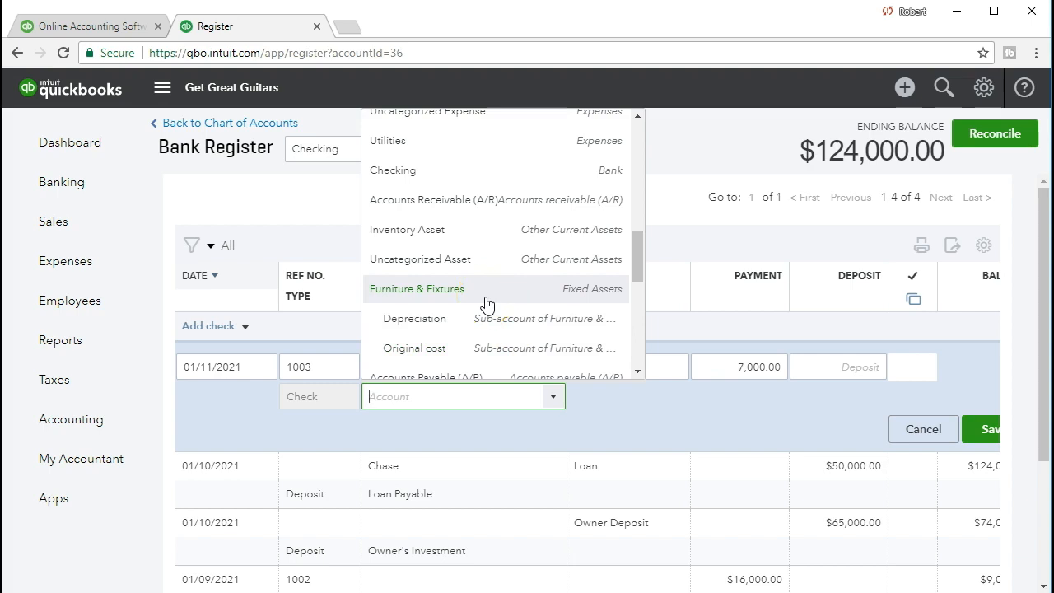
click(416, 288)
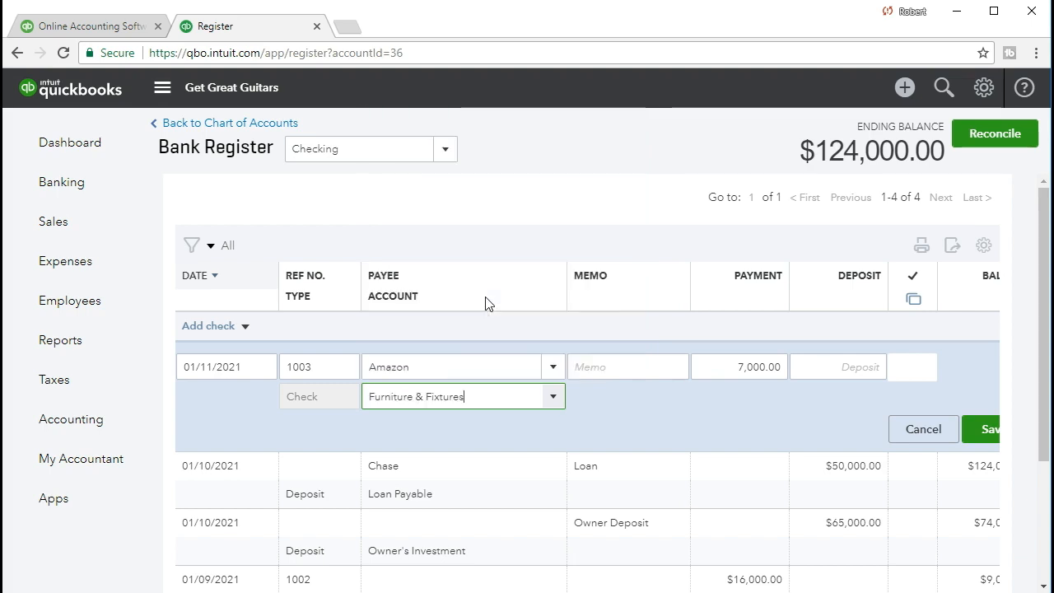
mouse_move(596, 445)
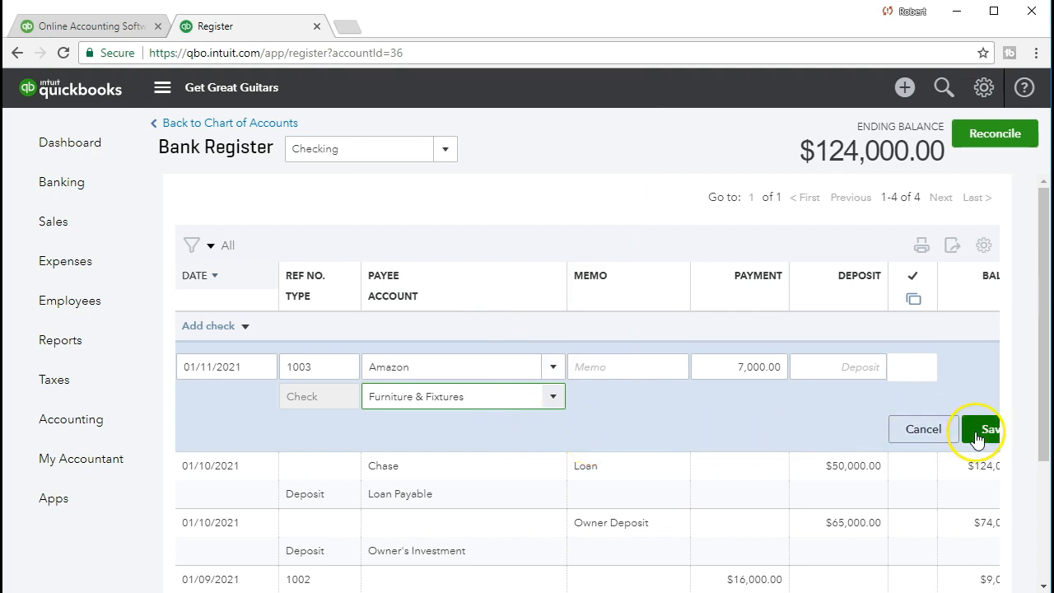
mouse_move(989, 429)
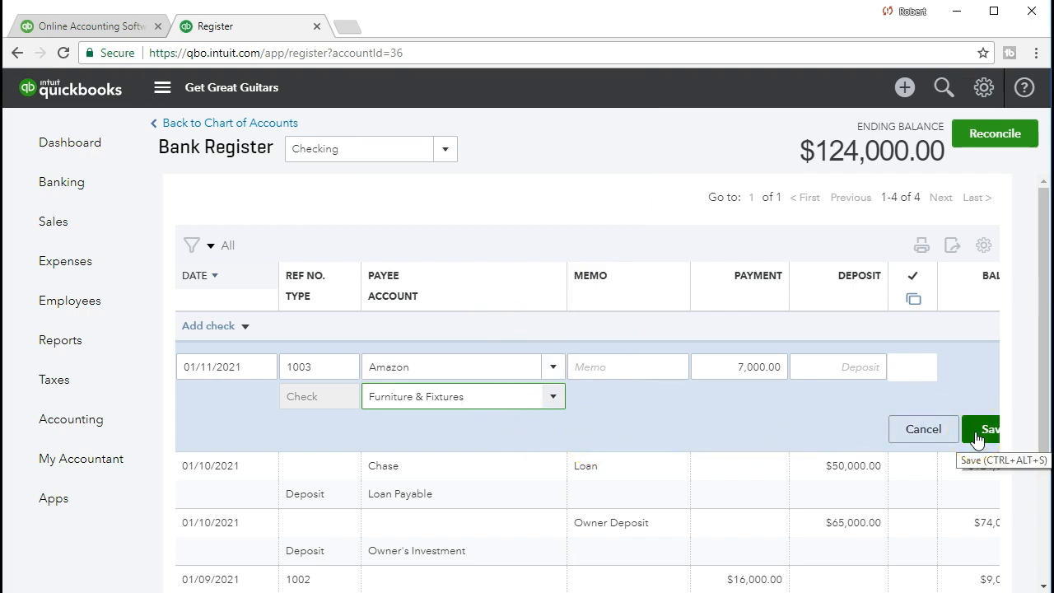
click(984, 429)
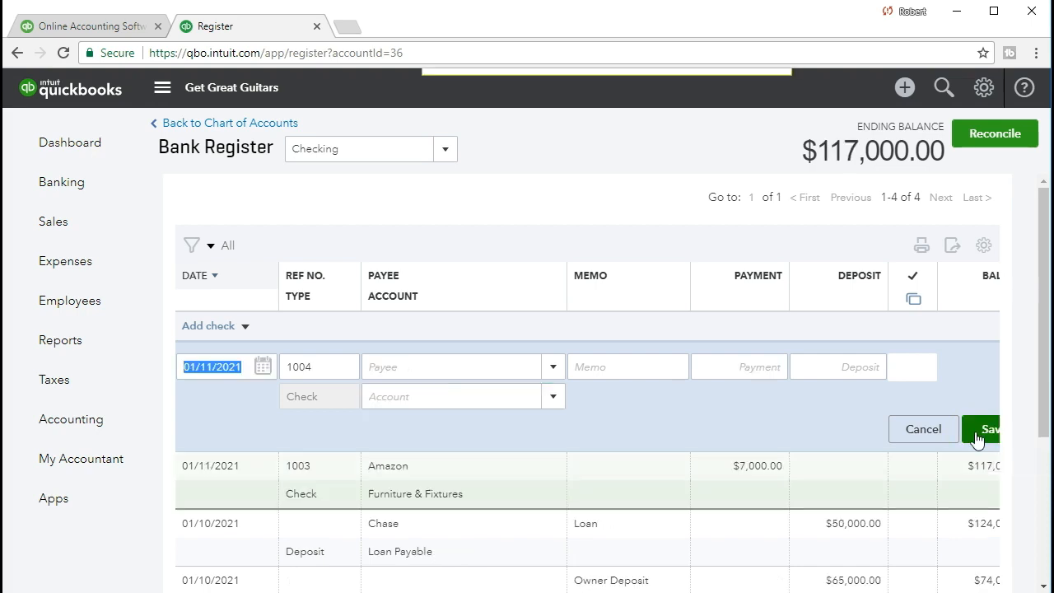
Open the Balance Sheet report by searching 'ba' on the Reports page.
click(984, 430)
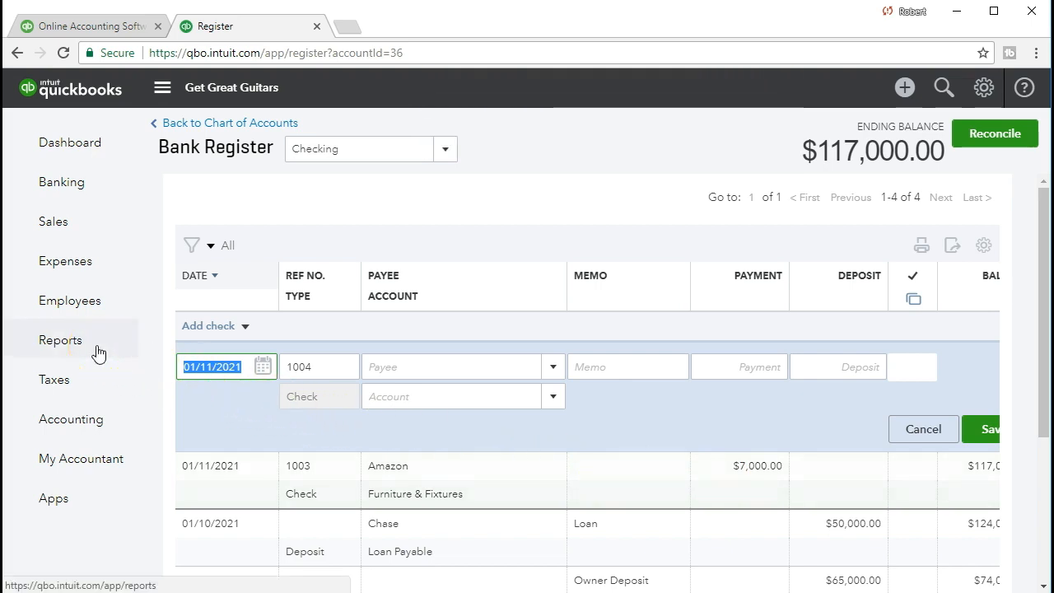
click(61, 340)
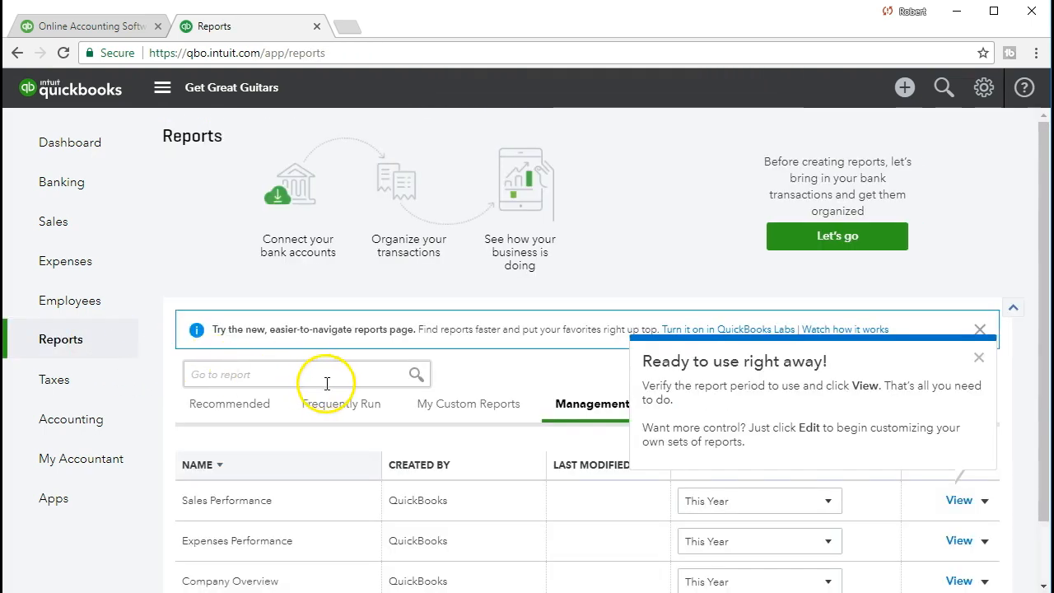
click(307, 374)
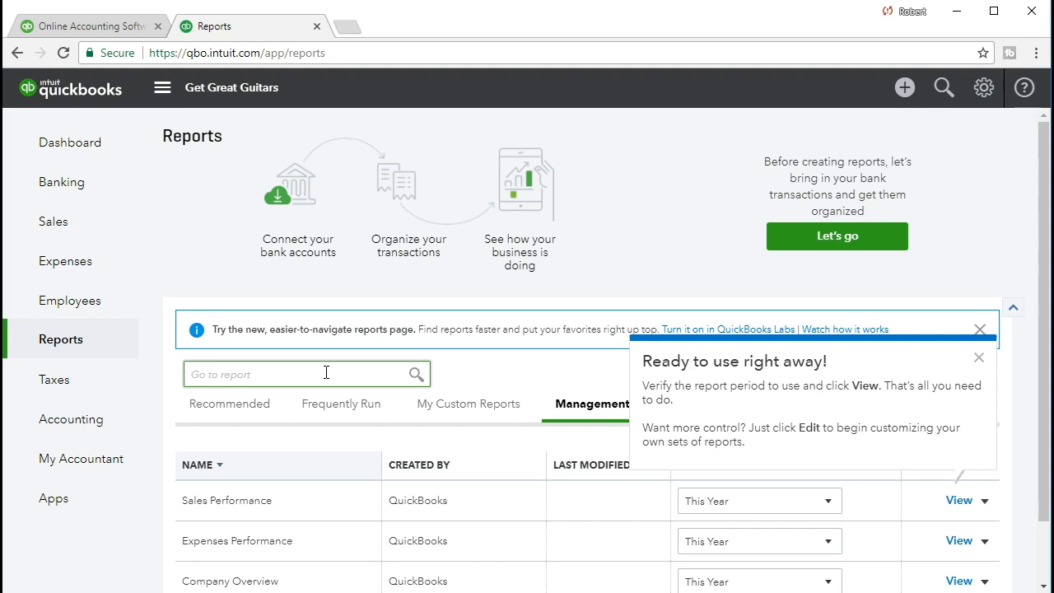
text(Bal)
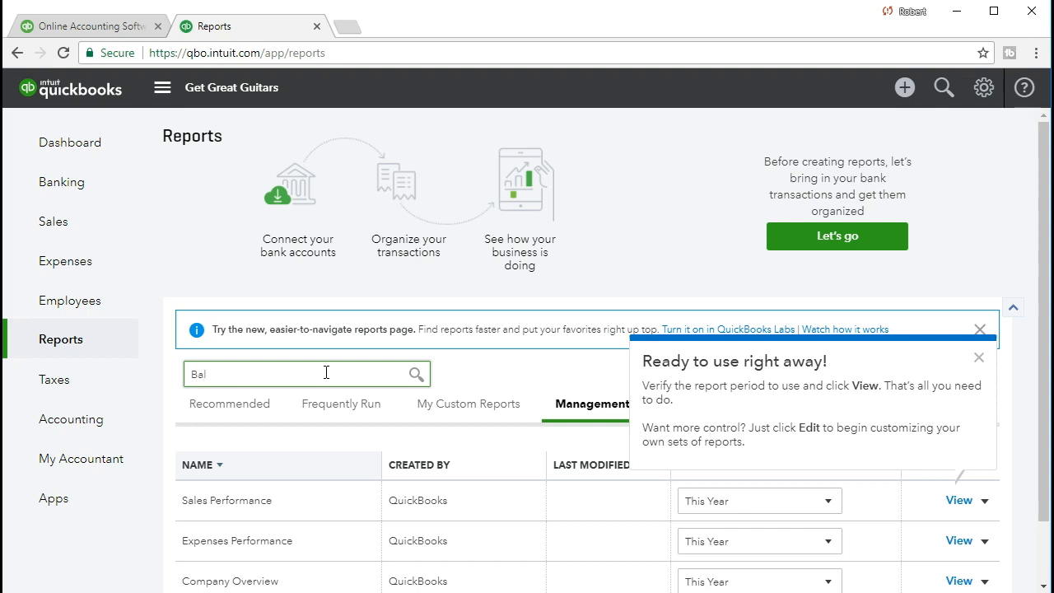
text(ba)
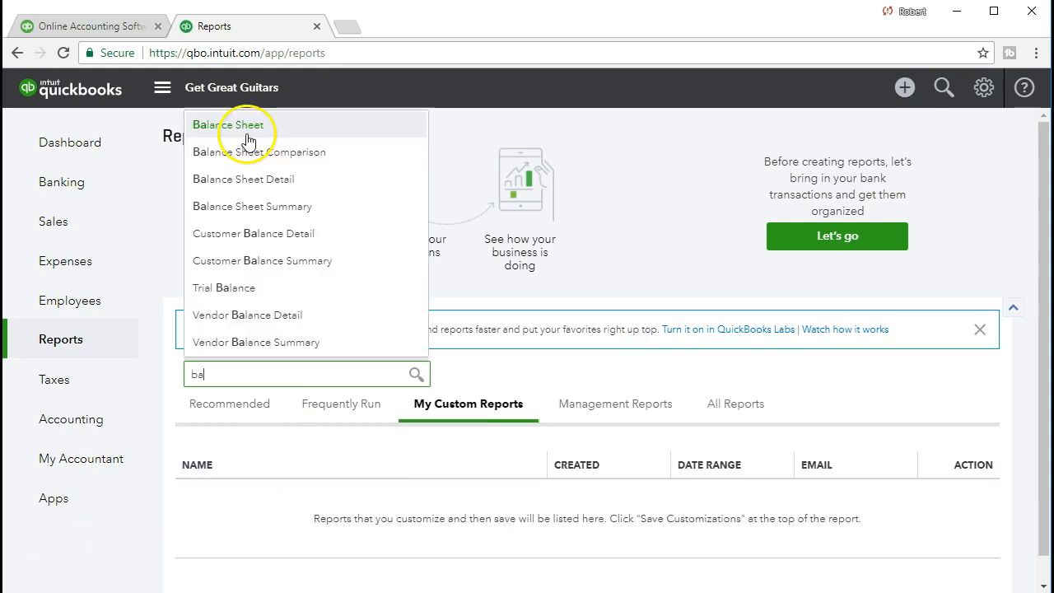
click(236, 124)
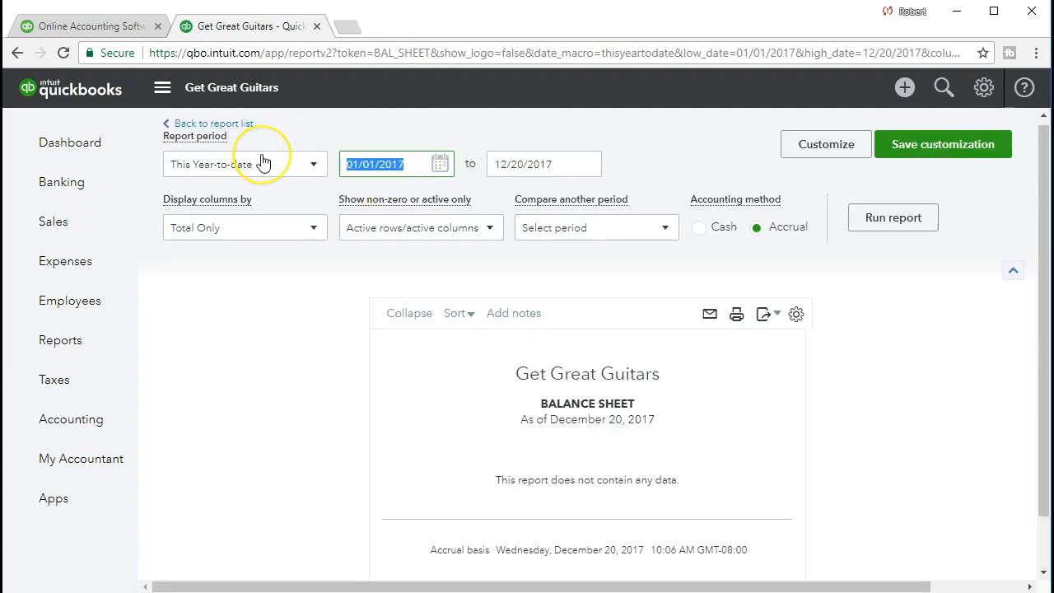
mouse_move(264, 164)
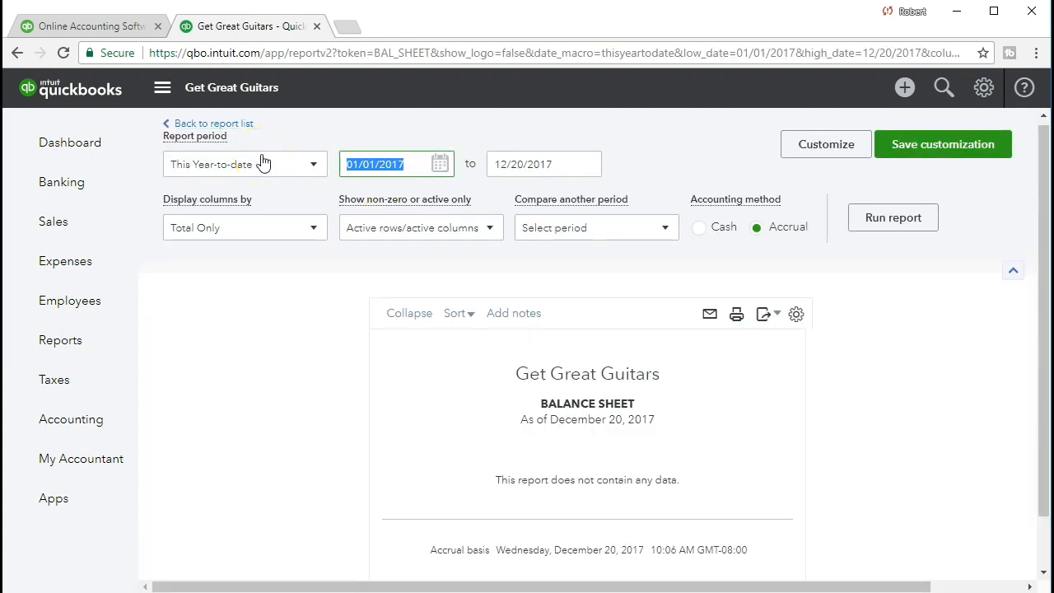
Run the Balance Sheet for 01/01/2021–01/31/2021, showing Checking at 117,000.00.
text(01012)
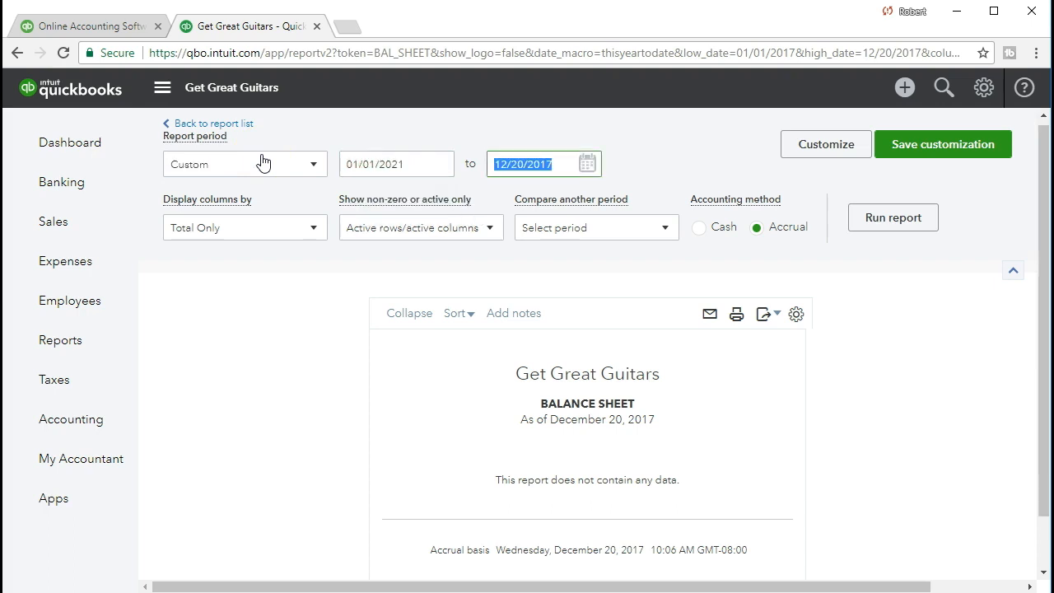
text(01/31/2021)
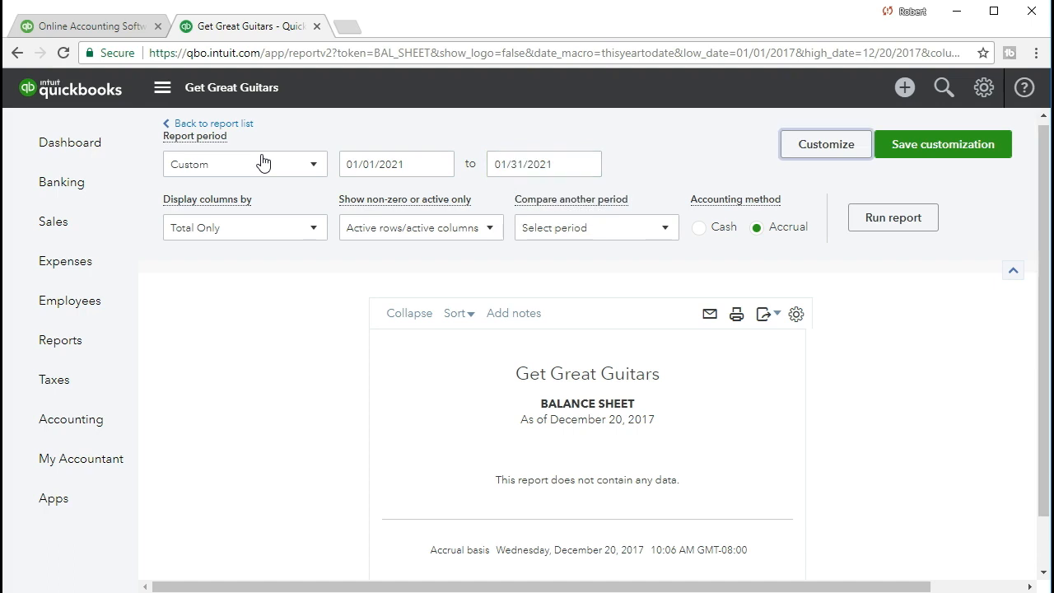
click(893, 218)
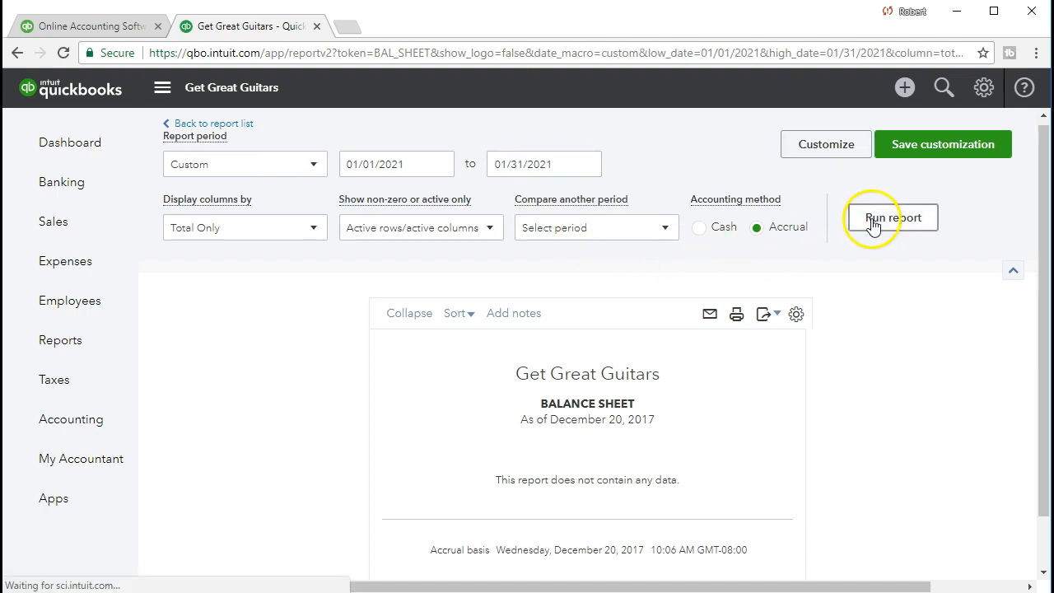
click(892, 218)
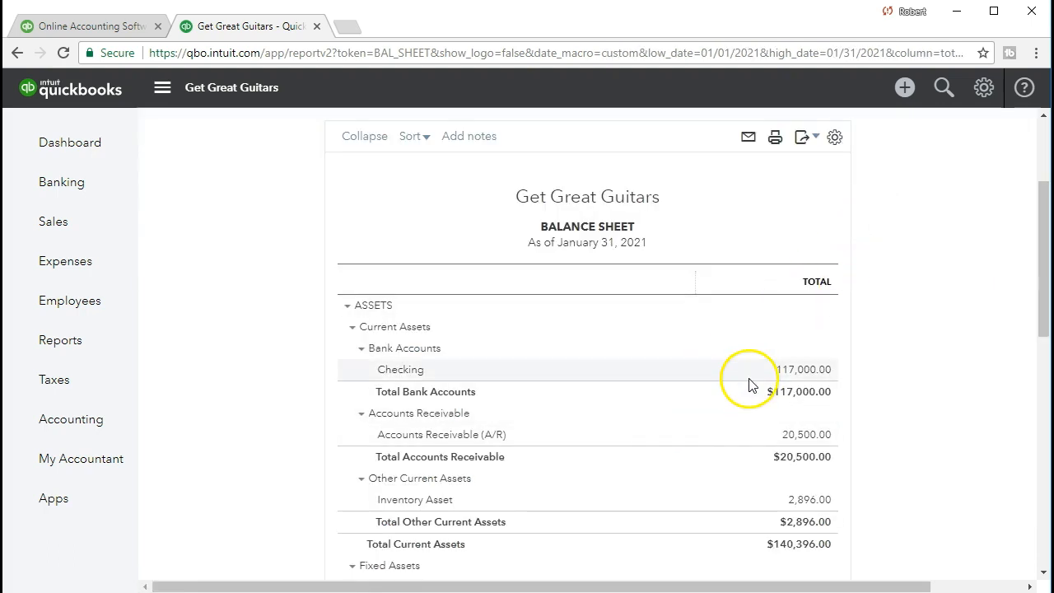
click(803, 369)
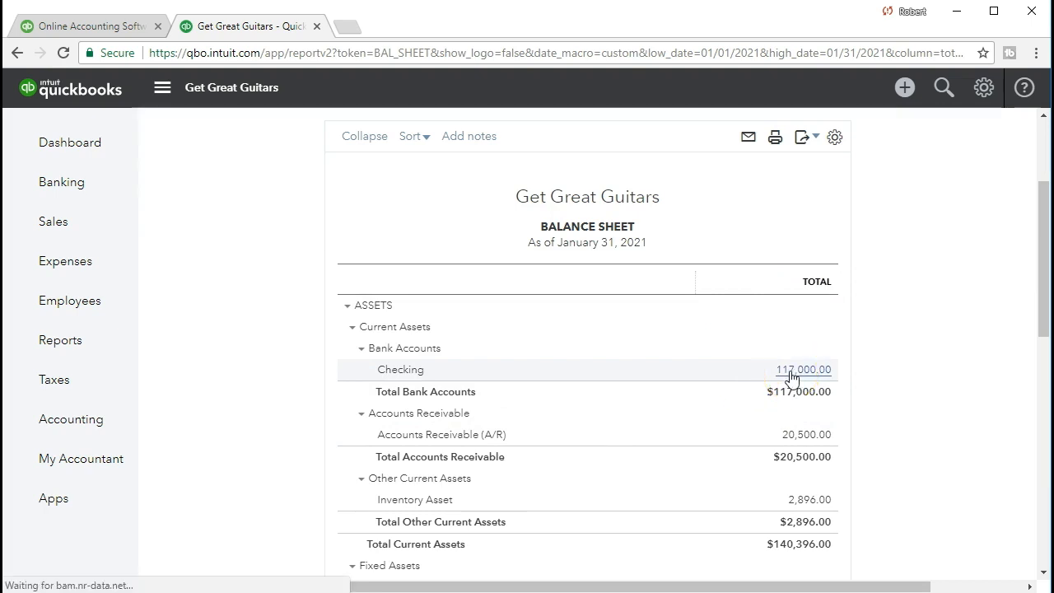
click(803, 369)
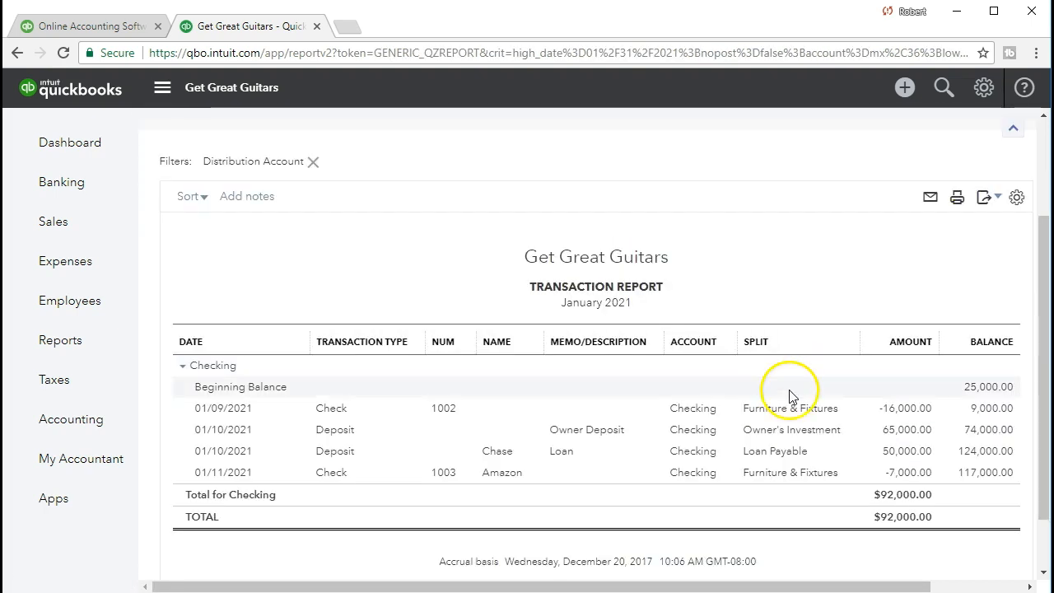
mouse_move(790, 407)
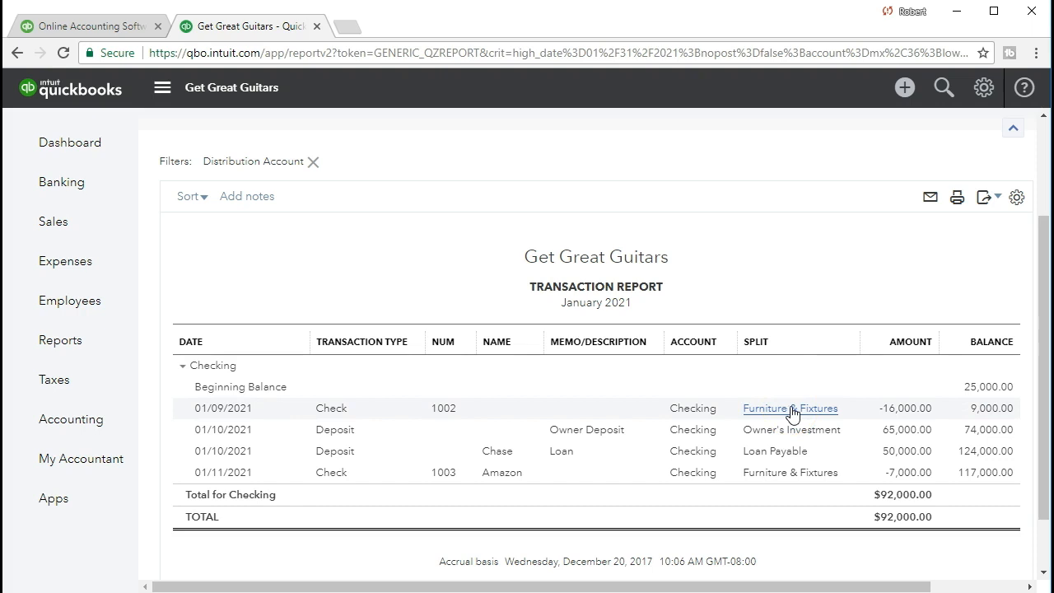
mouse_move(877, 416)
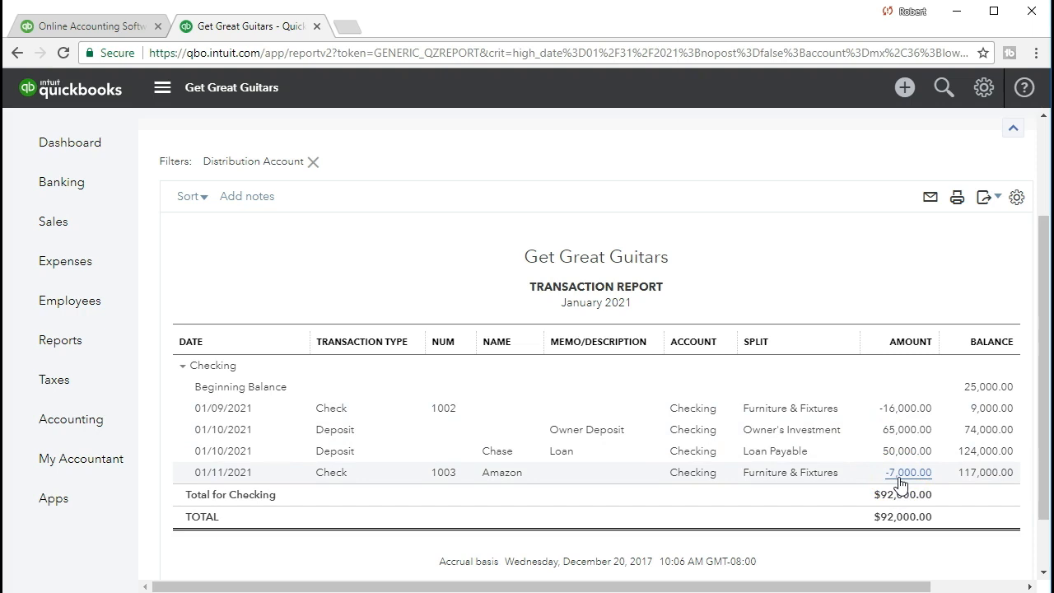
click(1013, 127)
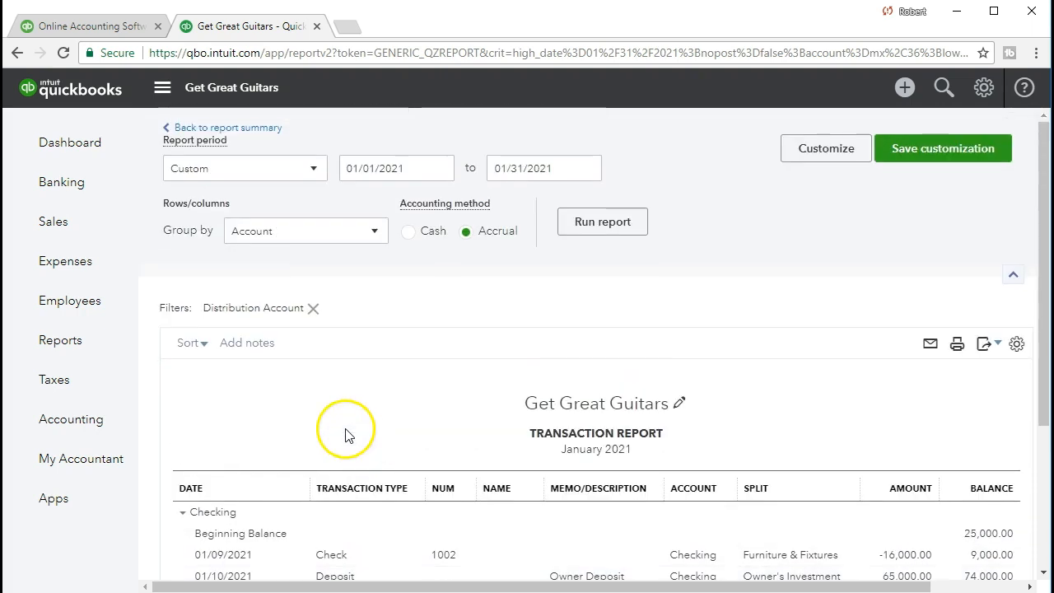
mouse_move(243, 132)
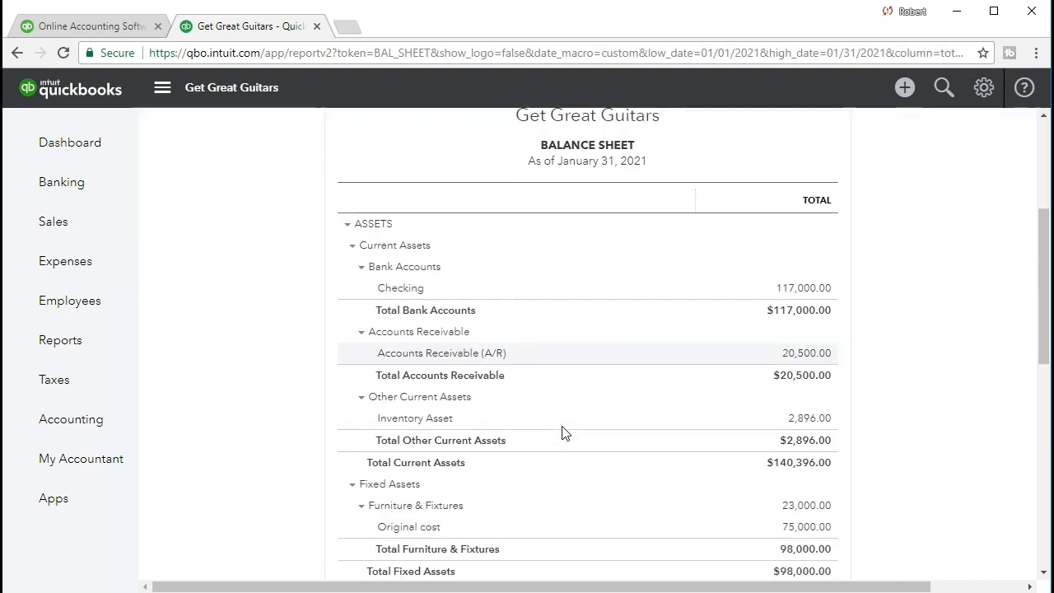
Open the transactions behind the 23,000.00 Furniture & Fixtures balance.
scroll(down, 3)
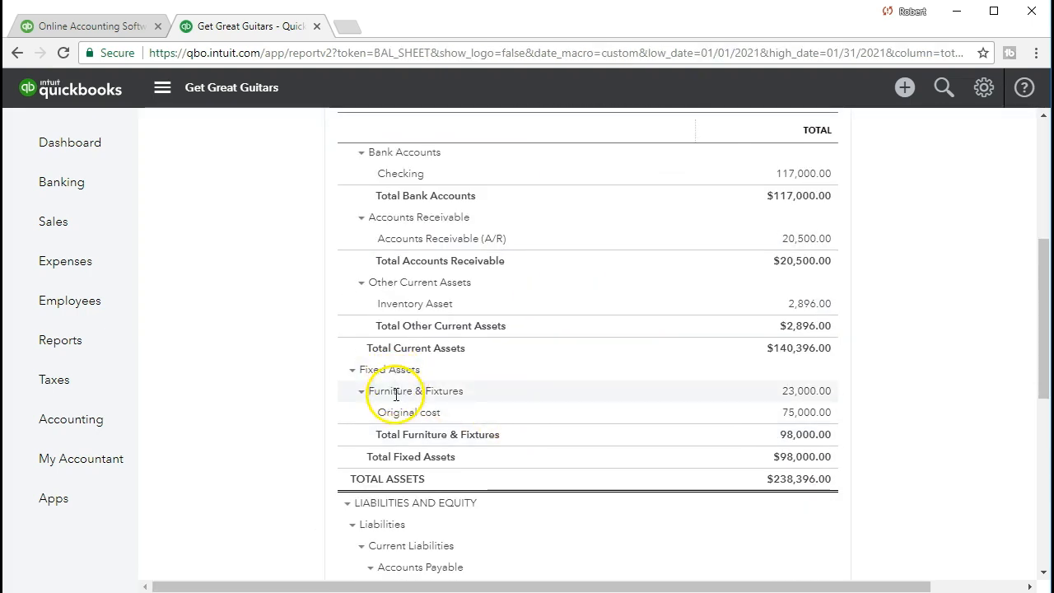
mouse_move(801, 391)
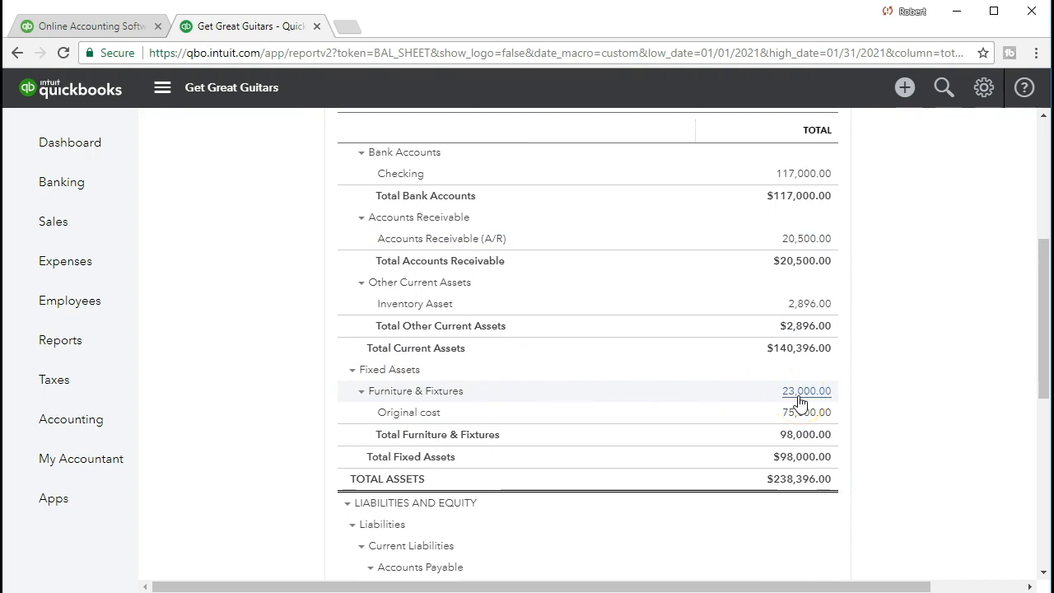
click(807, 390)
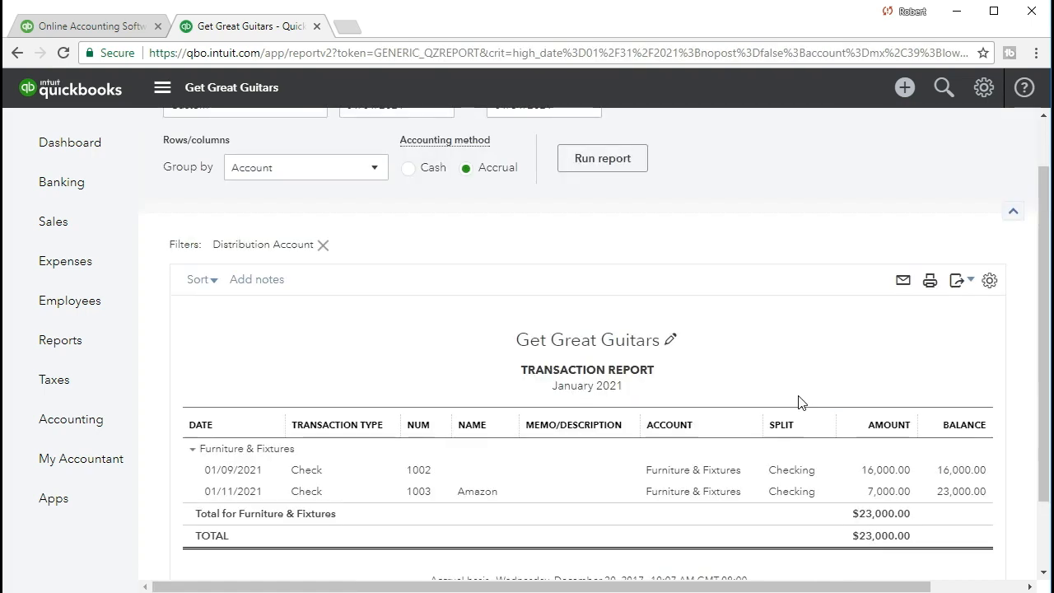
mouse_move(857, 491)
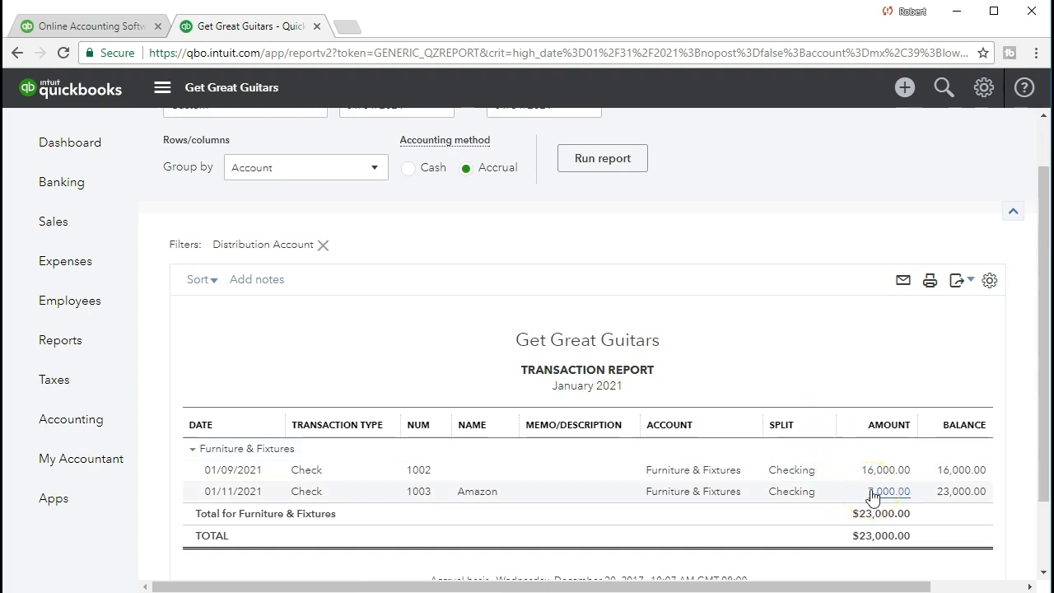
Open the $7,000.00 Check #1003 to Amazon from the transaction report.
click(888, 491)
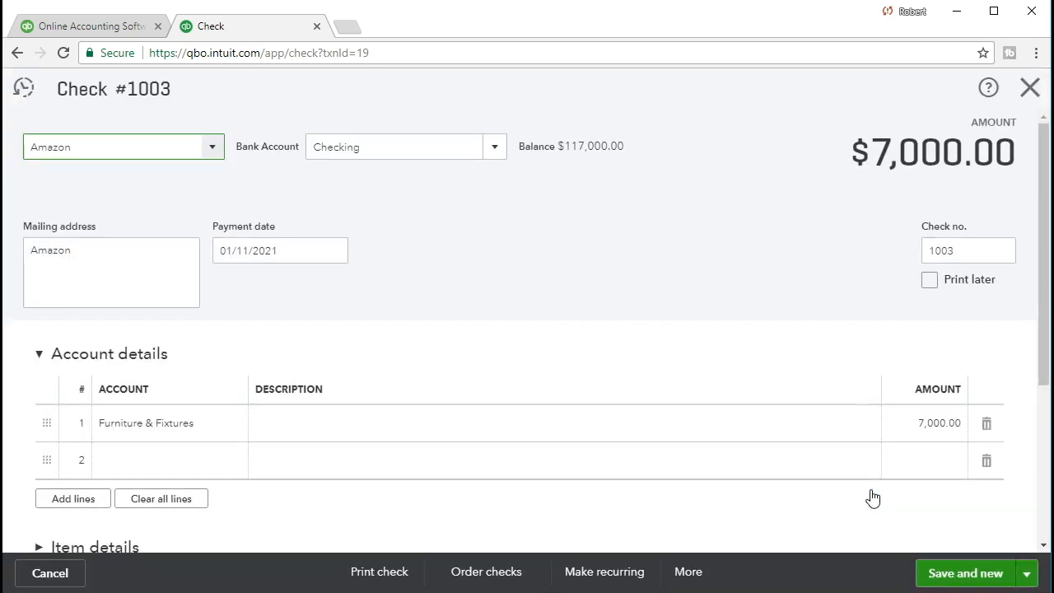
click(124, 147)
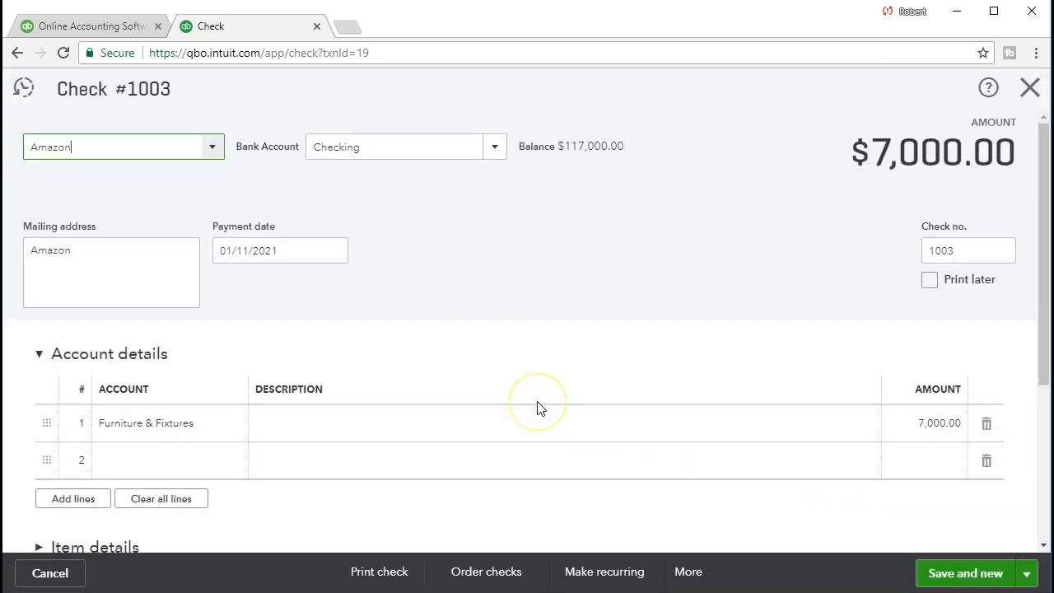
mouse_move(111, 119)
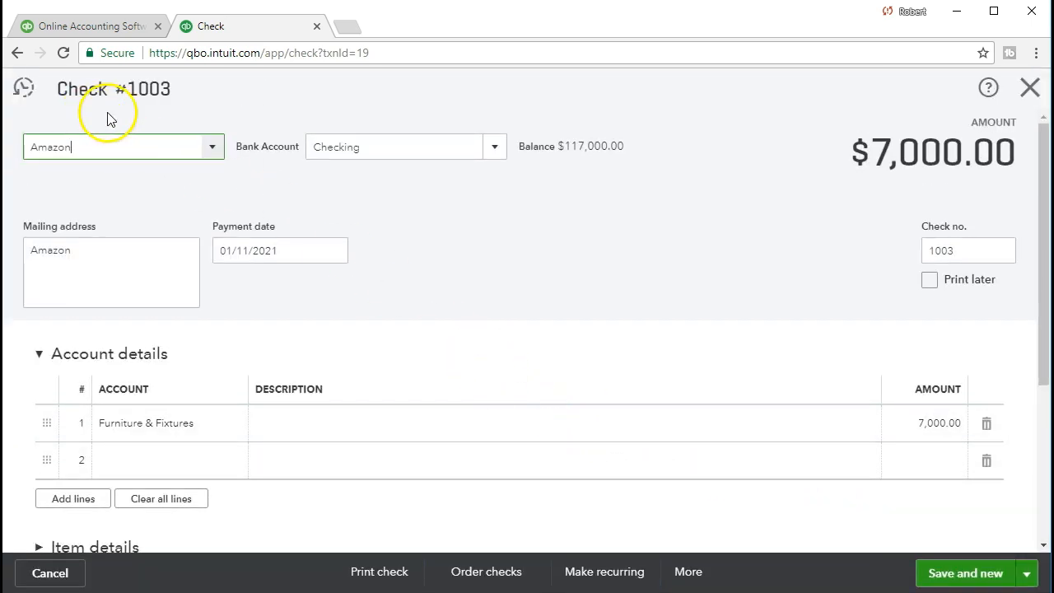